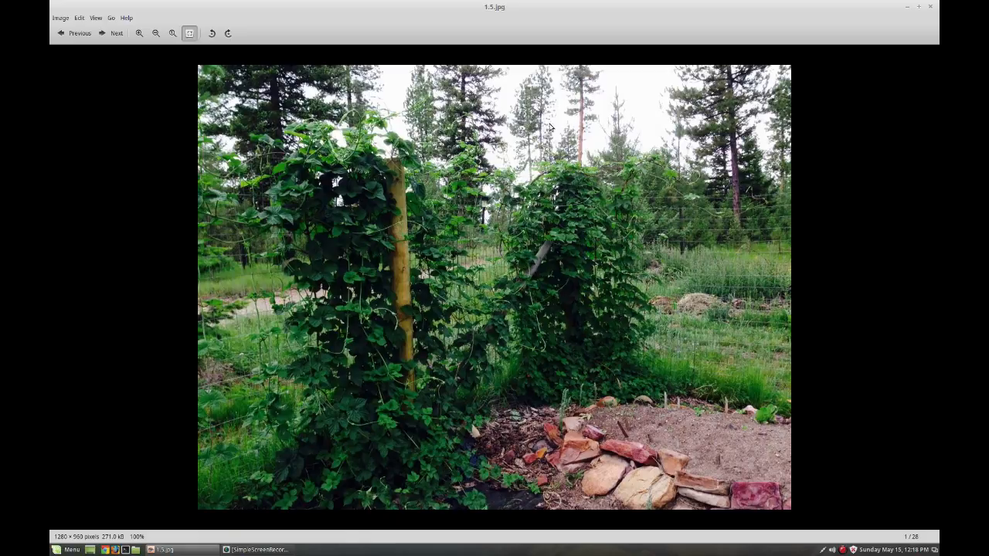
{"action": "mouse_move", "coordinate": [624, 110]}
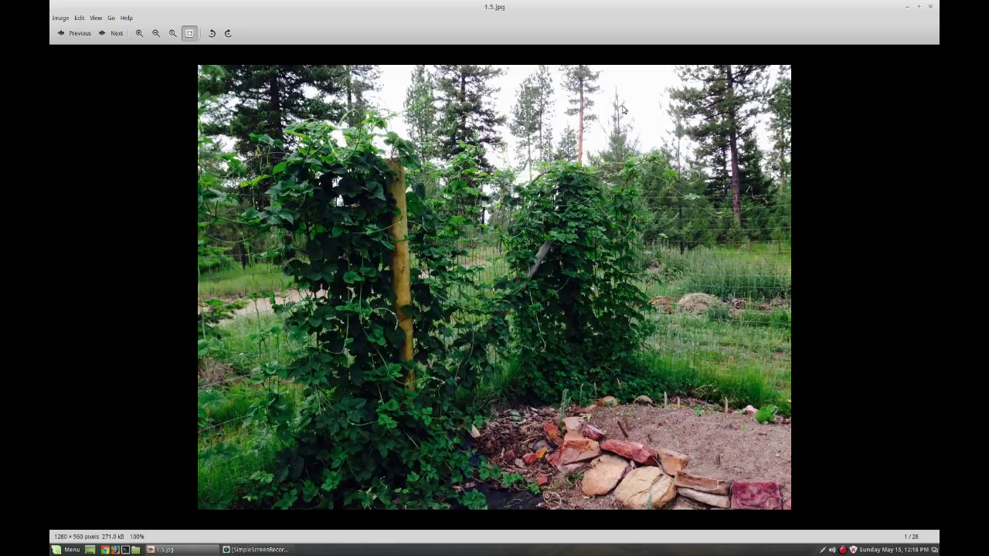
{"action": "mouse_move", "coordinate": [590, 126]}
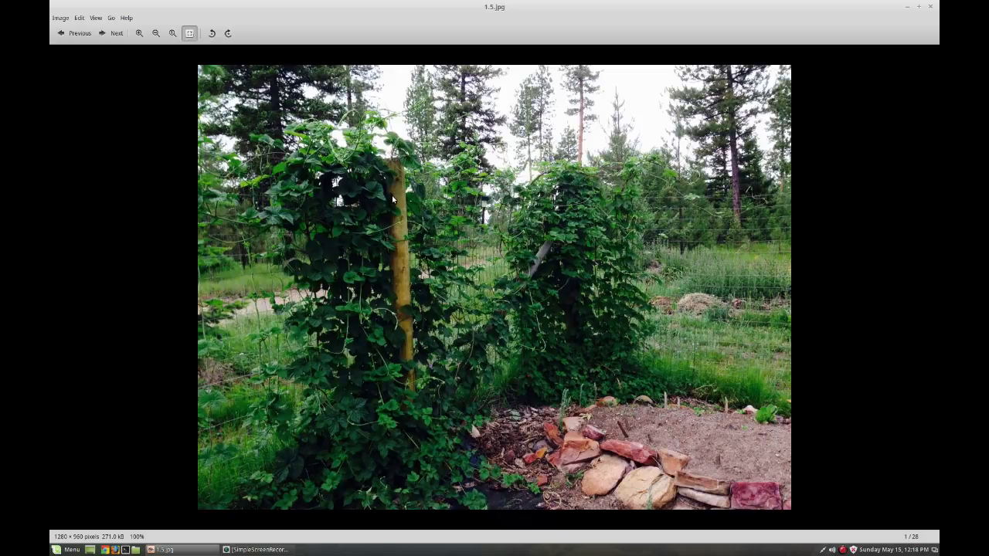
Advance past the white planter photo to the SIP explanation slide (3 of 28).
{"action": "left_click", "coordinate": [113, 33]}
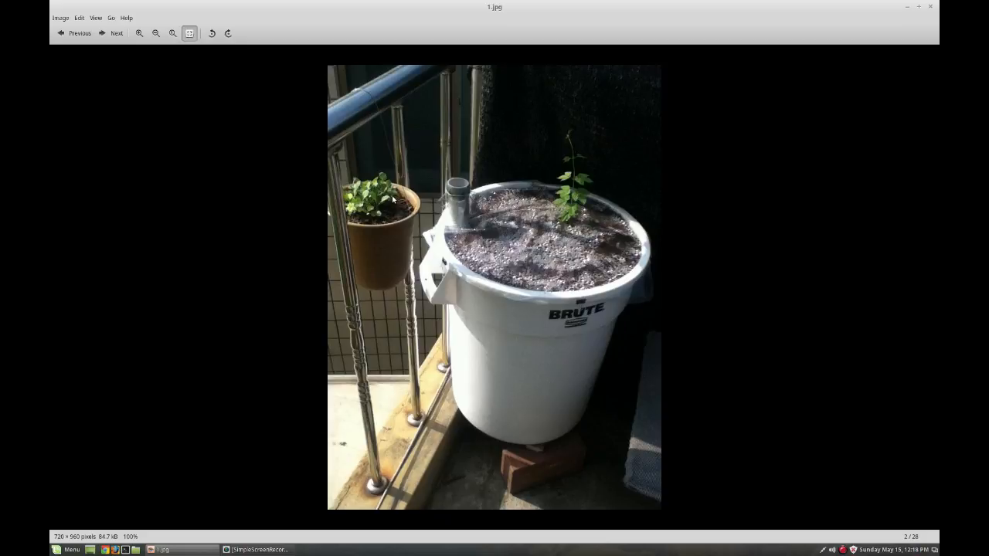
{"action": "left_click", "coordinate": [112, 33]}
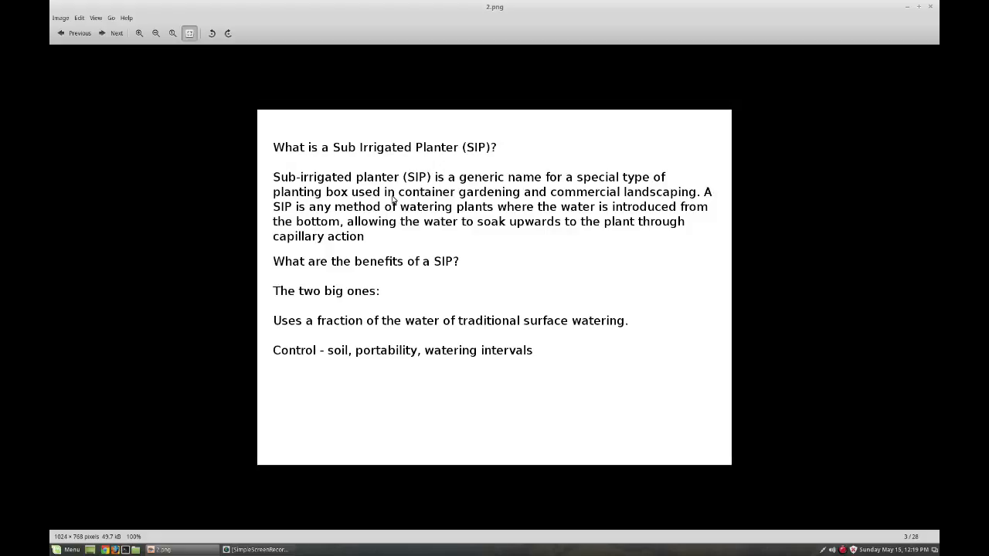
{"action": "mouse_move", "coordinate": [414, 188]}
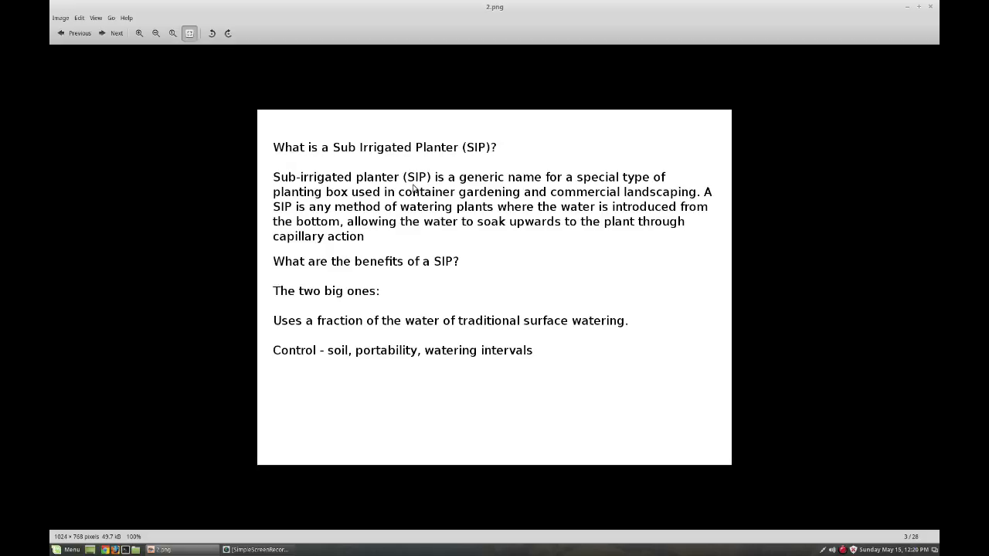
Advance to 4.png, the slide of six hops design considerations.
{"action": "left_click", "coordinate": [112, 33]}
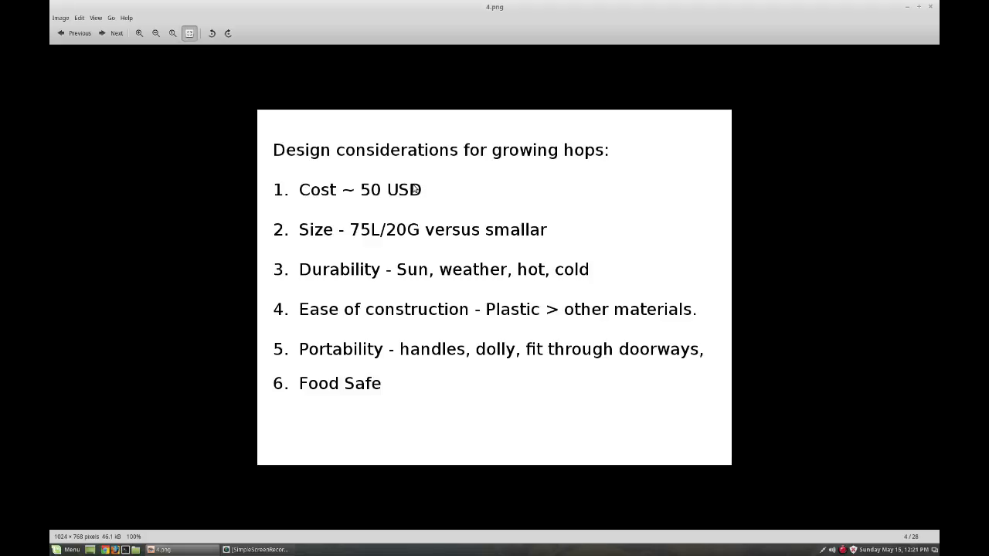
Show the two-bucket cutaway diagram 5.jpg, then start loading 6.jpg.
{"action": "left_click", "coordinate": [113, 33]}
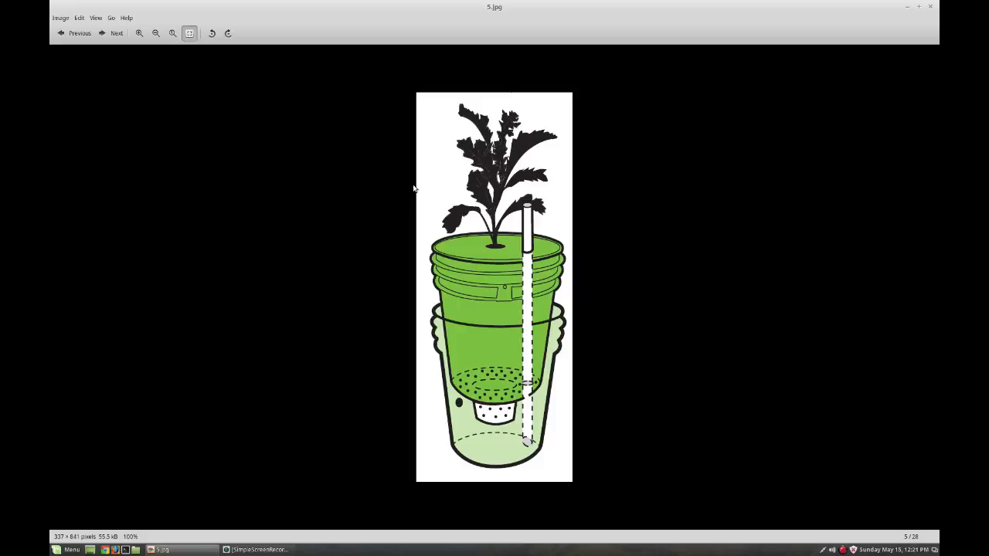
{"action": "mouse_move", "coordinate": [545, 172]}
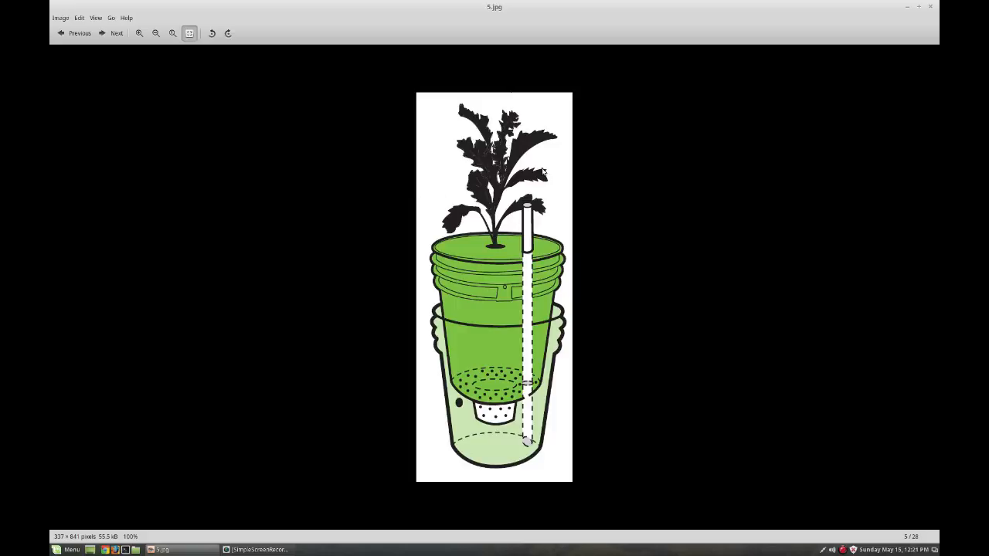
{"action": "mouse_move", "coordinate": [532, 189]}
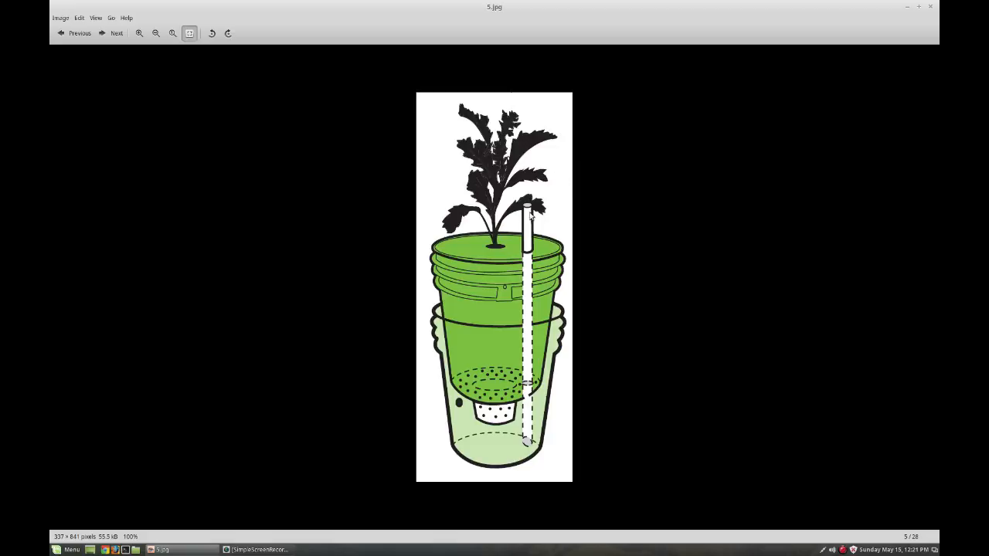
{"action": "mouse_move", "coordinate": [525, 405]}
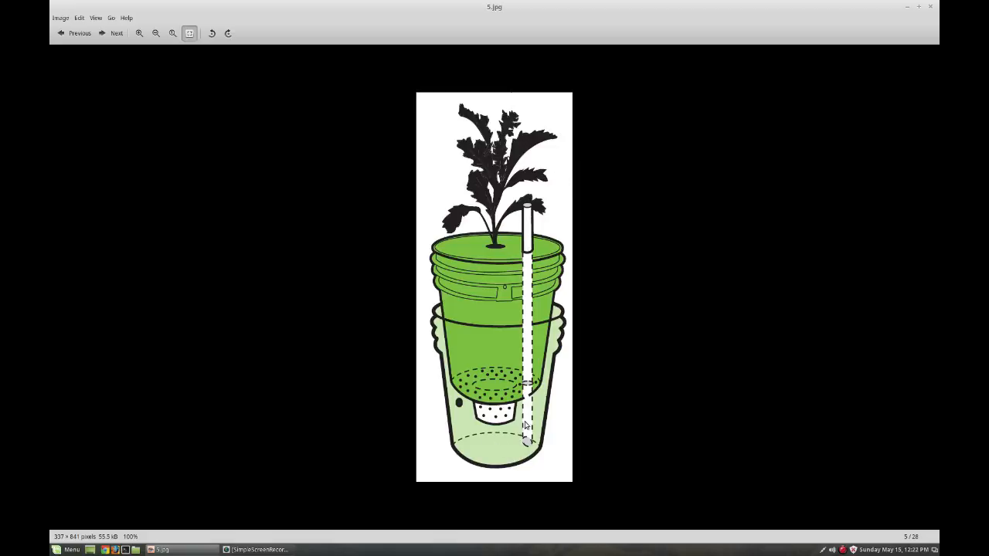
{"action": "mouse_move", "coordinate": [457, 405]}
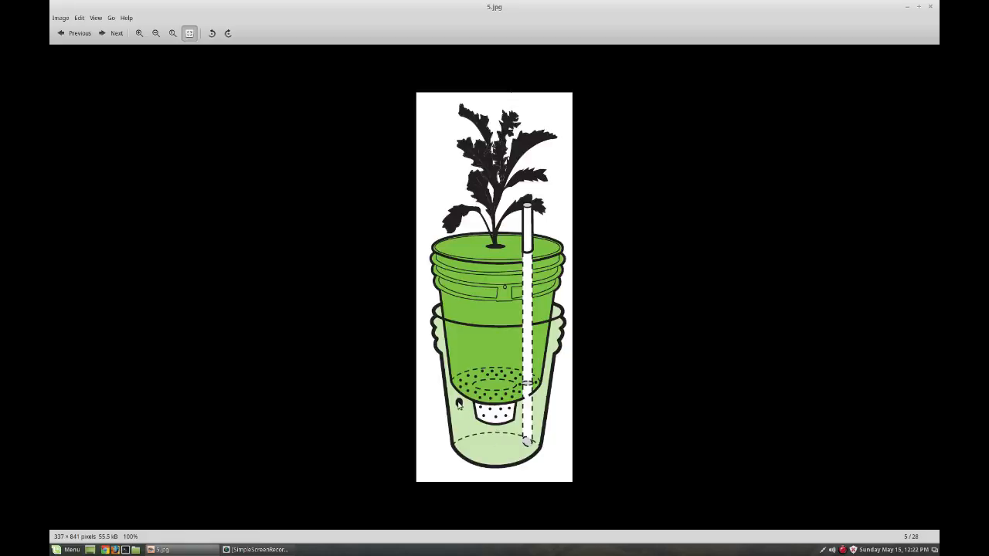
{"action": "mouse_move", "coordinate": [471, 403]}
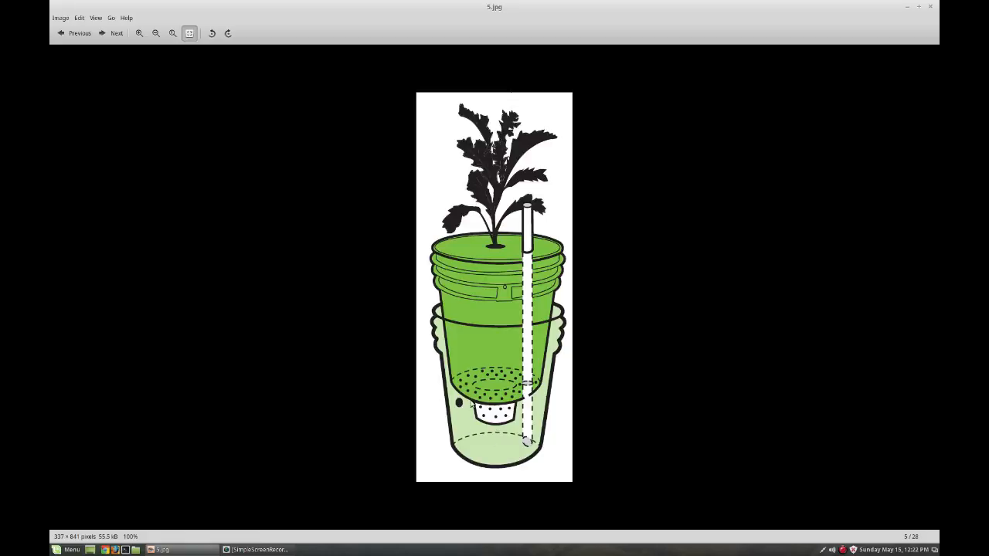
{"action": "mouse_move", "coordinate": [467, 363]}
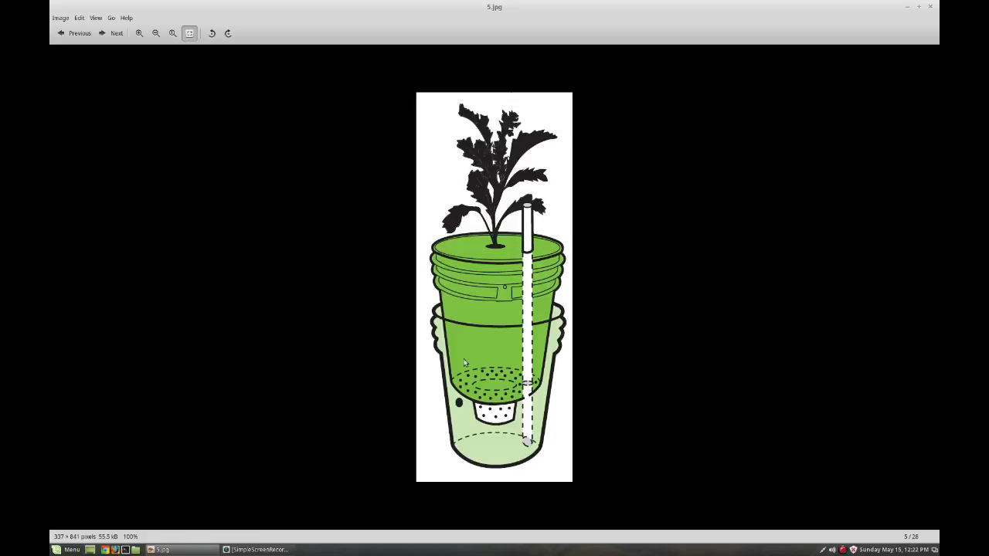
{"action": "mouse_move", "coordinate": [485, 422]}
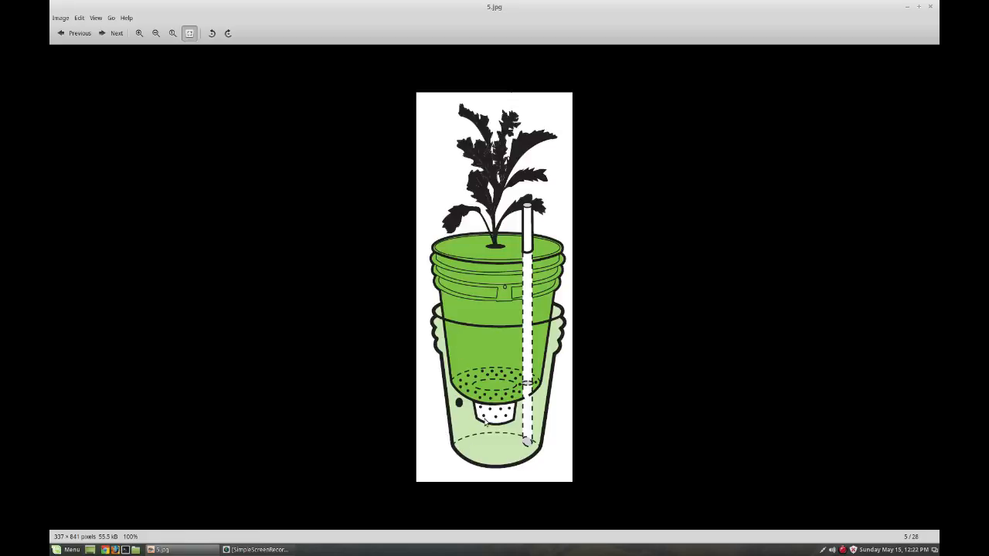
{"action": "mouse_move", "coordinate": [498, 418]}
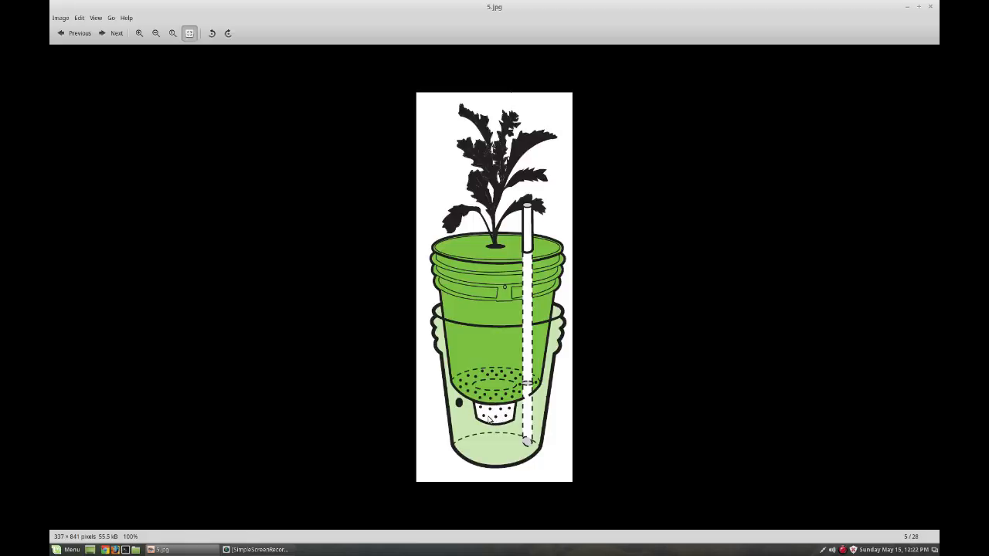
{"action": "mouse_move", "coordinate": [500, 334]}
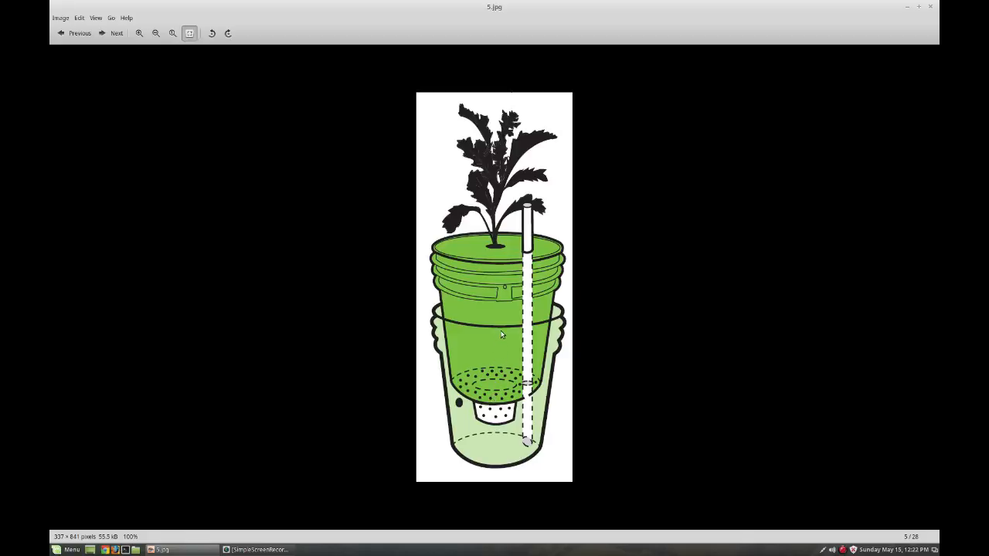
{"action": "mouse_move", "coordinate": [496, 254]}
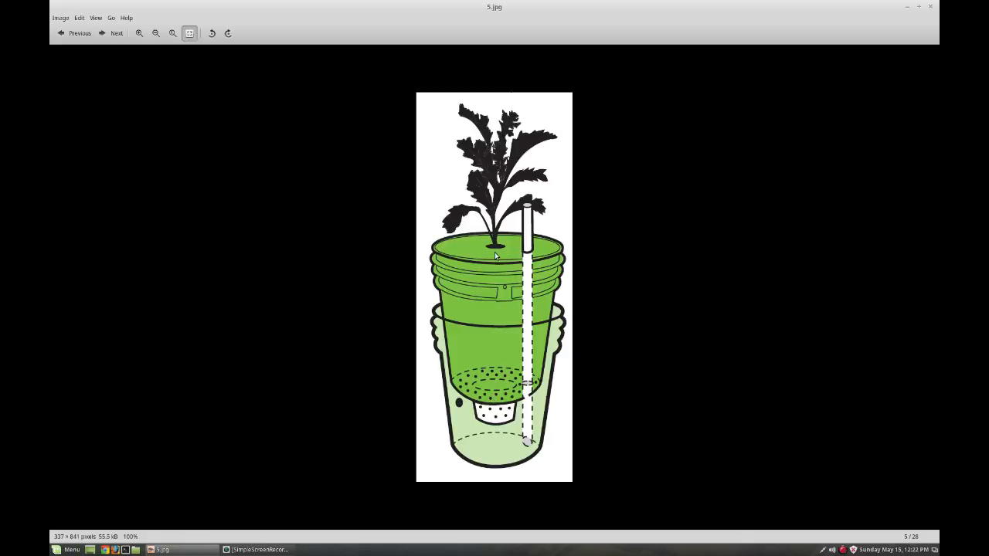
{"action": "mouse_move", "coordinate": [487, 384]}
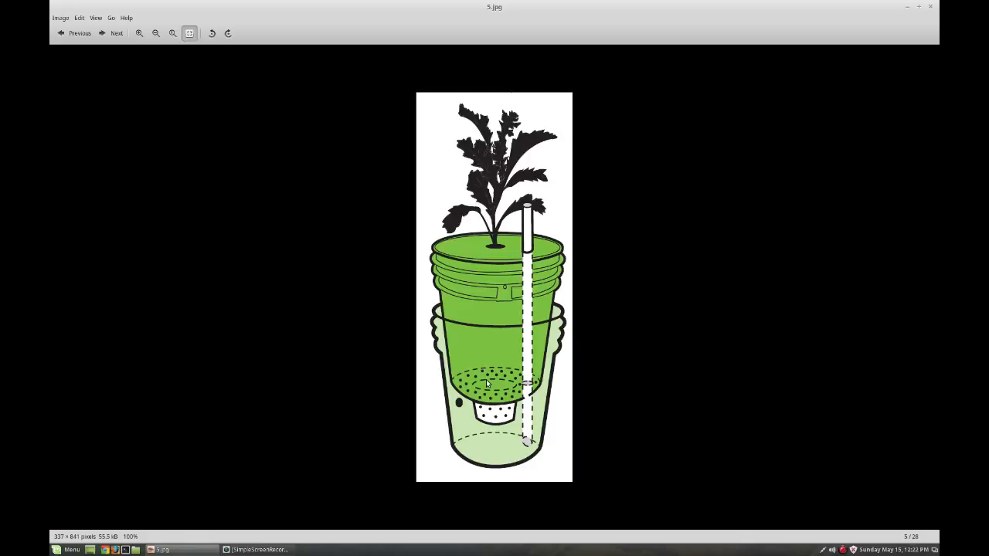
{"action": "left_click", "coordinate": [116, 33]}
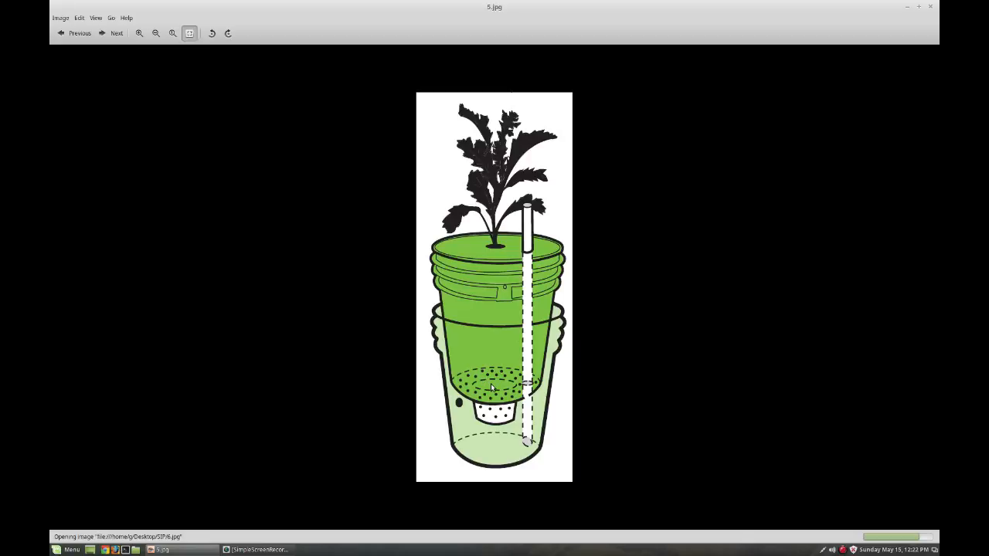
Advance to 6.jpg, the white square bin with perforated insert and pipe.
{"action": "left_click", "coordinate": [116, 32]}
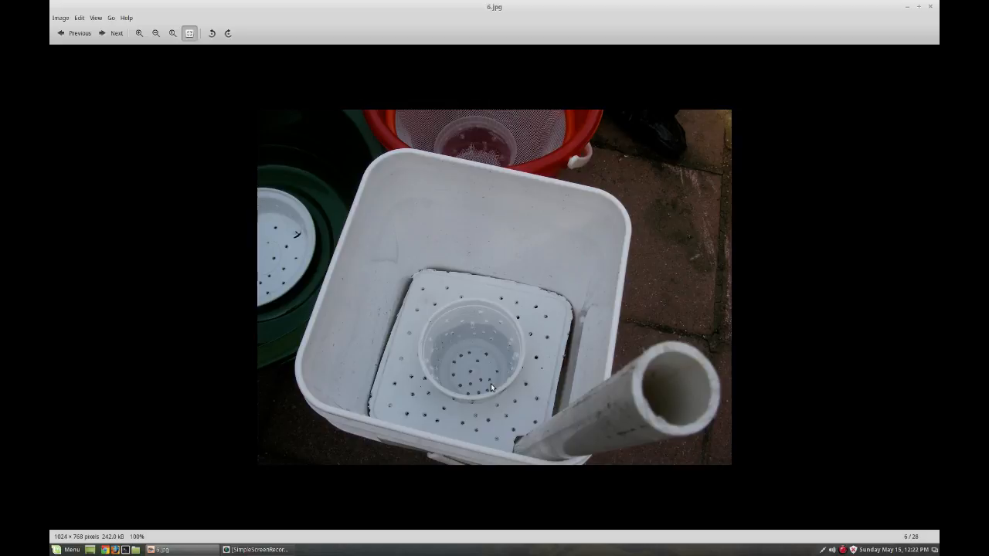
{"action": "mouse_move", "coordinate": [456, 366]}
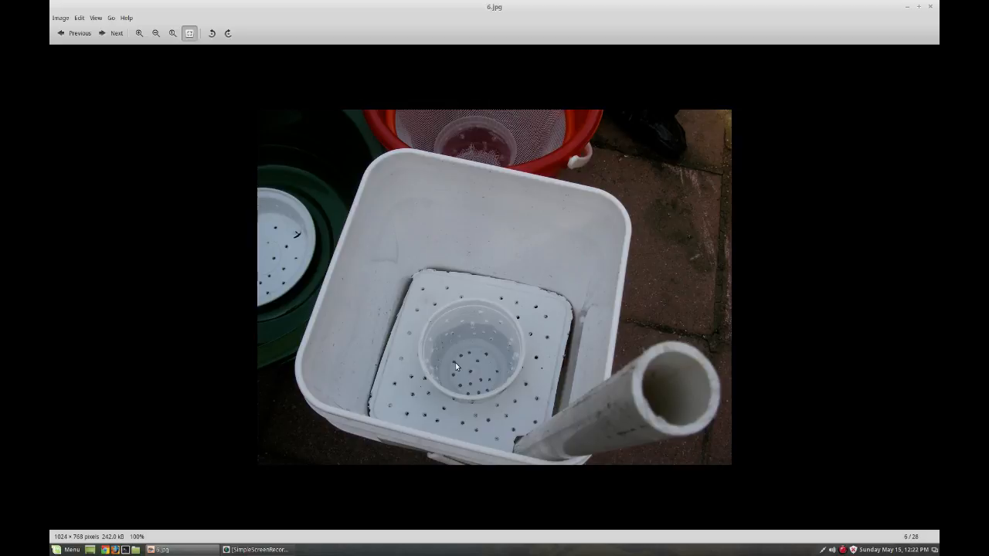
{"action": "mouse_move", "coordinate": [696, 436]}
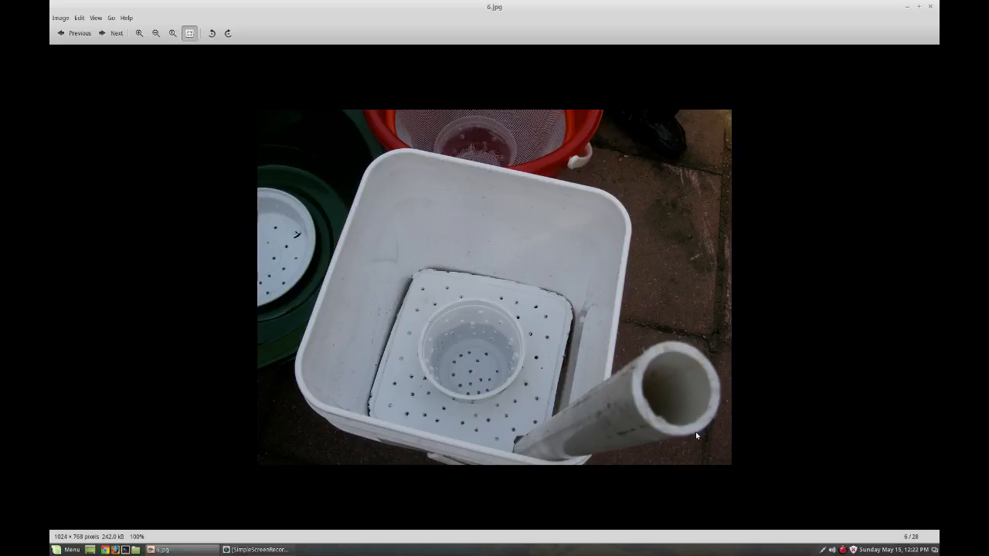
{"action": "mouse_move", "coordinate": [501, 448]}
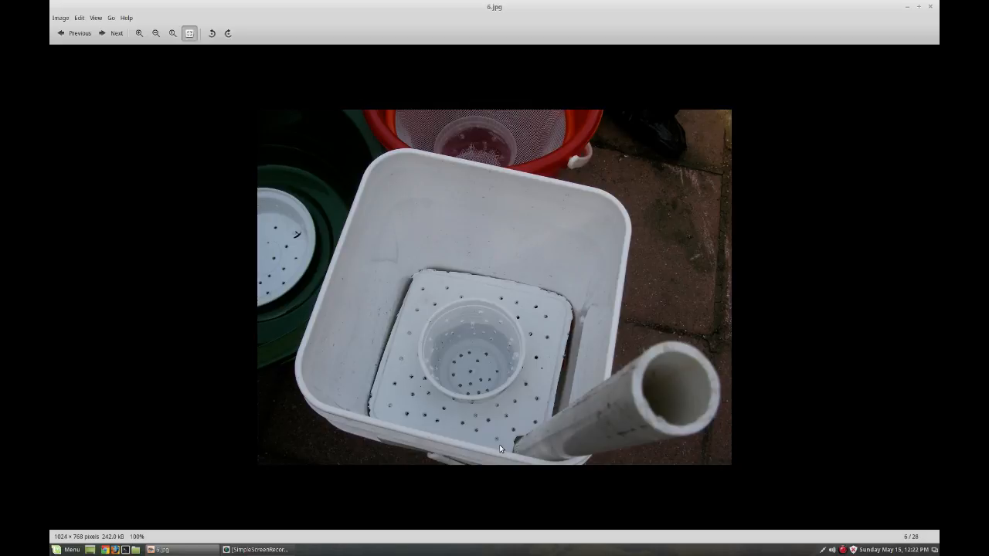
{"action": "mouse_move", "coordinate": [524, 296]}
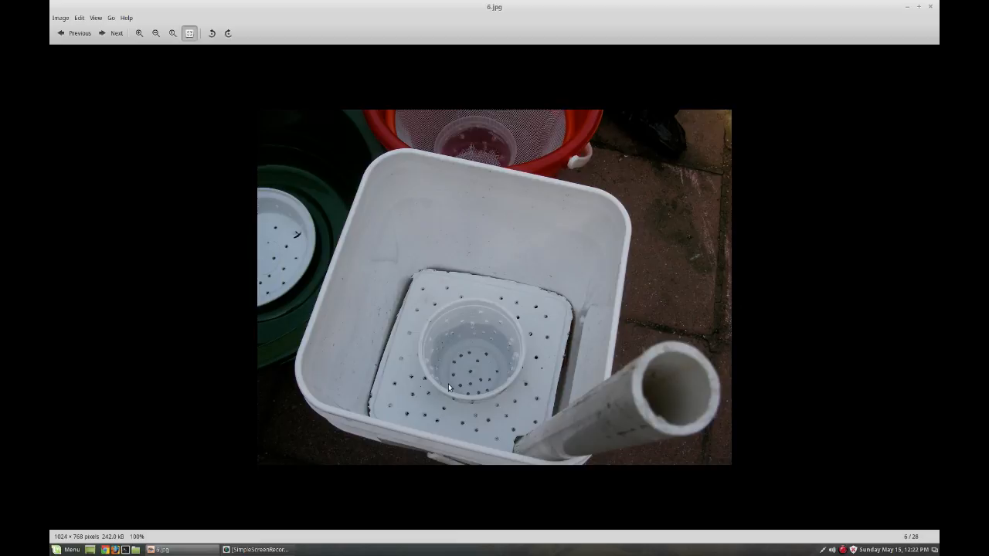
{"action": "mouse_move", "coordinate": [455, 348]}
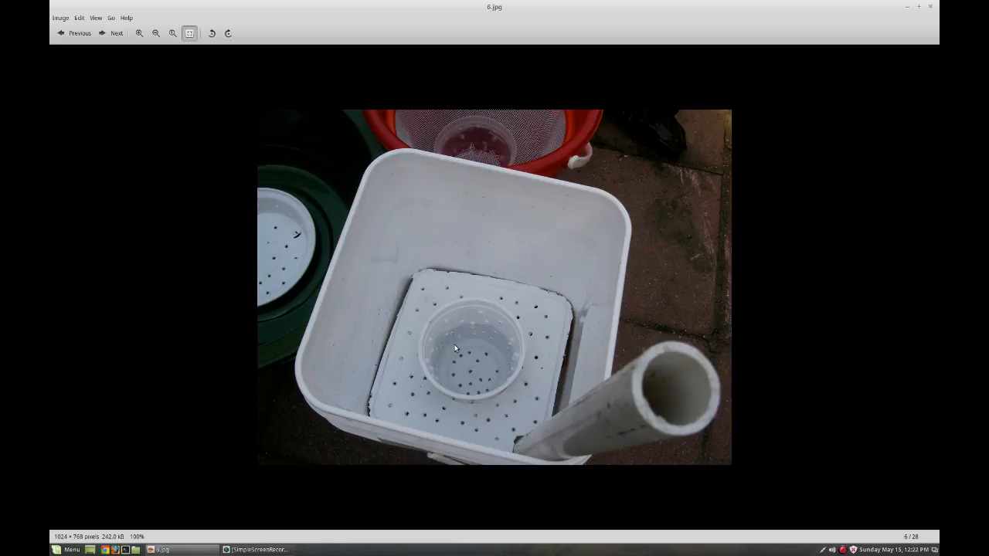
{"action": "mouse_move", "coordinate": [511, 348]}
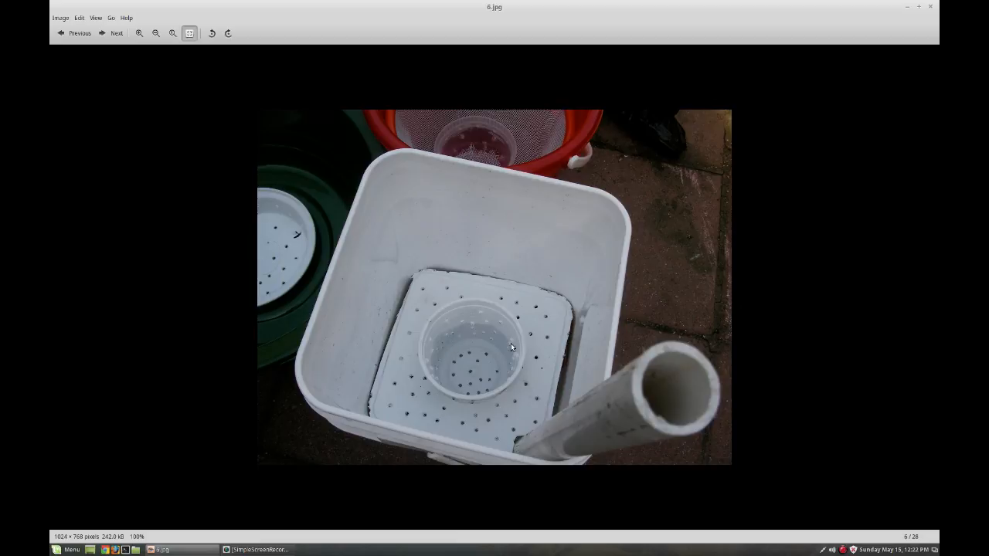
{"action": "mouse_move", "coordinate": [461, 360]}
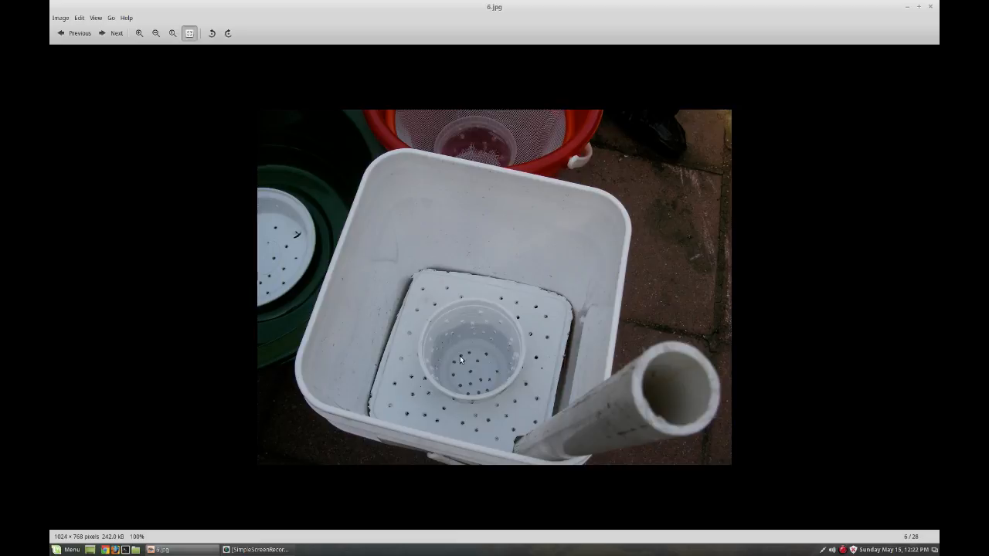
{"action": "mouse_move", "coordinate": [466, 364]}
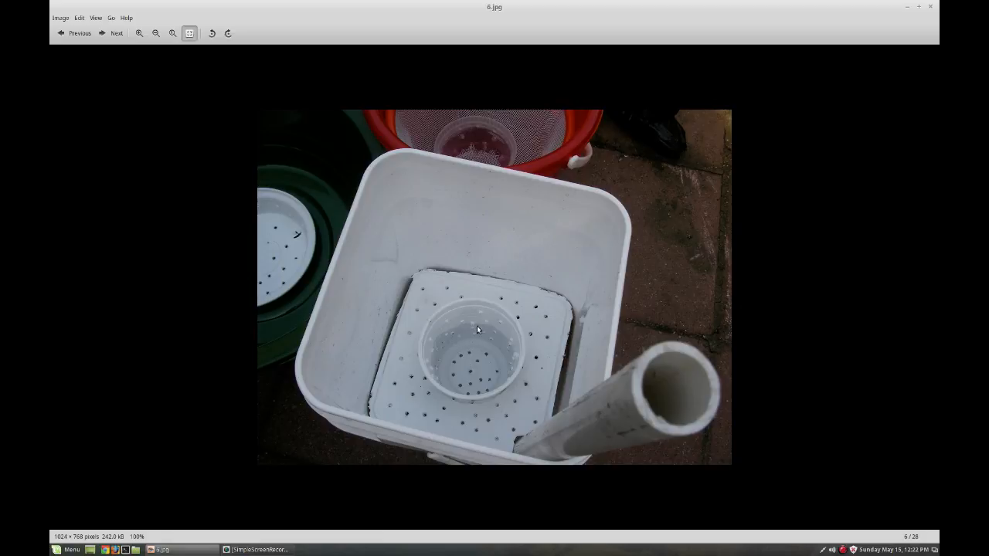
{"action": "mouse_move", "coordinate": [481, 320]}
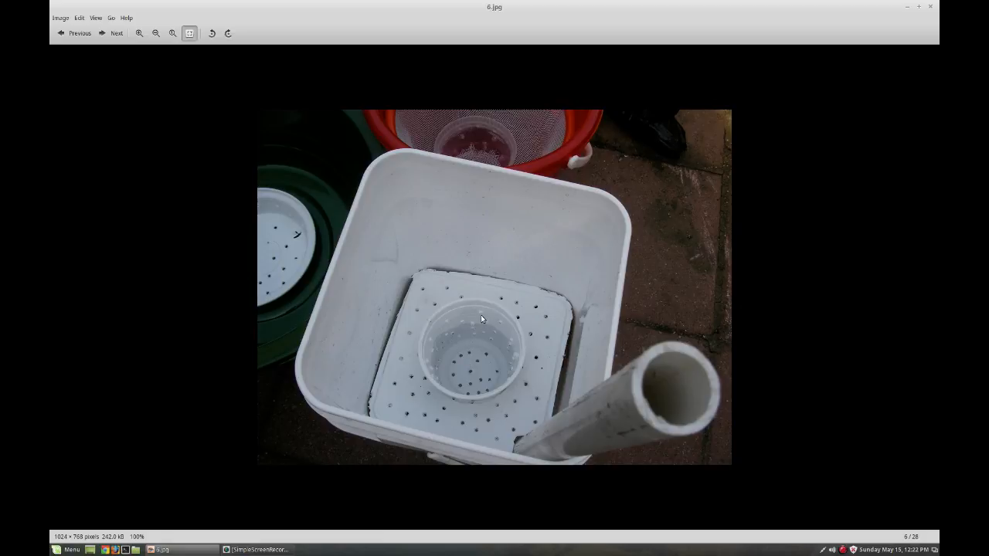
Advance to 7.jpg, the soil-filled green trough around three white pipes.
{"action": "left_click", "coordinate": [116, 33]}
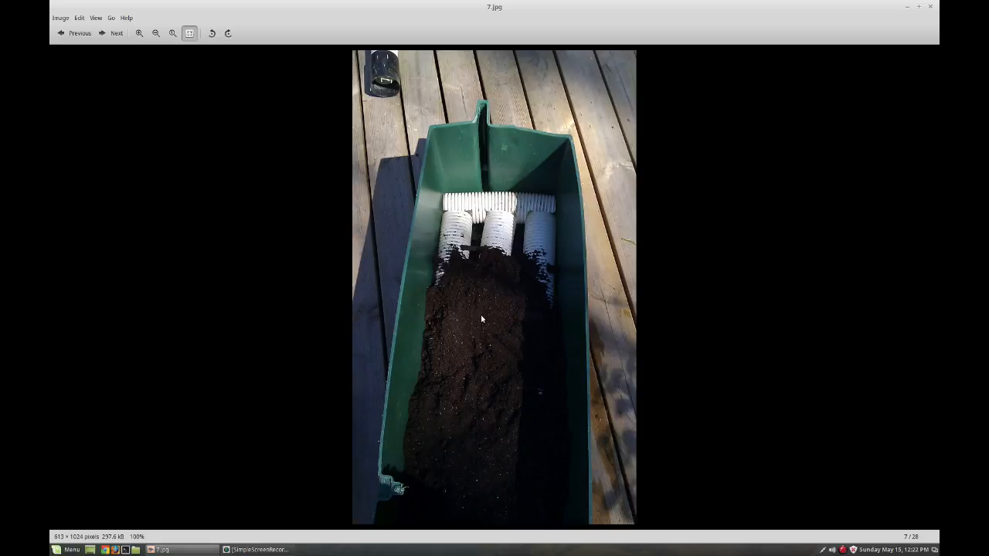
{"action": "mouse_move", "coordinate": [498, 241]}
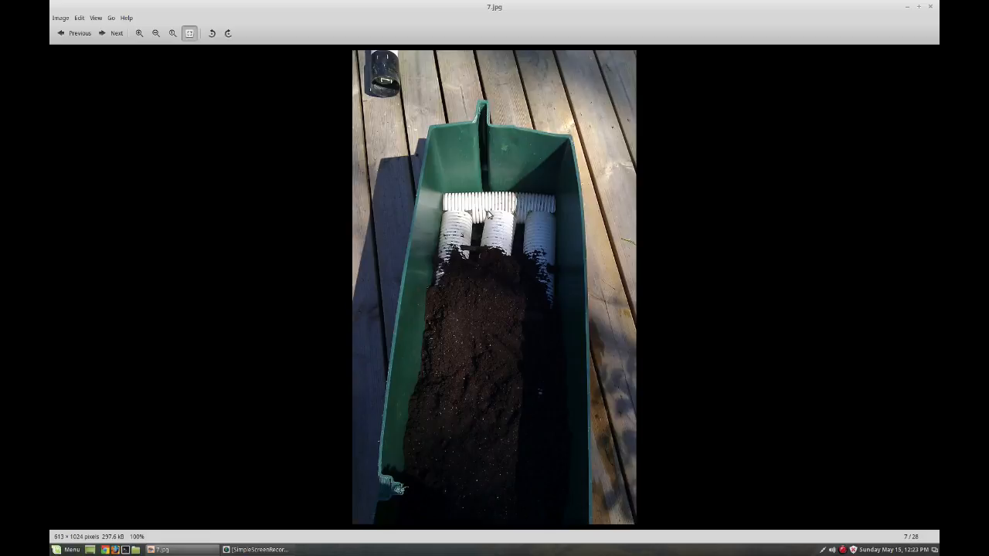
{"action": "mouse_move", "coordinate": [483, 297]}
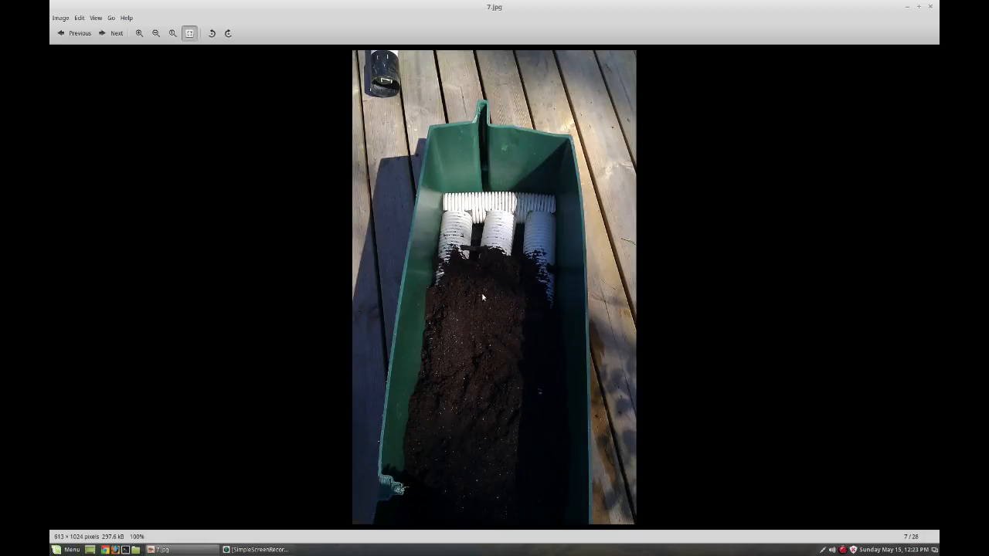
{"action": "mouse_move", "coordinate": [533, 488]}
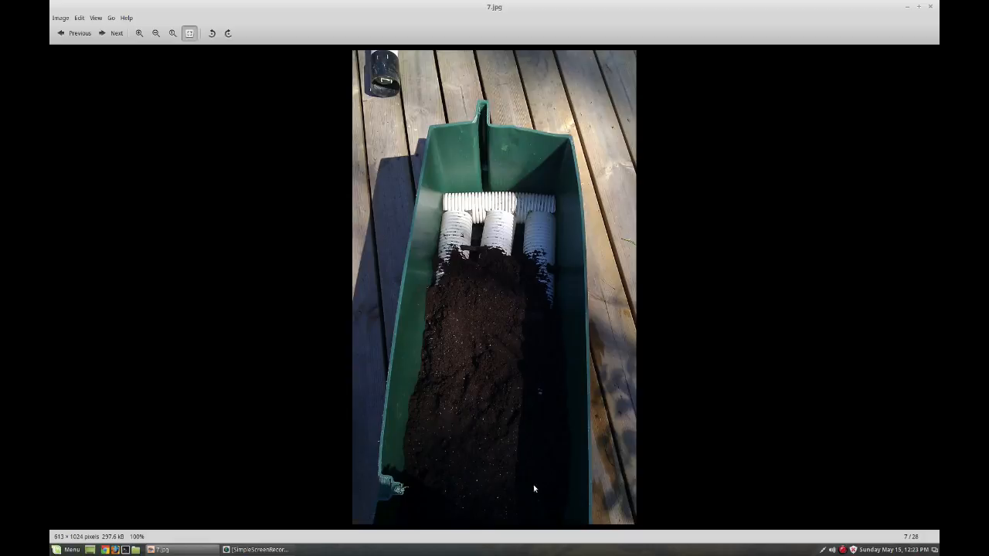
{"action": "mouse_move", "coordinate": [560, 509]}
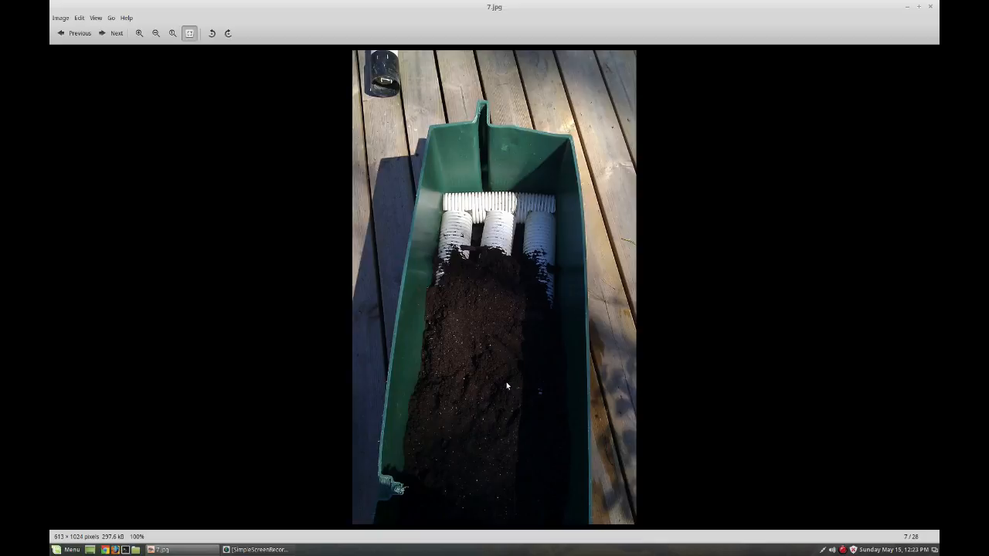
Skip past the gray Brute bin photo to 8.jpeg, the drilled container.
{"action": "left_click", "coordinate": [116, 32]}
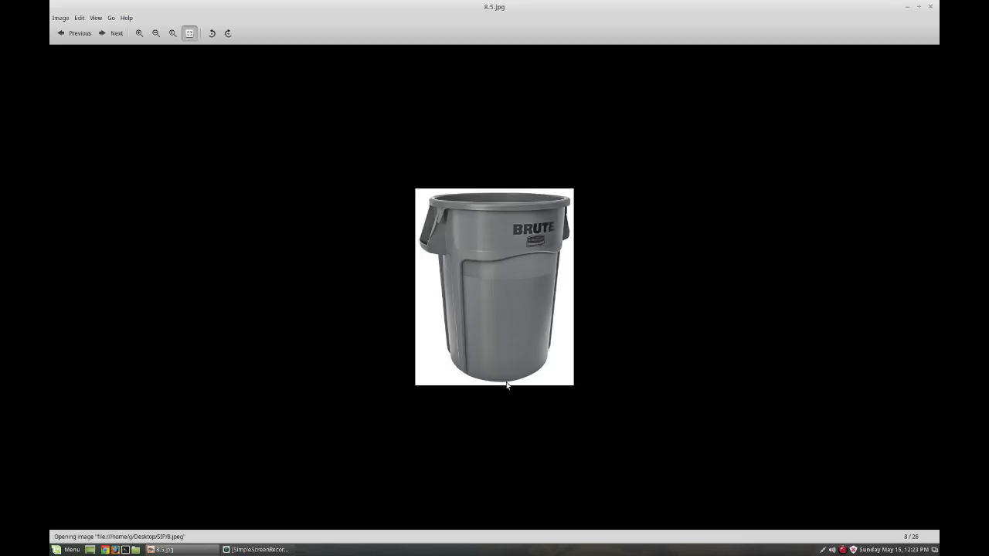
{"action": "left_click", "coordinate": [112, 32]}
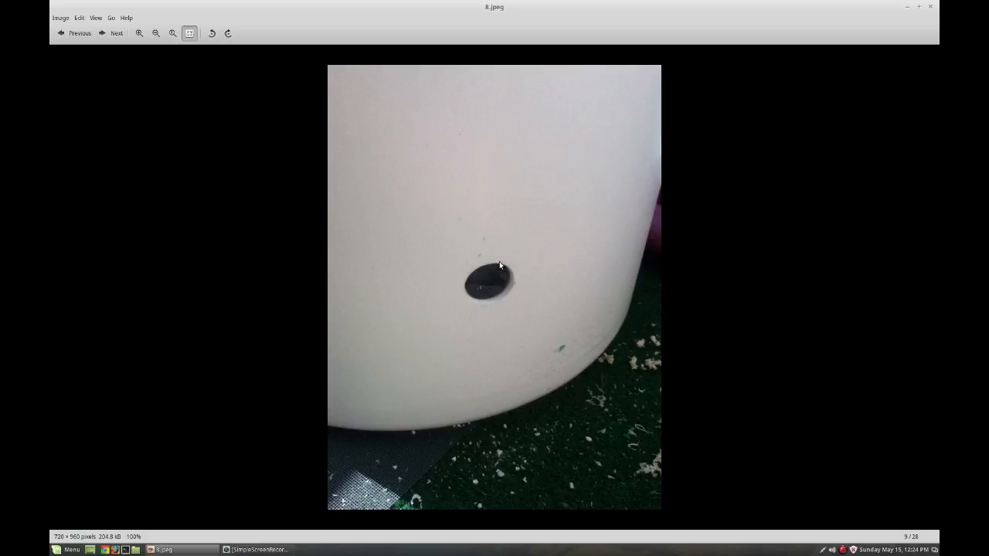
{"action": "mouse_move", "coordinate": [467, 271]}
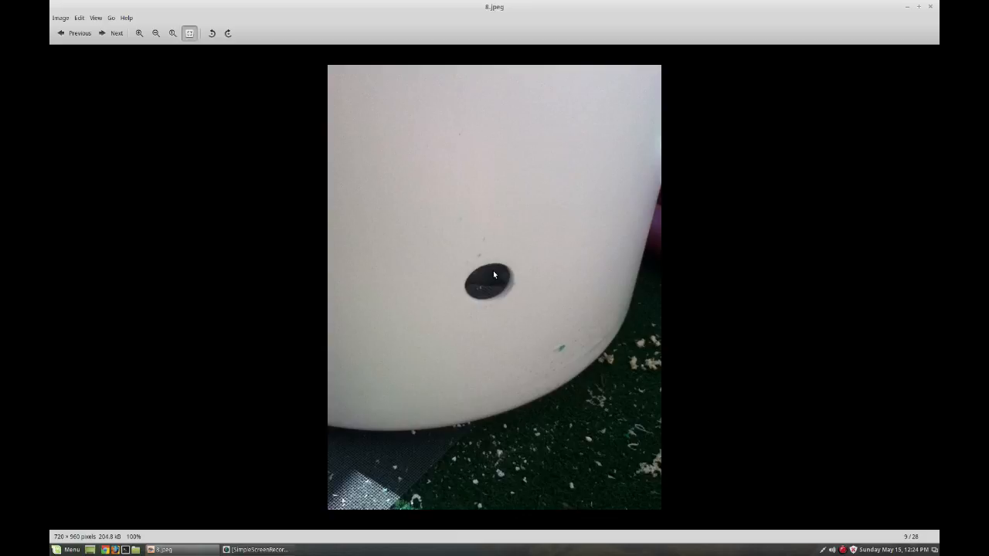
{"action": "mouse_move", "coordinate": [517, 277]}
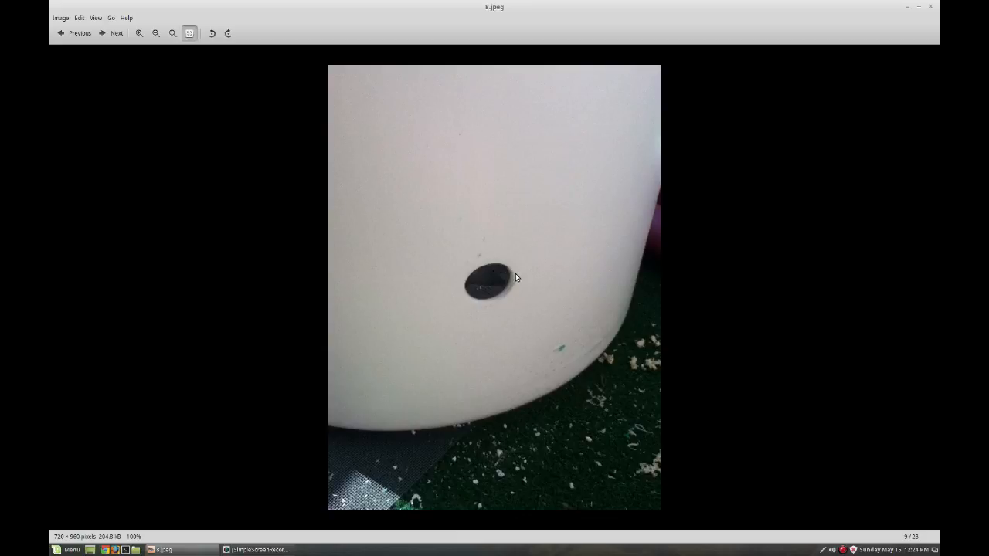
{"action": "mouse_move", "coordinate": [482, 279]}
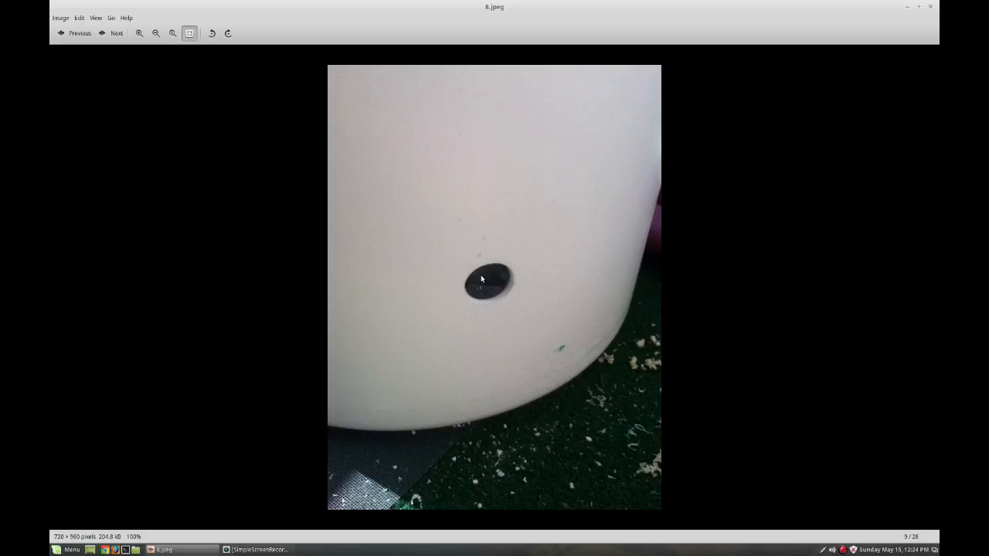
{"action": "mouse_move", "coordinate": [489, 290]}
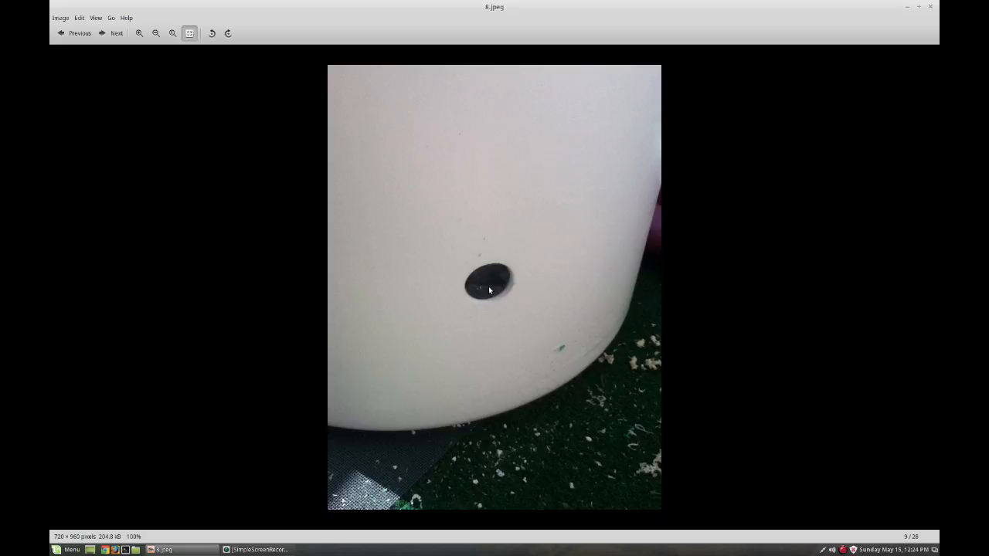
{"action": "mouse_move", "coordinate": [488, 274]}
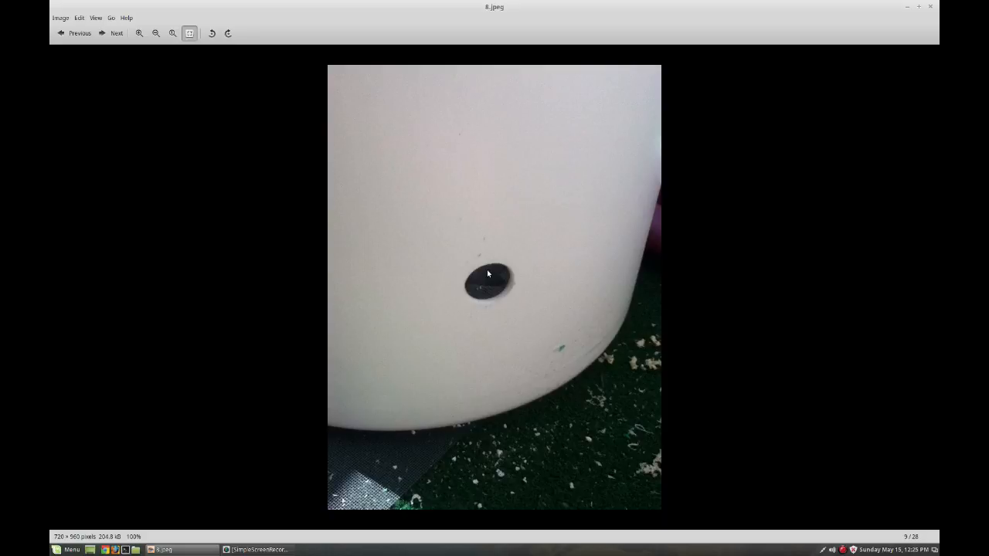
Advance to 9.jpeg, showing the tan grommet set in the hole.
{"action": "left_click", "coordinate": [113, 32]}
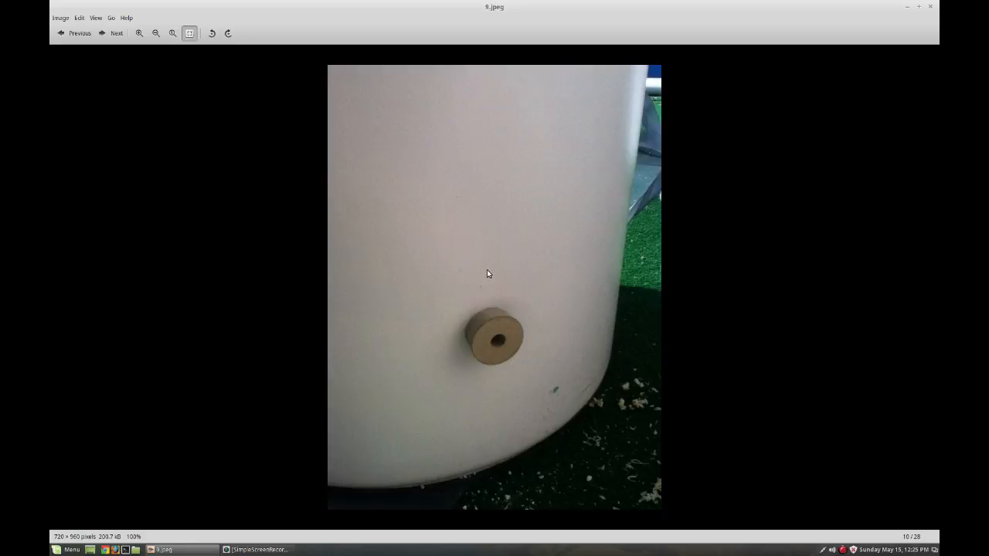
{"action": "mouse_move", "coordinate": [503, 345]}
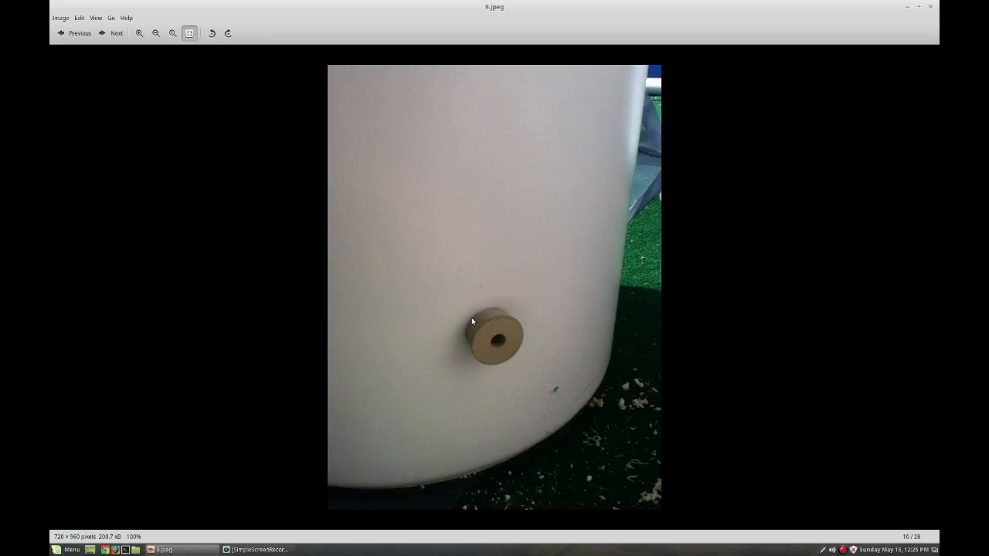
{"action": "mouse_move", "coordinate": [509, 313]}
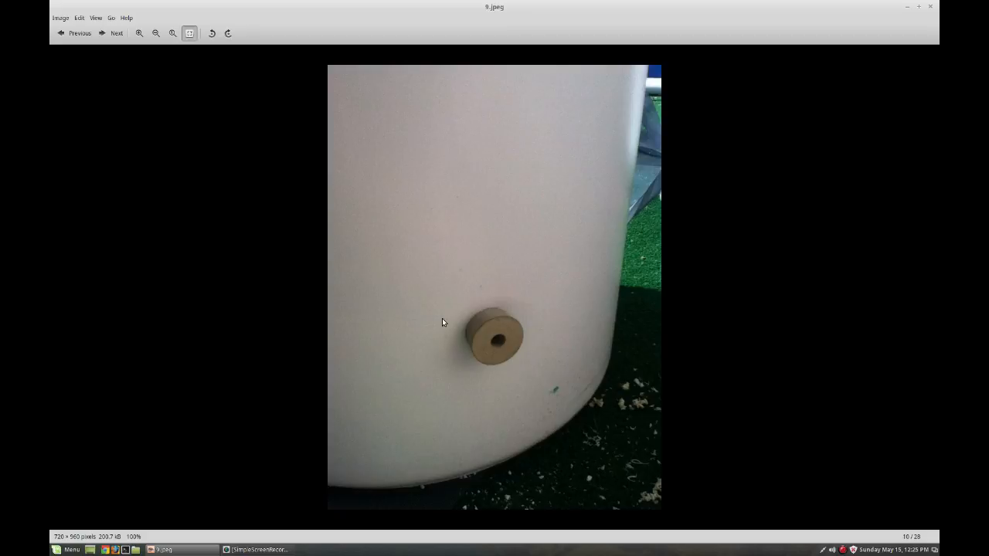
{"action": "mouse_move", "coordinate": [509, 333]}
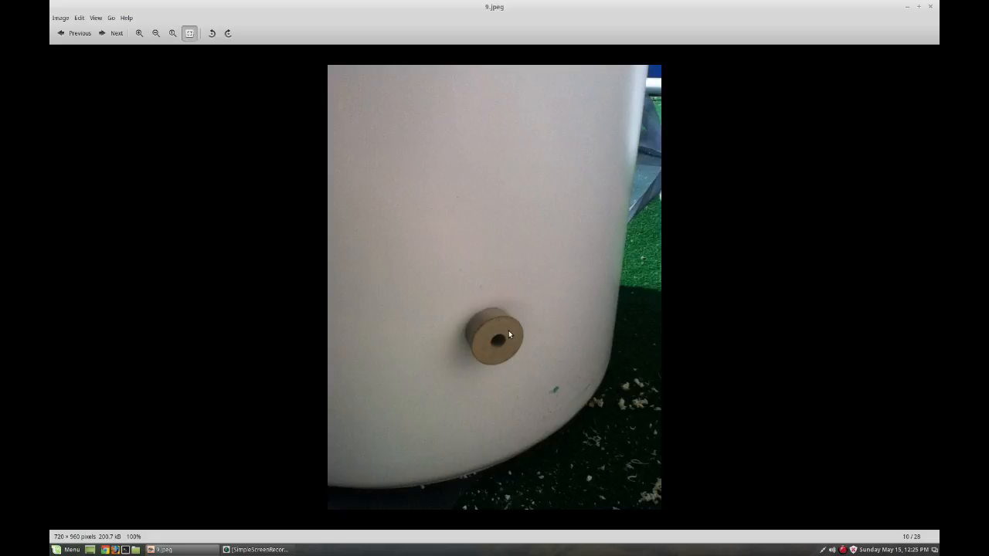
Advance to 10.jpeg, a hand holding a ceramic pot pierced with holes.
{"action": "left_click", "coordinate": [116, 32]}
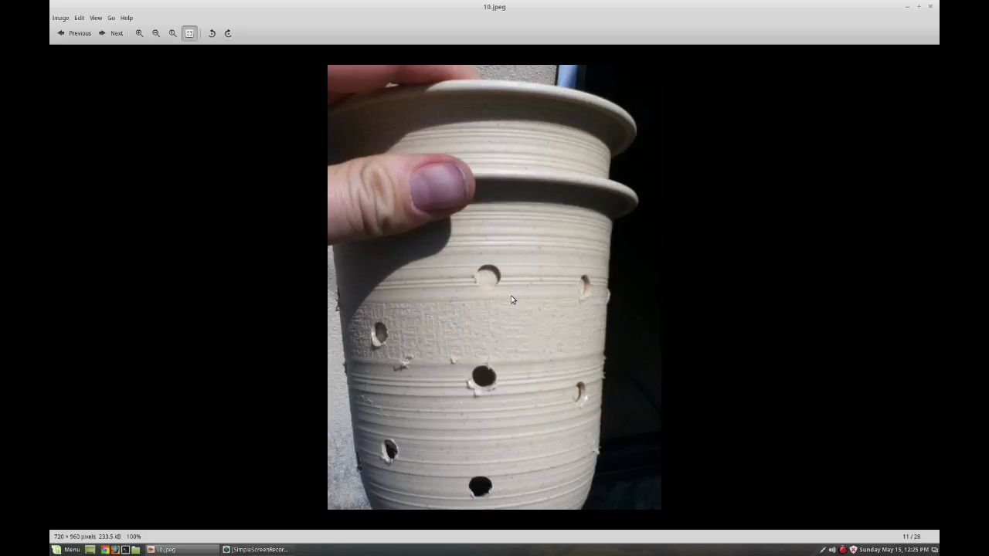
{"action": "mouse_move", "coordinate": [485, 236]}
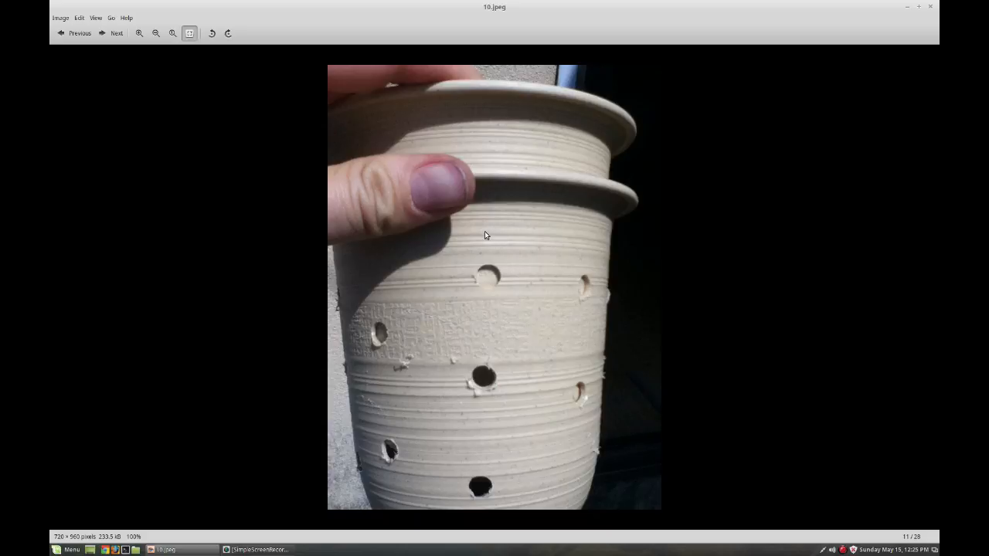
{"action": "mouse_move", "coordinate": [516, 191]}
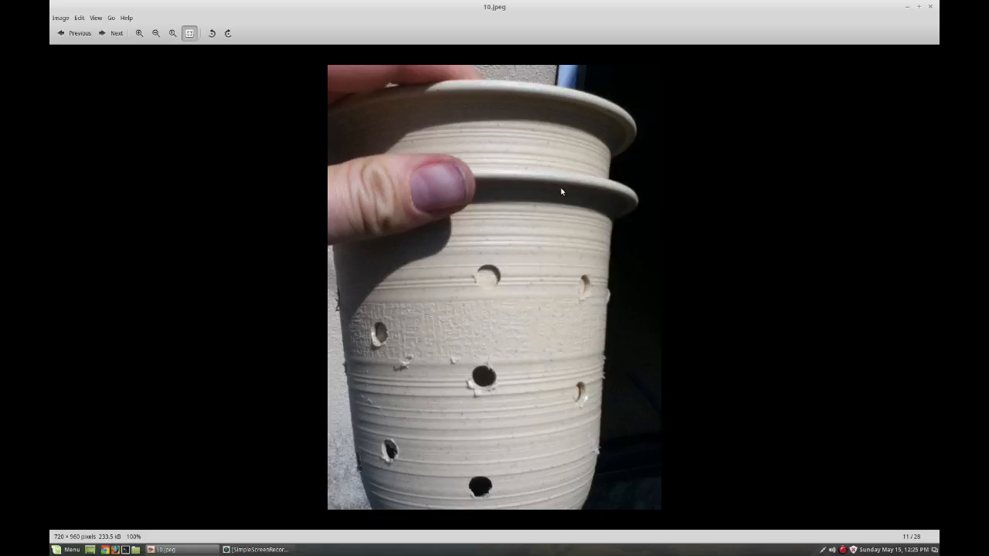
{"action": "mouse_move", "coordinate": [530, 299]}
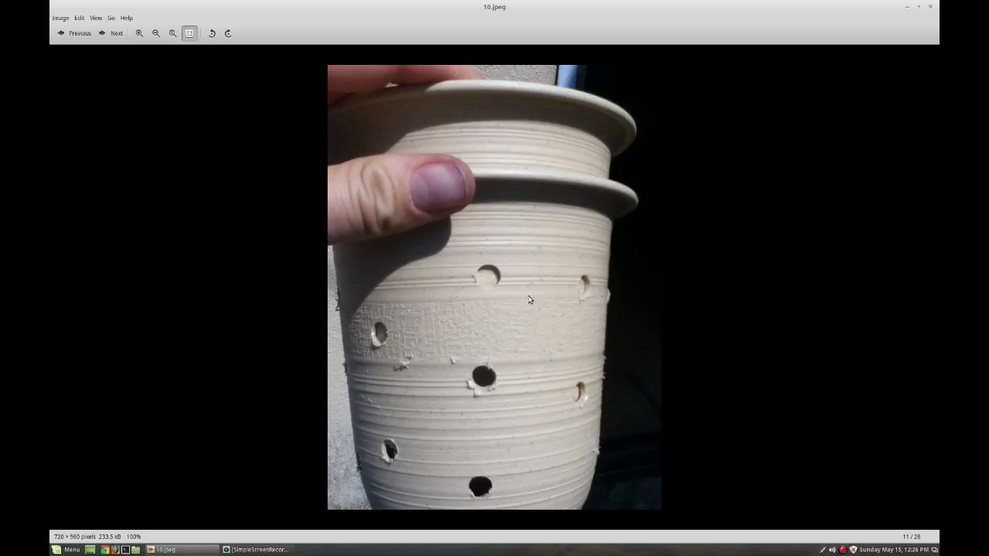
{"action": "mouse_move", "coordinate": [516, 283]}
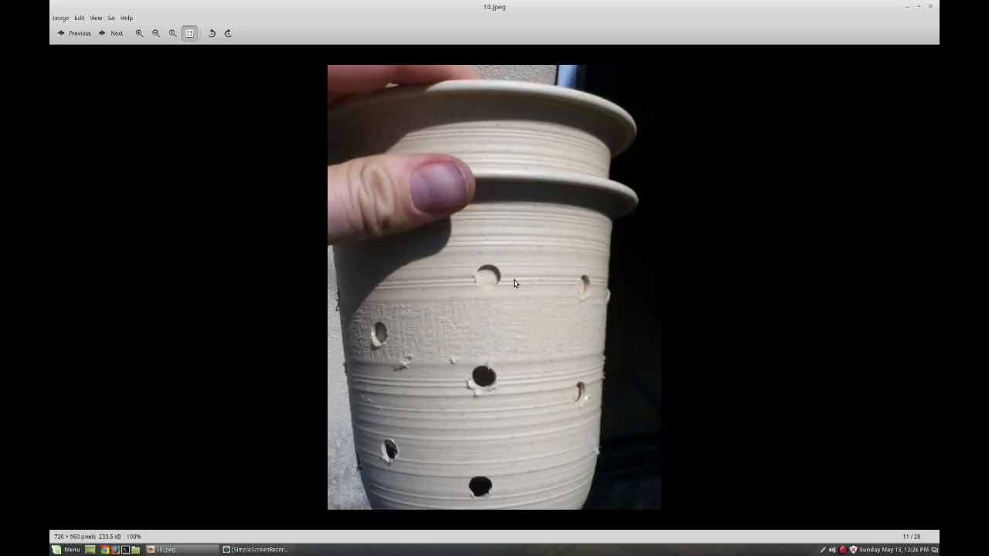
{"action": "mouse_move", "coordinate": [417, 366]}
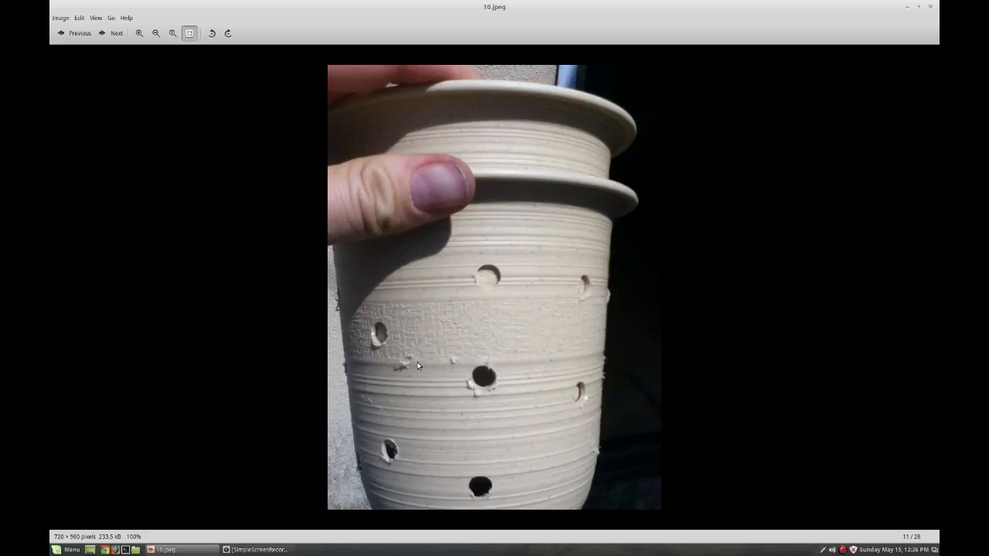
{"action": "mouse_move", "coordinate": [489, 281]}
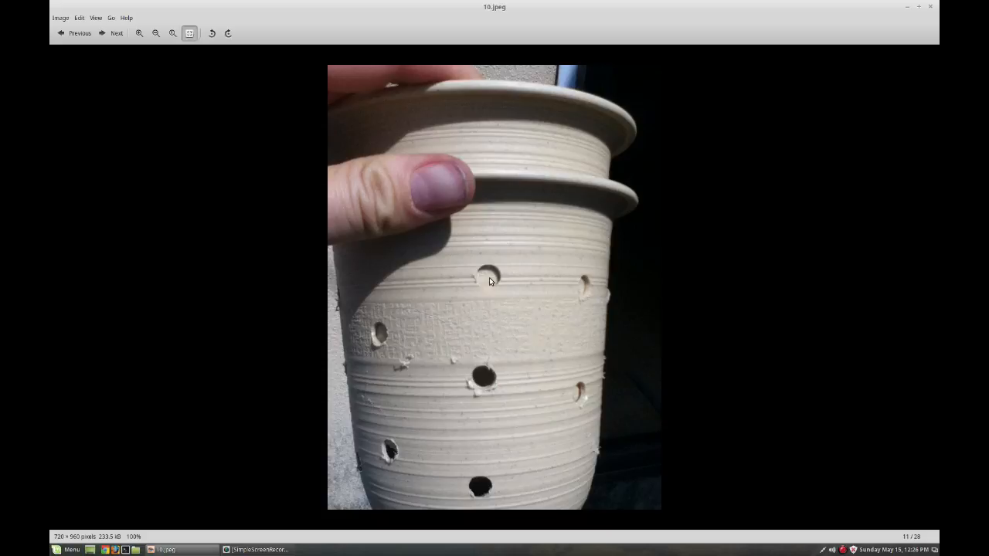
{"action": "mouse_move", "coordinate": [491, 271]}
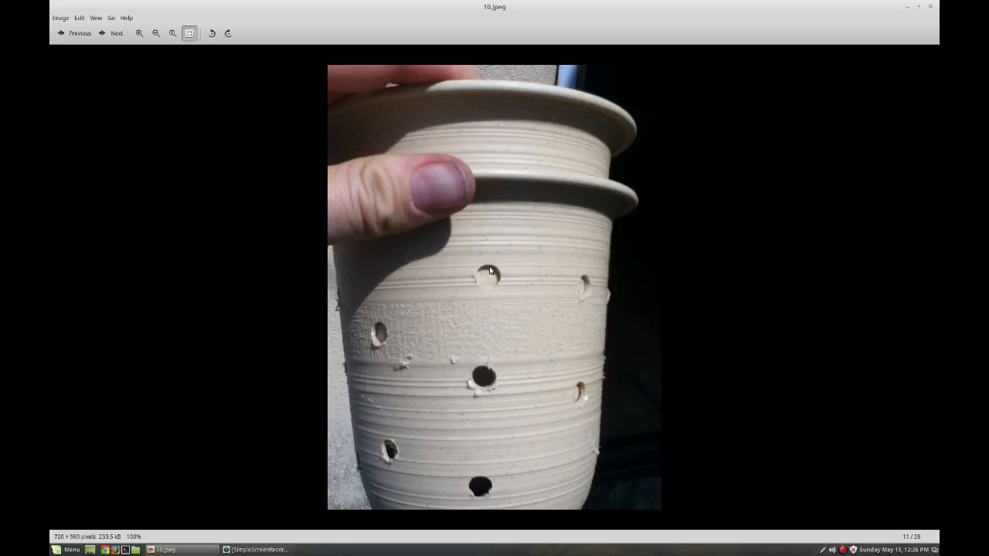
{"action": "left_click", "coordinate": [116, 33]}
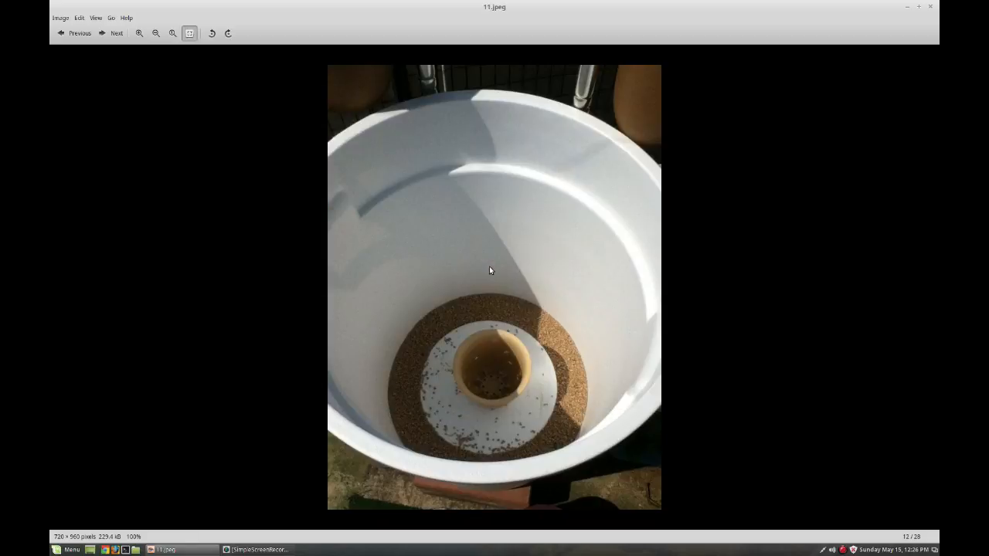
{"action": "mouse_move", "coordinate": [402, 377]}
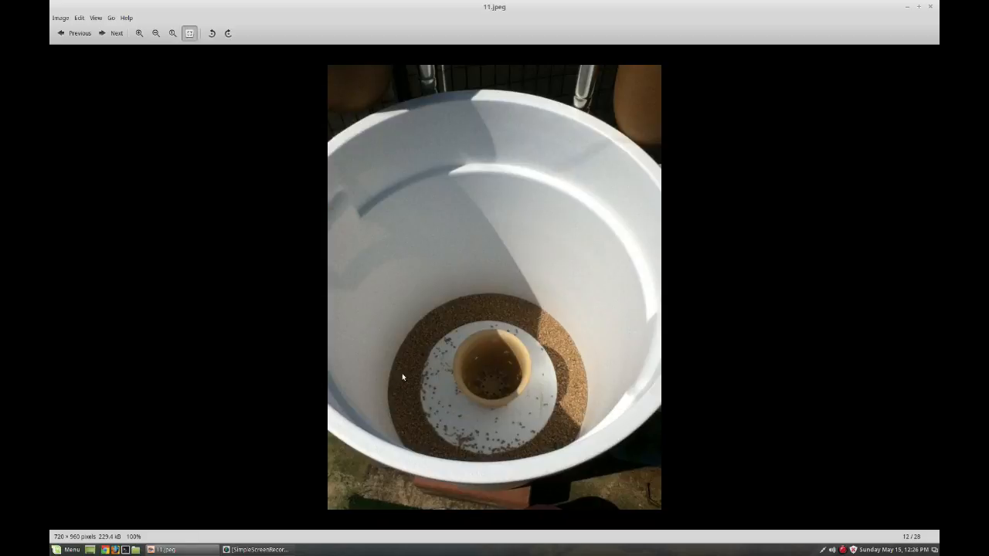
{"action": "mouse_move", "coordinate": [484, 303]}
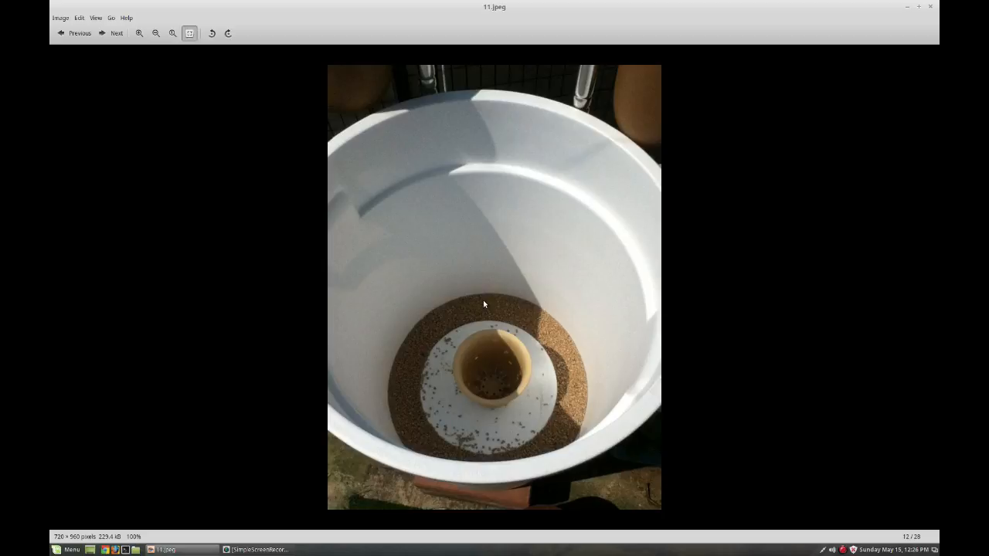
{"action": "mouse_move", "coordinate": [498, 343]}
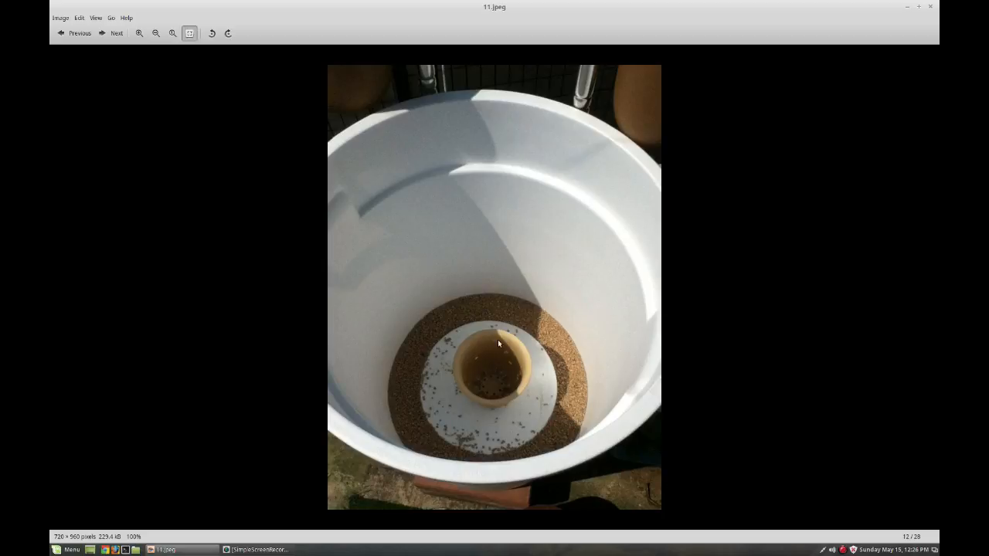
{"action": "mouse_move", "coordinate": [506, 367]}
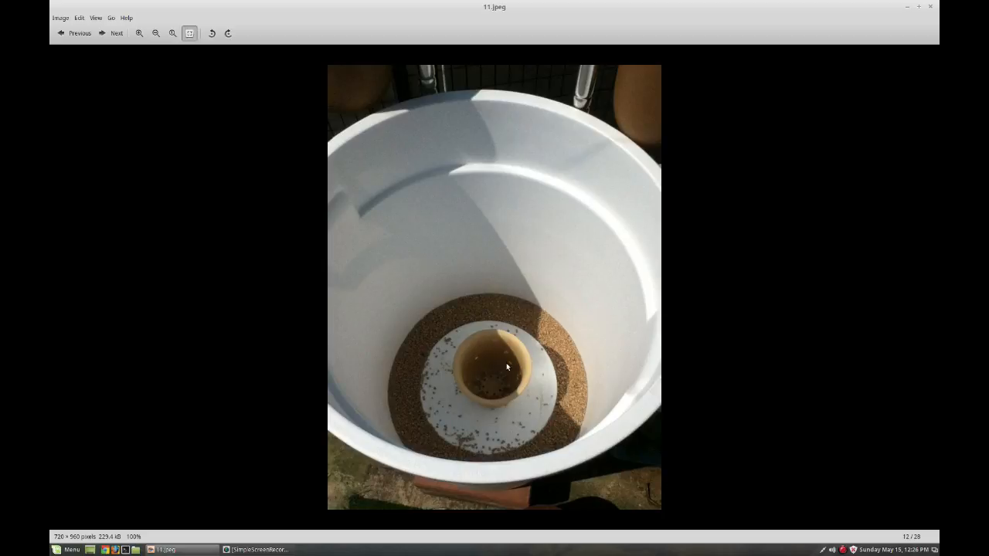
{"action": "mouse_move", "coordinate": [563, 350]}
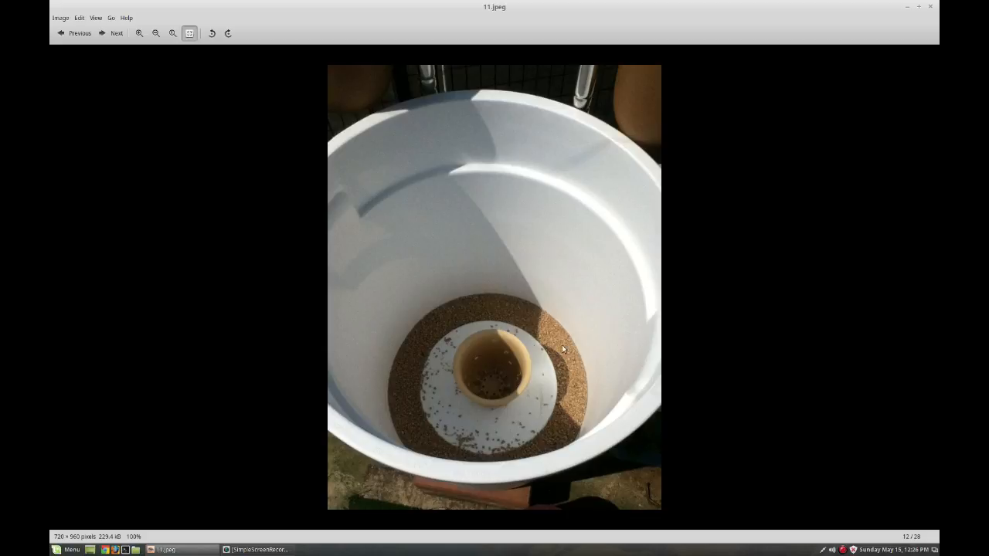
{"action": "mouse_move", "coordinate": [495, 349]}
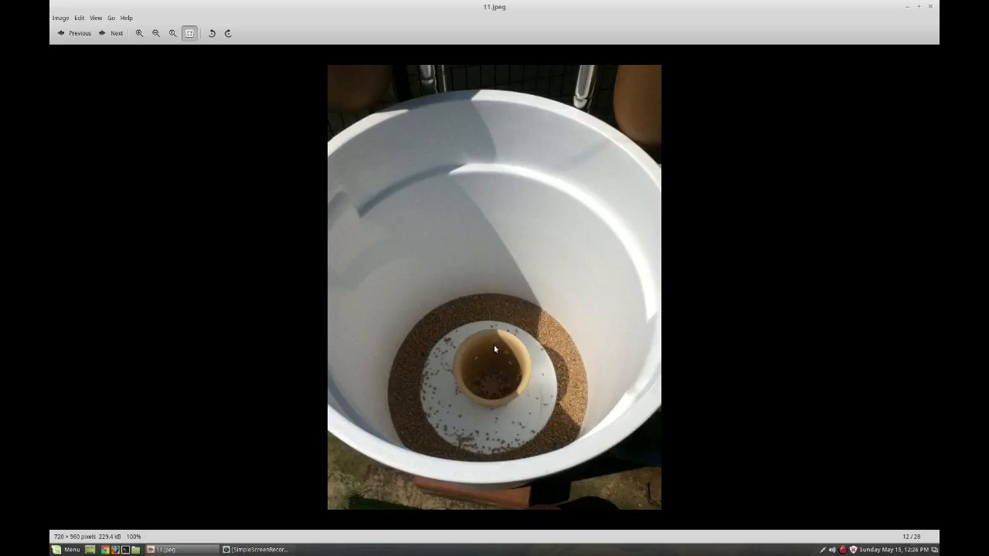
Advance to 12.jpeg, the green mesh basket ringed by gravel.
{"action": "left_click", "coordinate": [116, 32]}
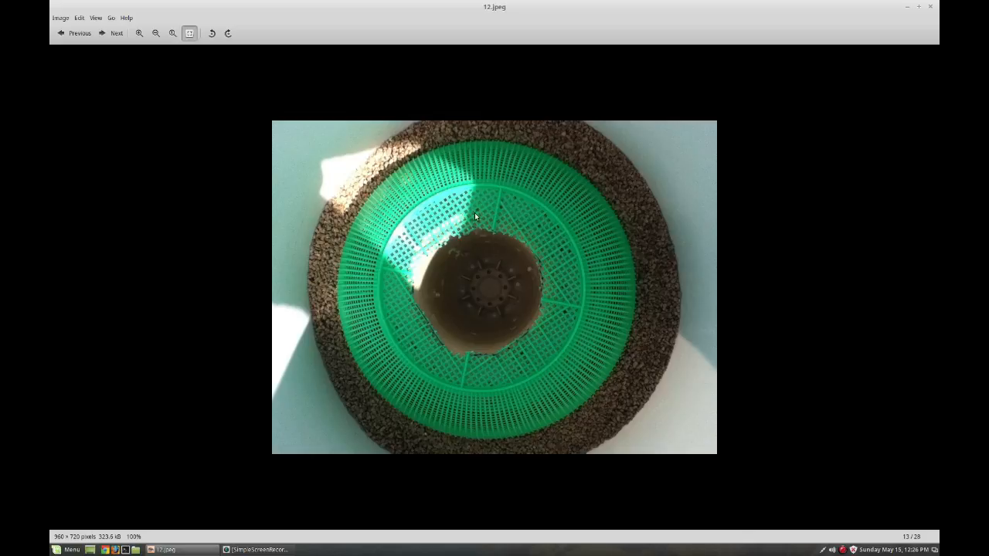
{"action": "mouse_move", "coordinate": [489, 301]}
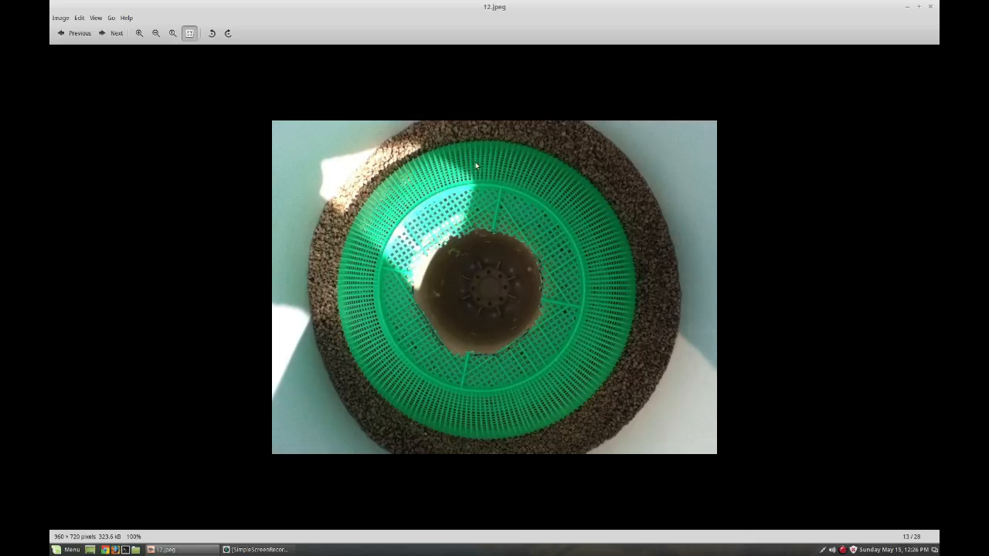
{"action": "mouse_move", "coordinate": [566, 222]}
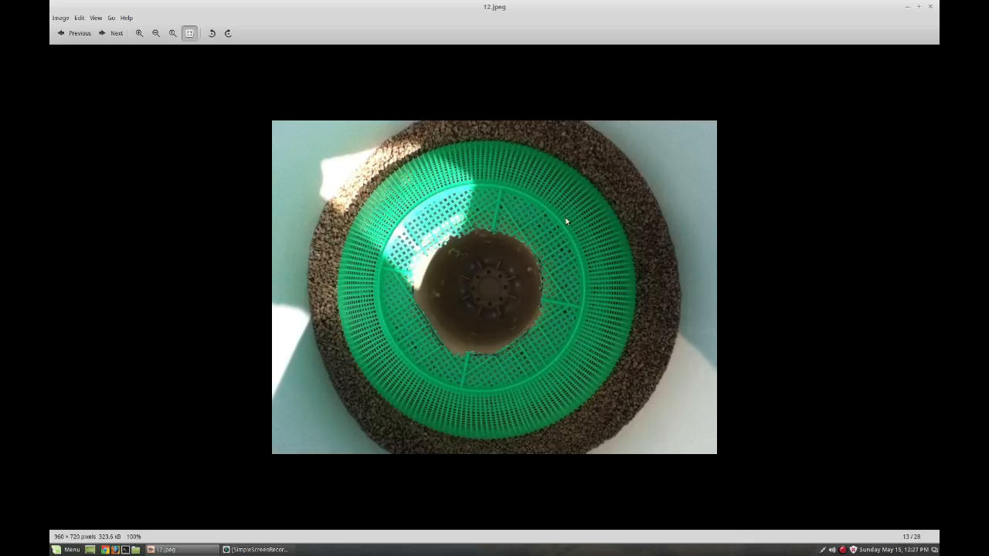
{"action": "mouse_move", "coordinate": [461, 268]}
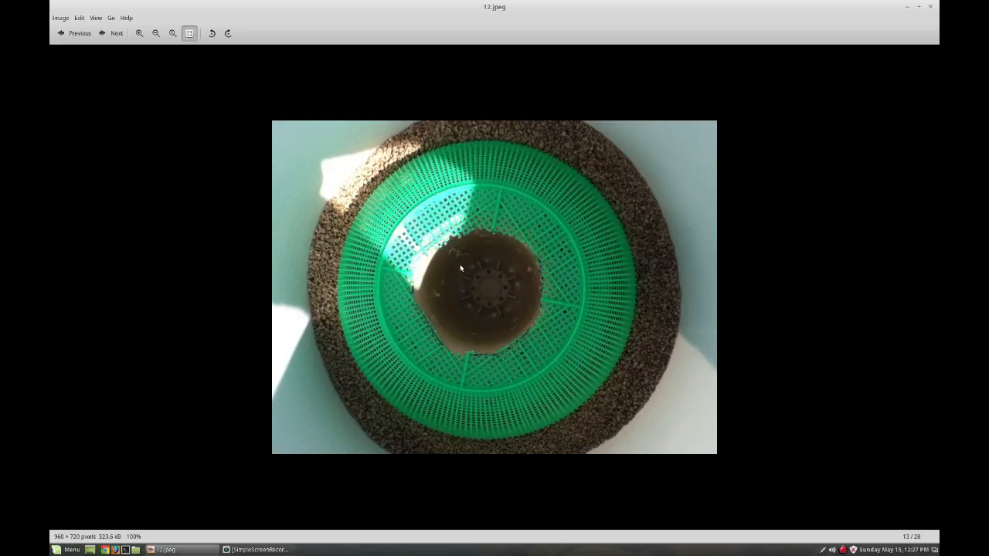
{"action": "mouse_move", "coordinate": [464, 256]}
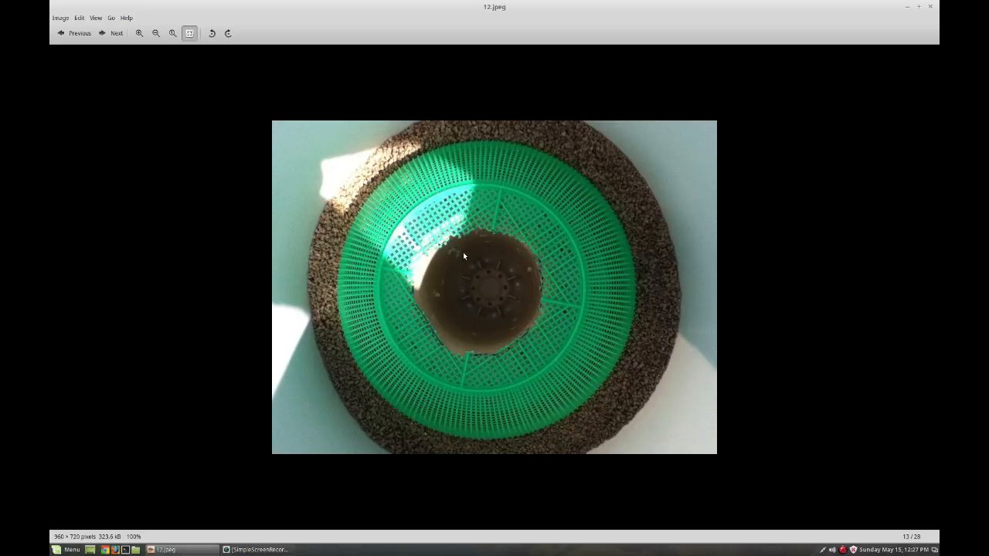
{"action": "mouse_move", "coordinate": [313, 324]}
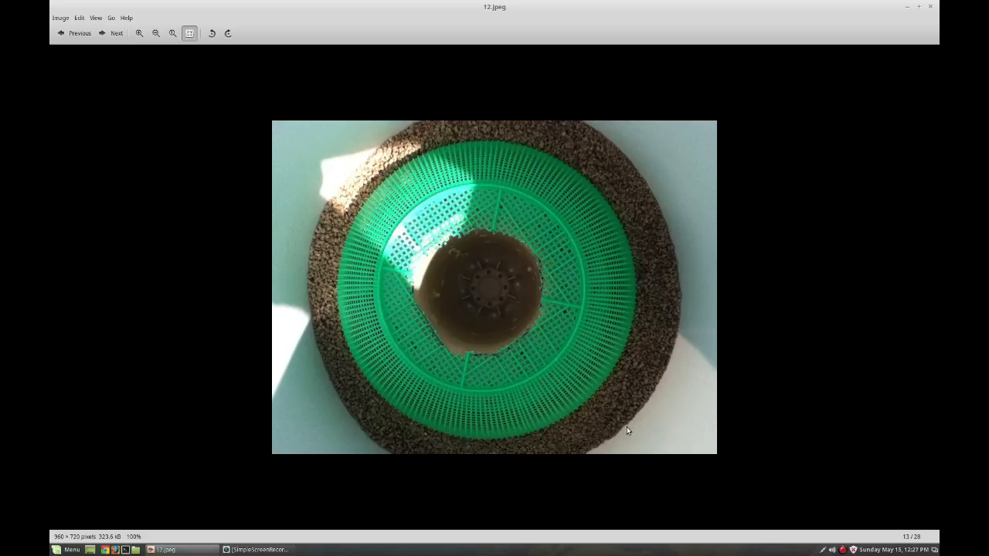
Advance to 13.5.jpeg, the angle-cut white pipe lying on grass.
{"action": "left_click", "coordinate": [112, 33]}
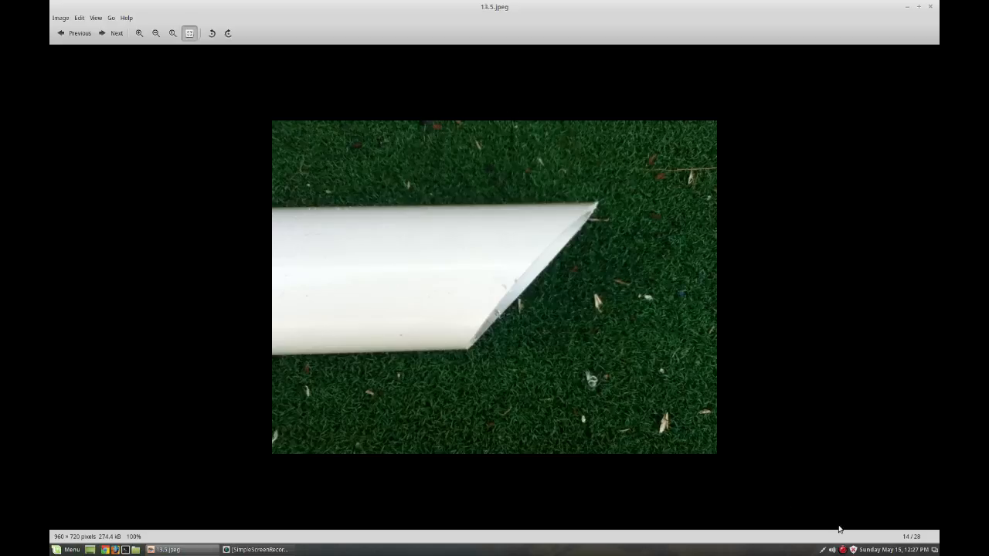
{"action": "mouse_move", "coordinate": [833, 393]}
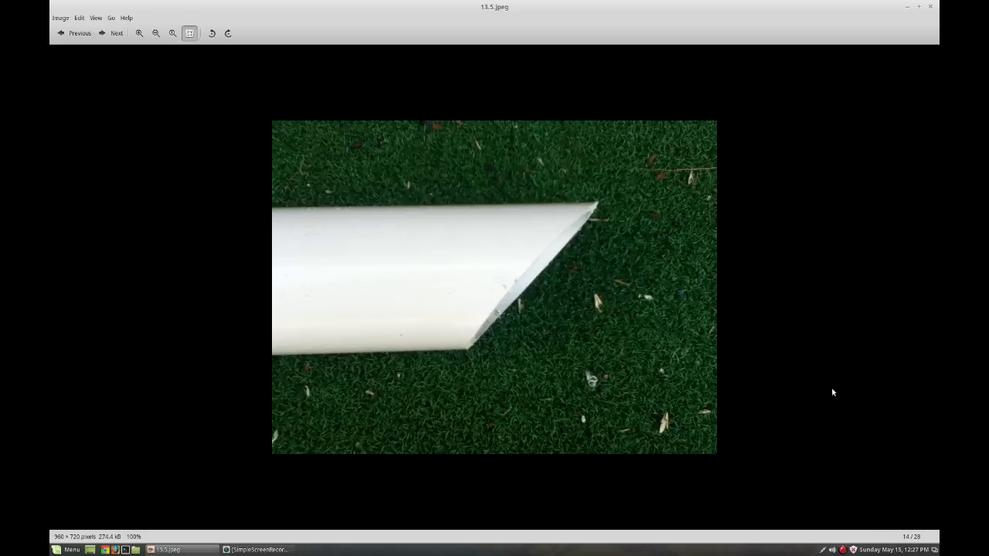
{"action": "mouse_move", "coordinate": [609, 243]}
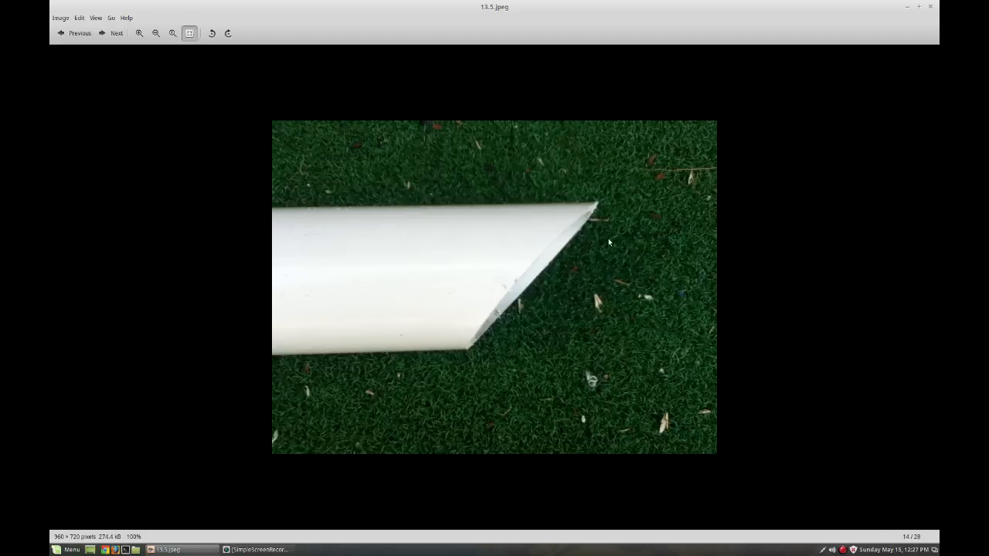
{"action": "mouse_move", "coordinate": [532, 219]}
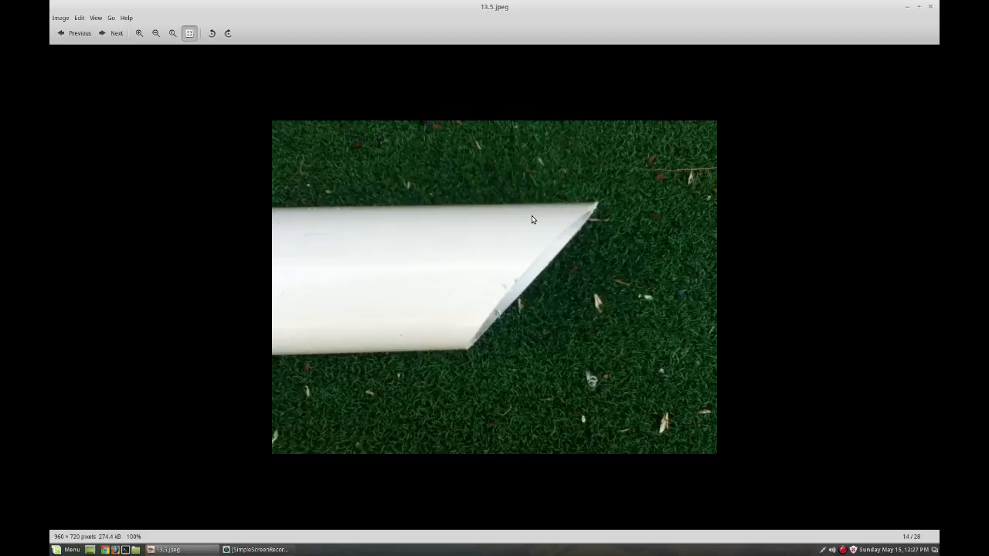
{"action": "mouse_move", "coordinate": [564, 211]}
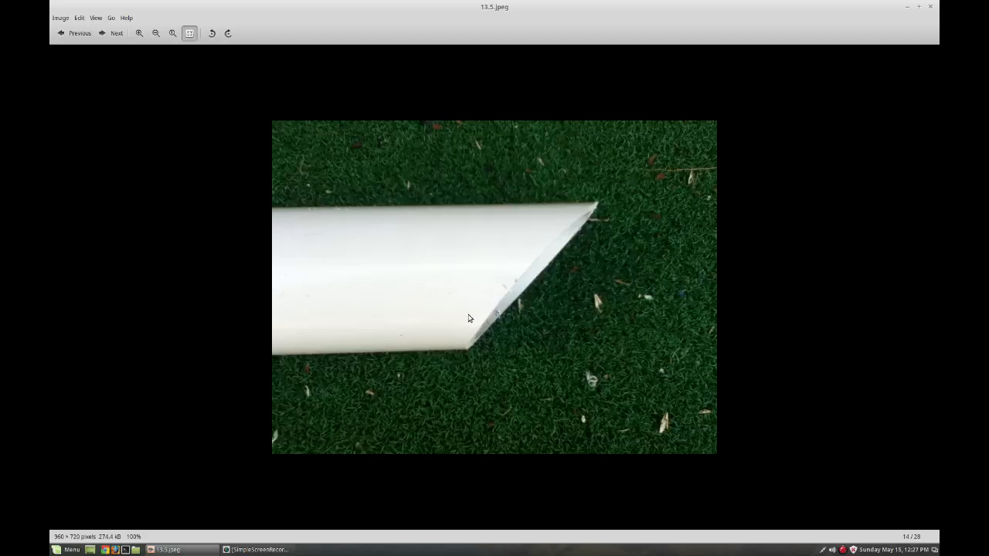
{"action": "mouse_move", "coordinate": [547, 218]}
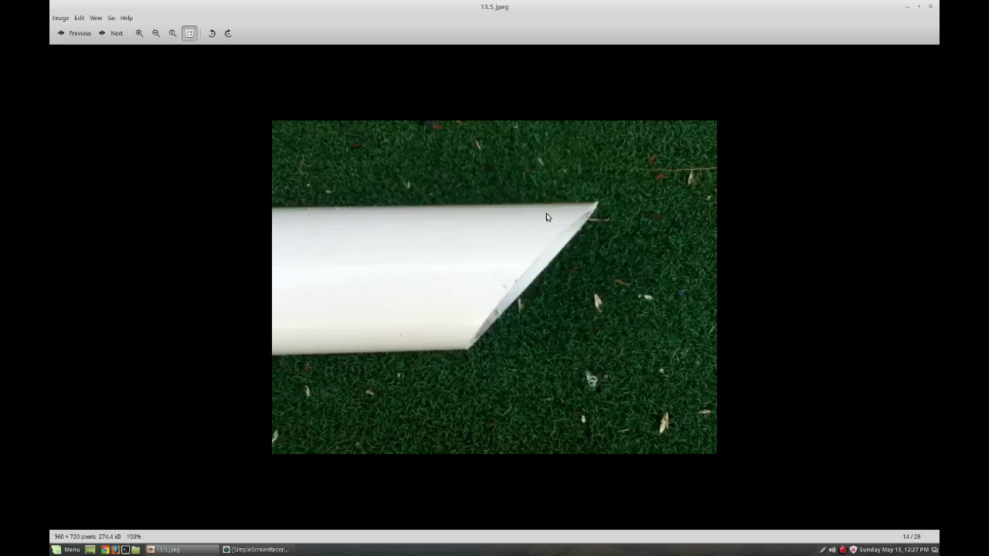
{"action": "mouse_move", "coordinate": [552, 219]}
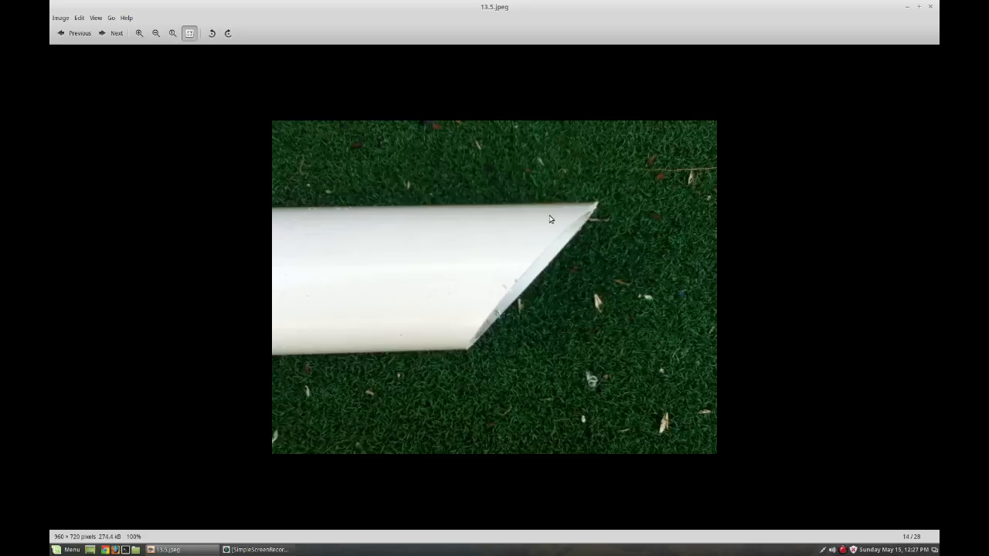
{"action": "mouse_move", "coordinate": [400, 373]}
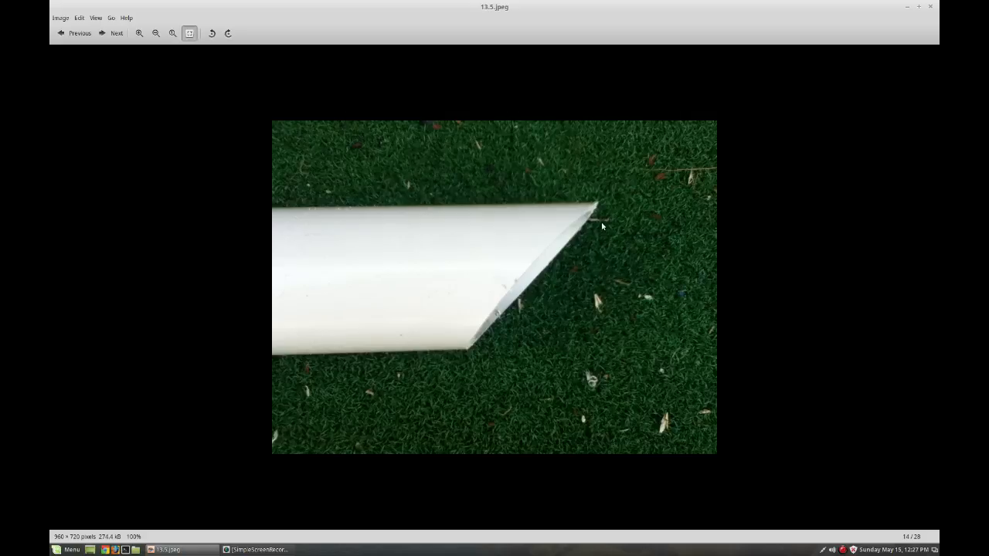
{"action": "mouse_move", "coordinate": [587, 241]}
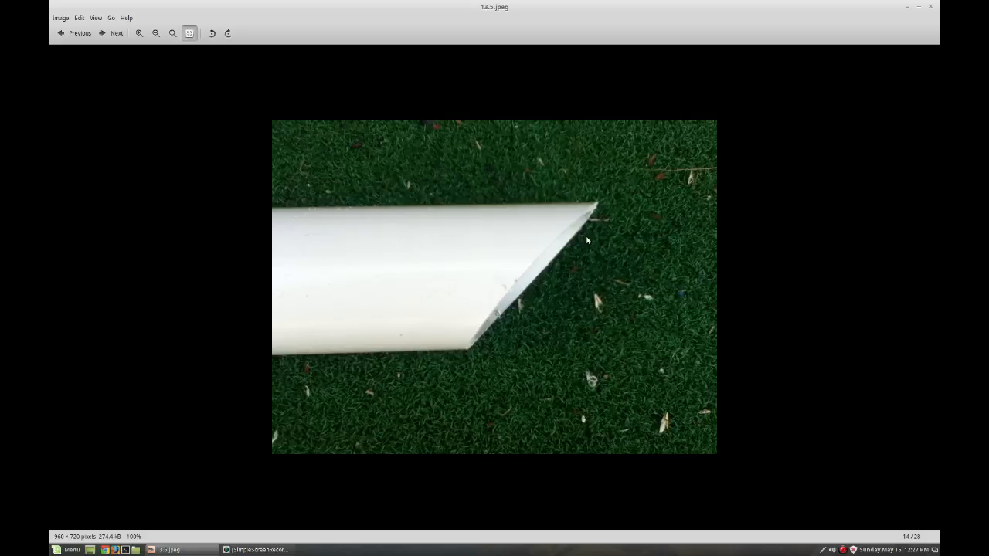
{"action": "mouse_move", "coordinate": [528, 284]}
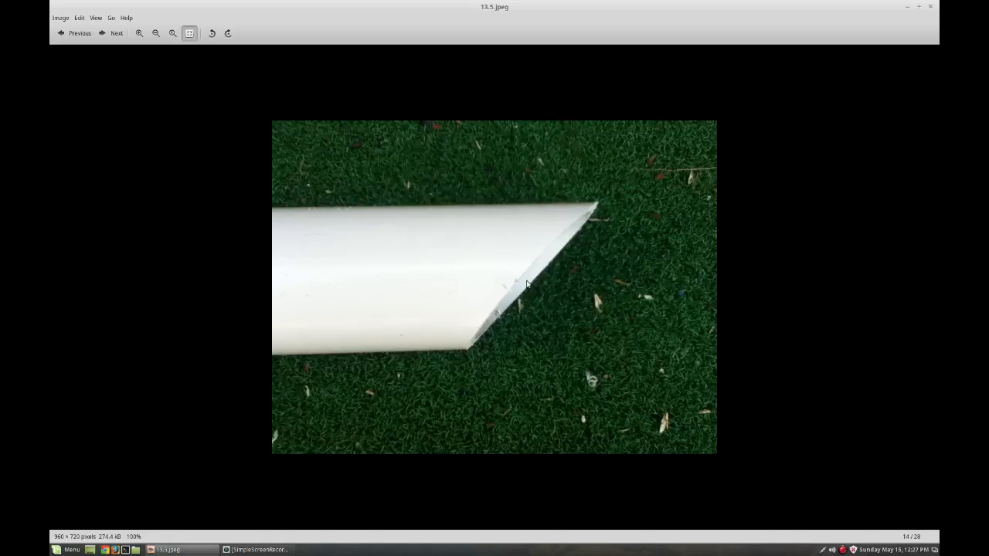
{"action": "mouse_move", "coordinate": [541, 251]}
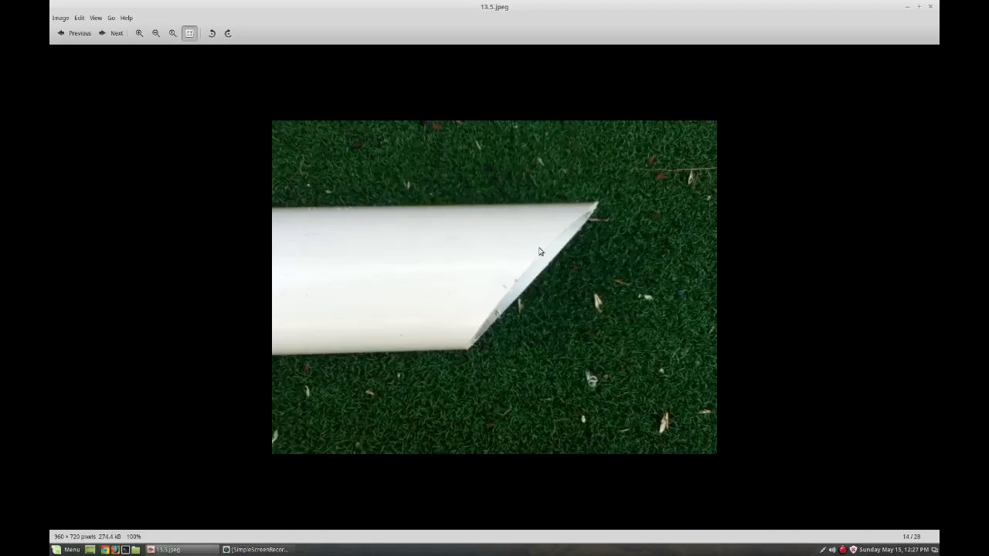
{"action": "mouse_move", "coordinate": [481, 325]}
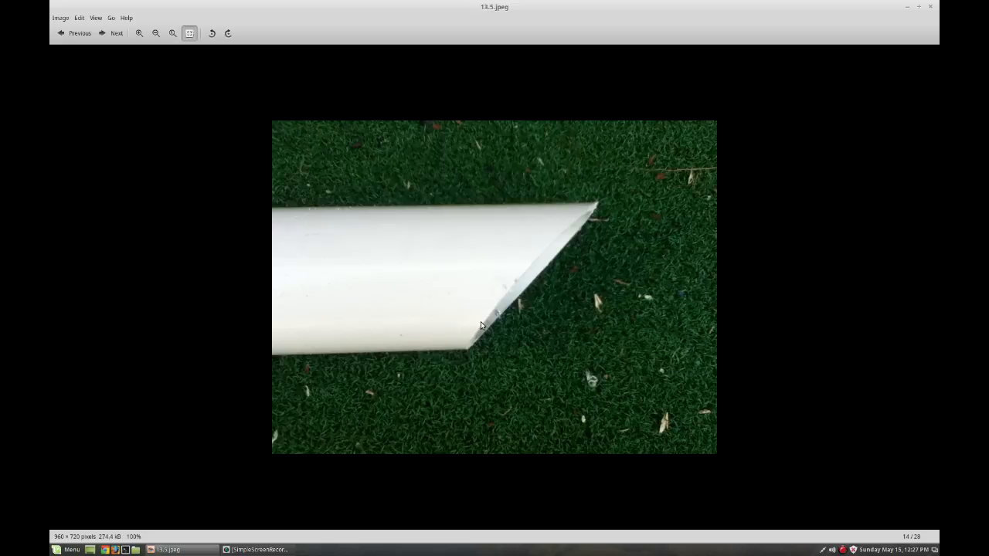
{"action": "mouse_move", "coordinate": [681, 265]}
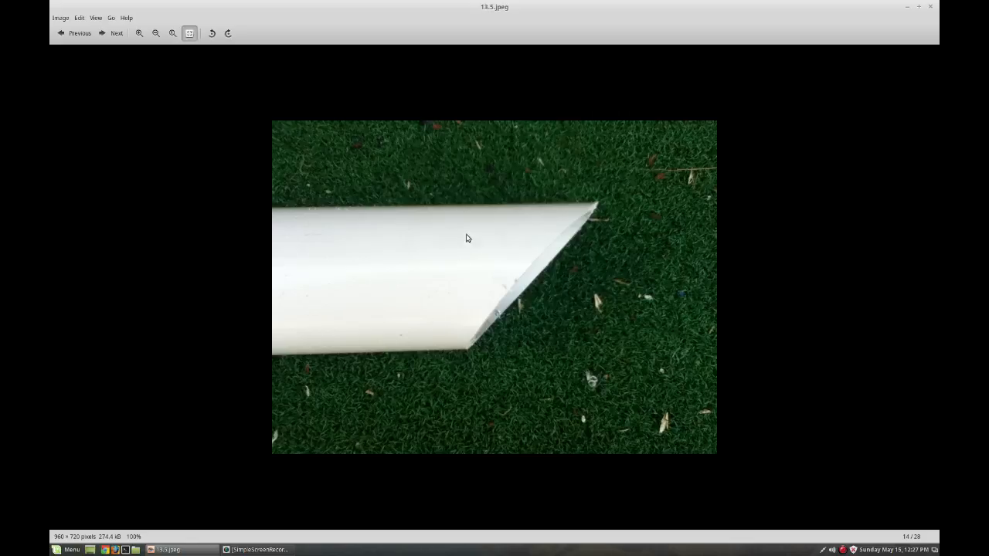
{"action": "mouse_move", "coordinate": [577, 375]}
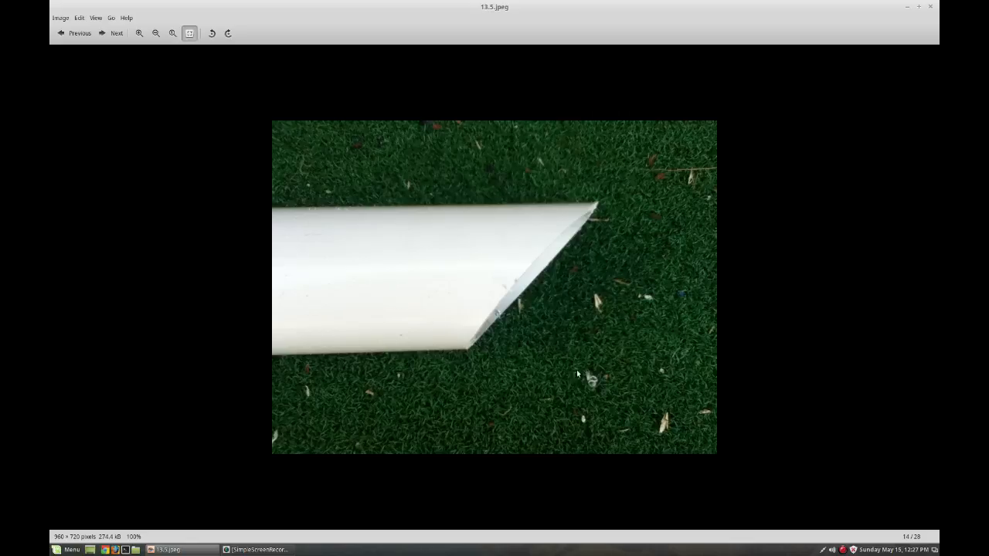
{"action": "mouse_move", "coordinate": [417, 206]}
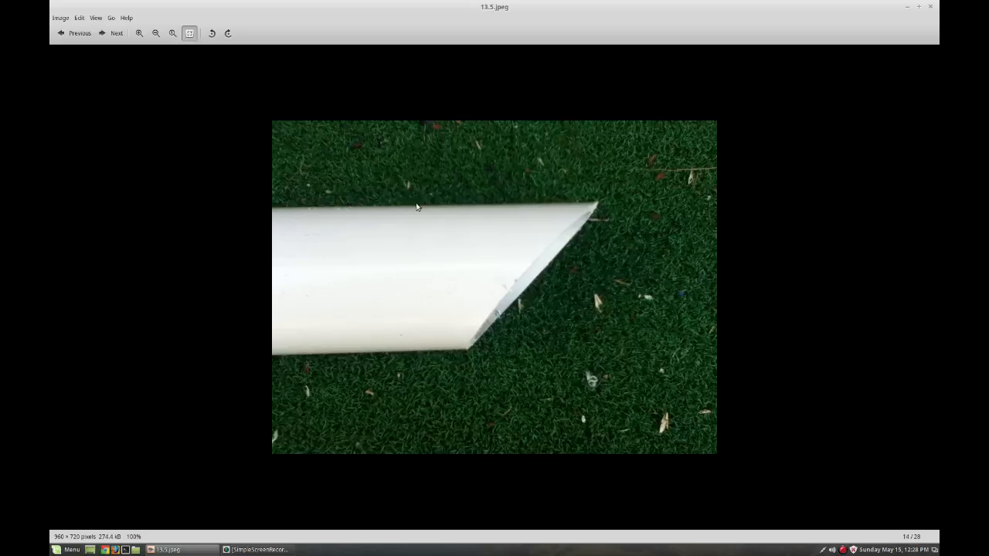
{"action": "mouse_move", "coordinate": [548, 247]}
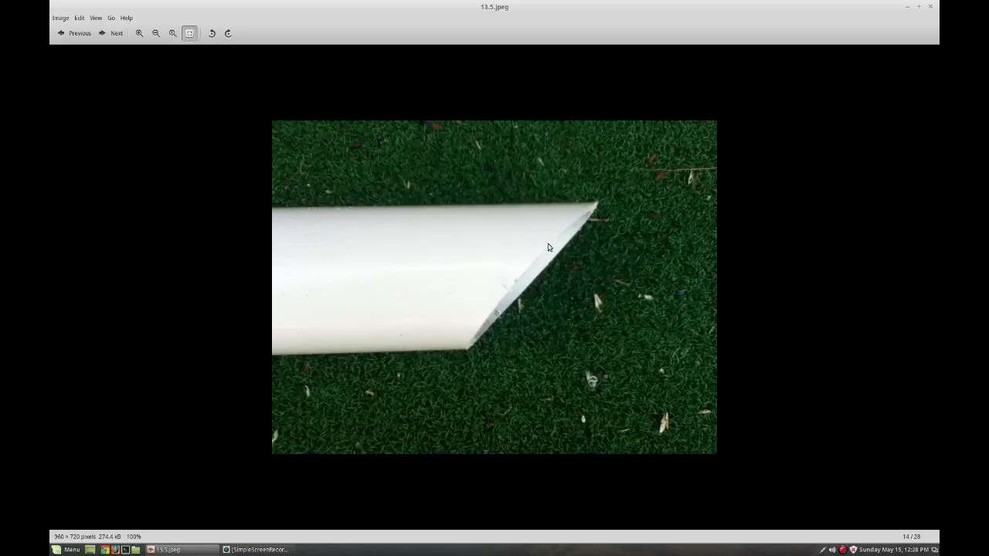
{"action": "mouse_move", "coordinate": [296, 303]}
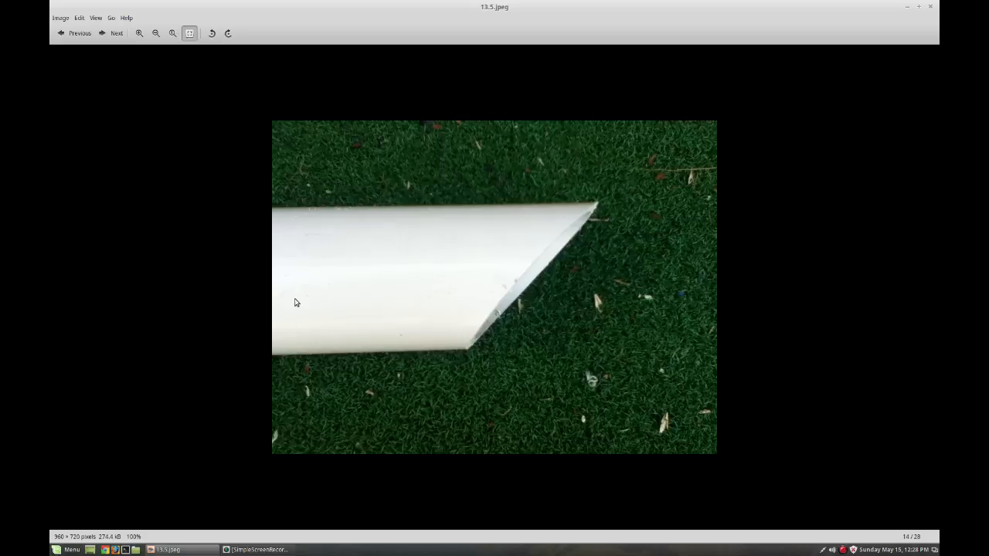
Advance to 13.jpeg, the green net pot filled with dark soil on gravel.
{"action": "left_click", "coordinate": [115, 33]}
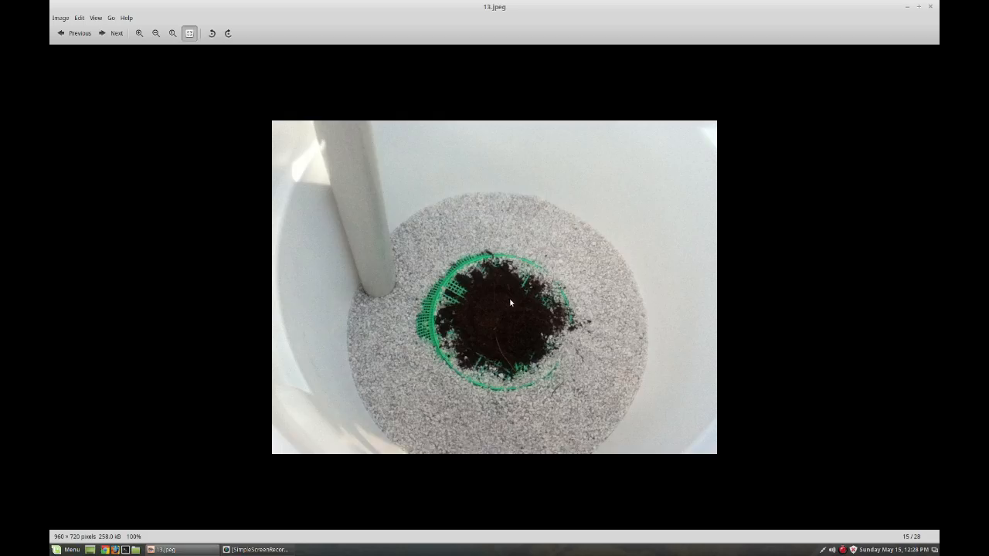
{"action": "mouse_move", "coordinate": [371, 278]}
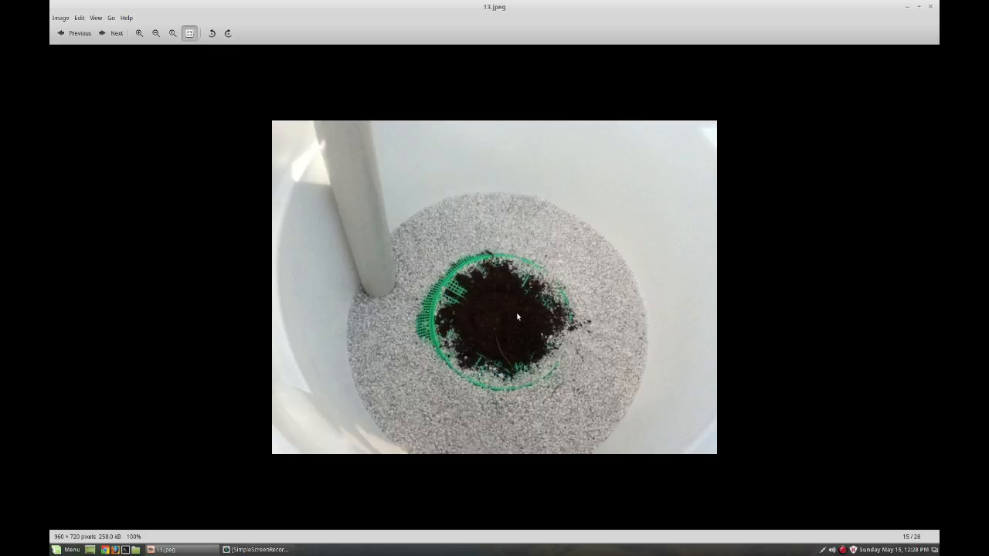
{"action": "mouse_move", "coordinate": [670, 326]}
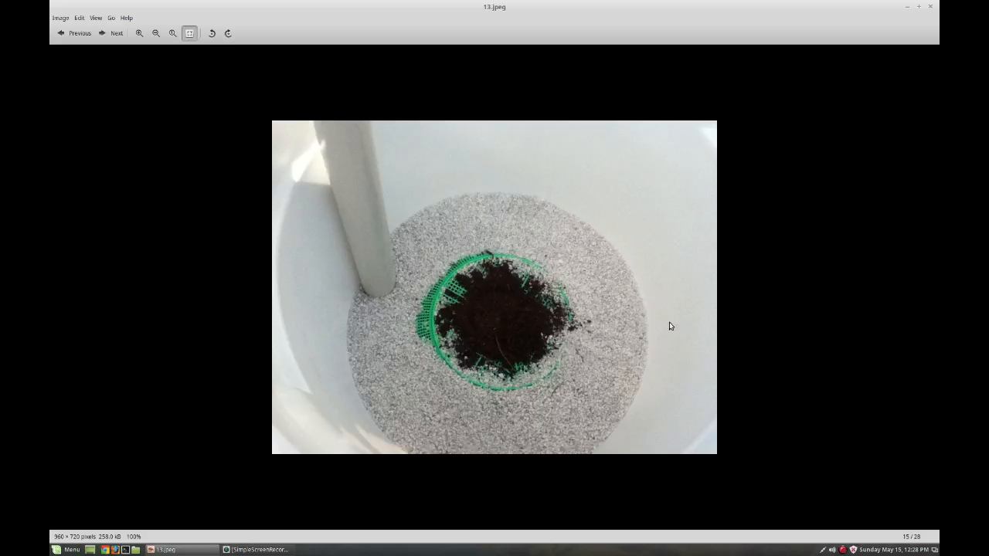
{"action": "mouse_move", "coordinate": [647, 343]}
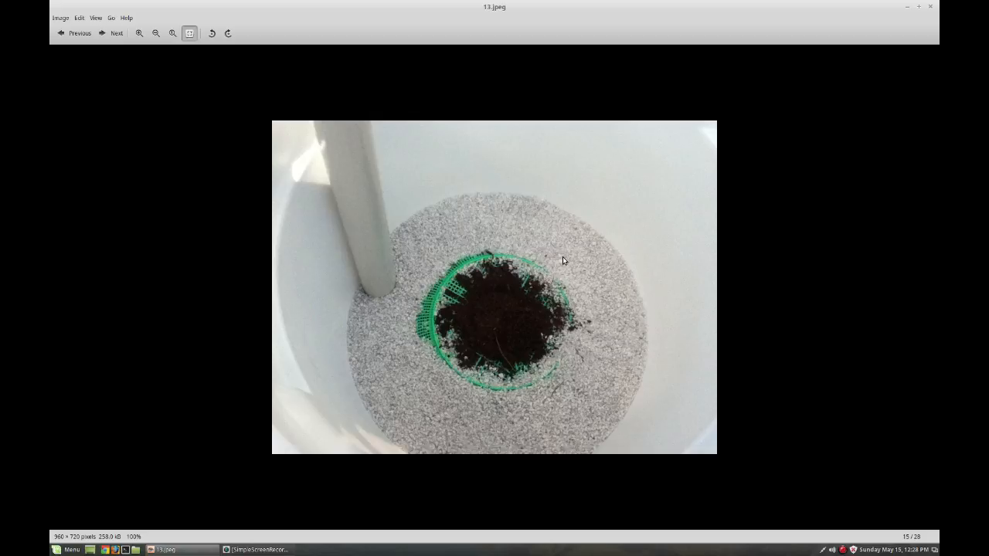
{"action": "mouse_move", "coordinate": [568, 255]}
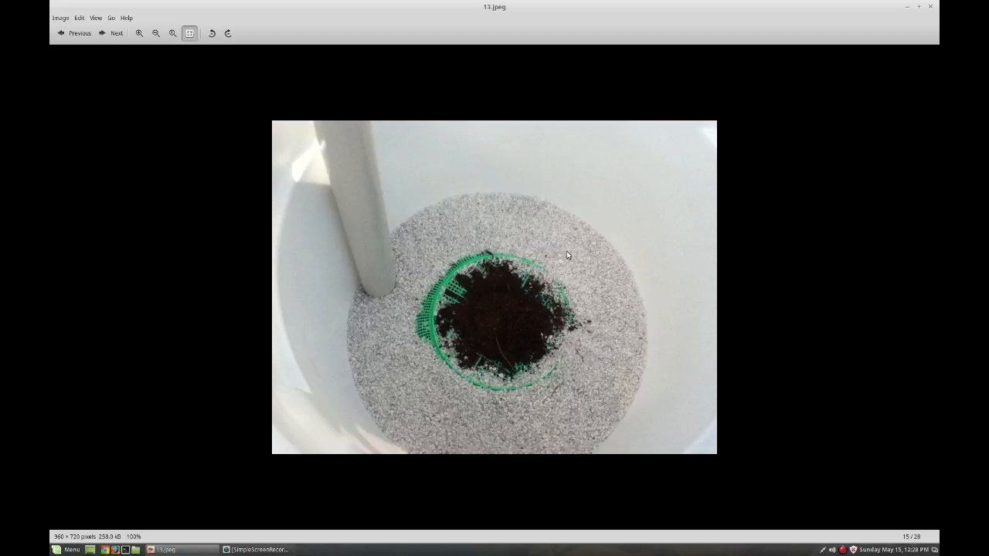
{"action": "mouse_move", "coordinate": [579, 269]}
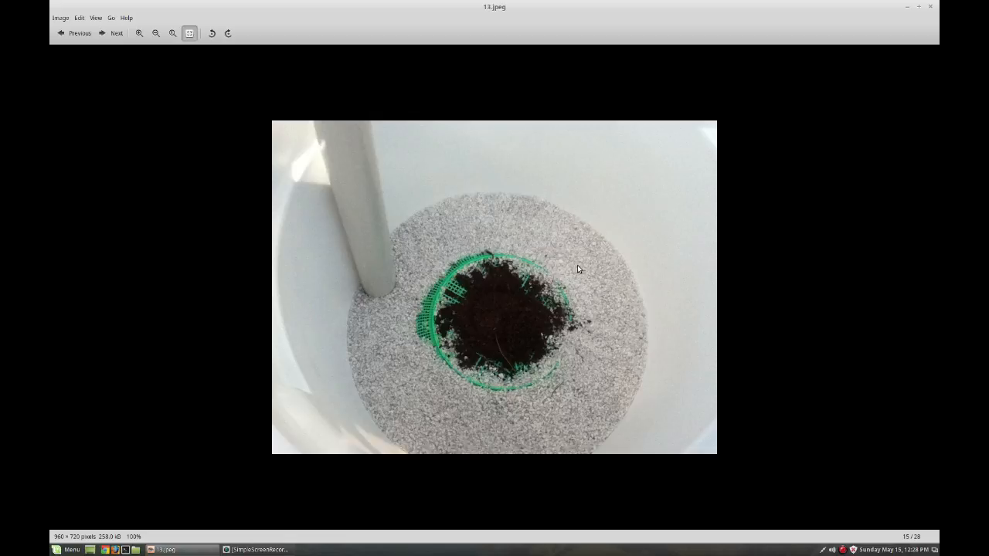
{"action": "mouse_move", "coordinate": [499, 264]}
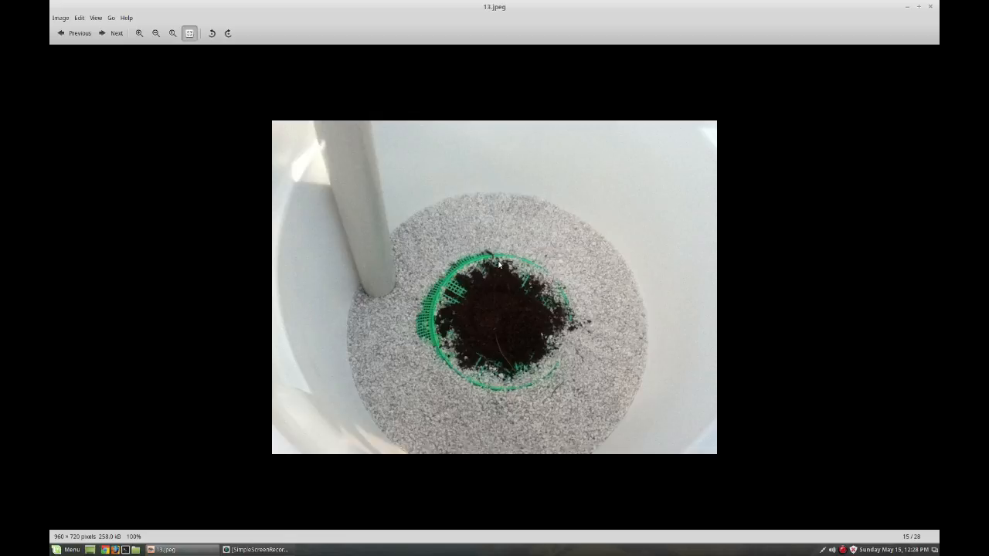
Advance to 14.jpeg, the white fabric wick laid inside the bucket.
{"action": "left_click", "coordinate": [115, 33]}
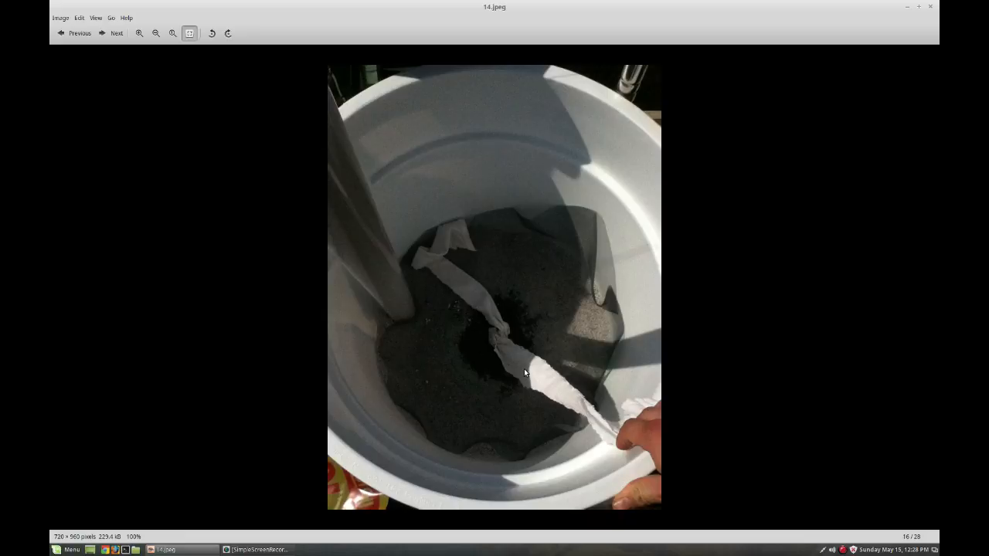
{"action": "mouse_move", "coordinate": [529, 332]}
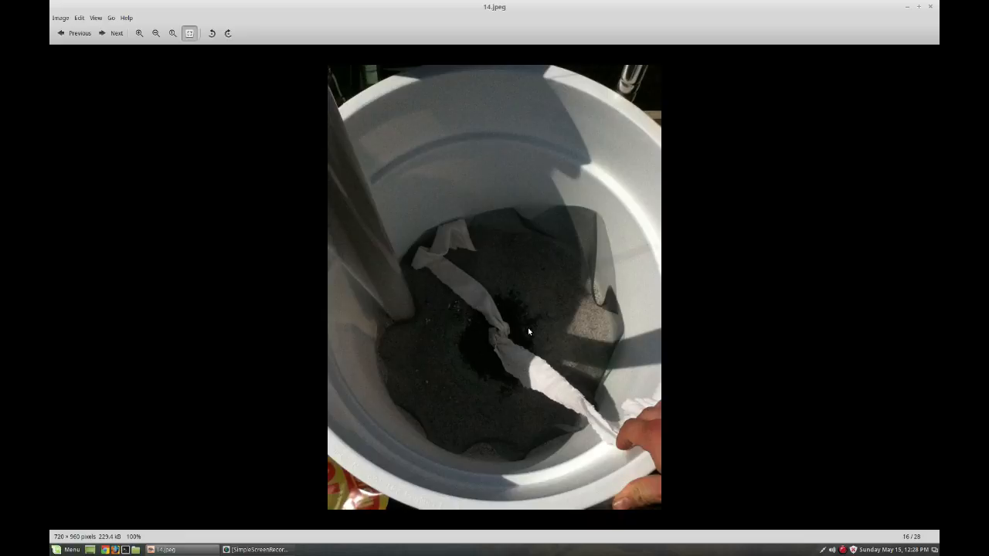
{"action": "mouse_move", "coordinate": [540, 320]}
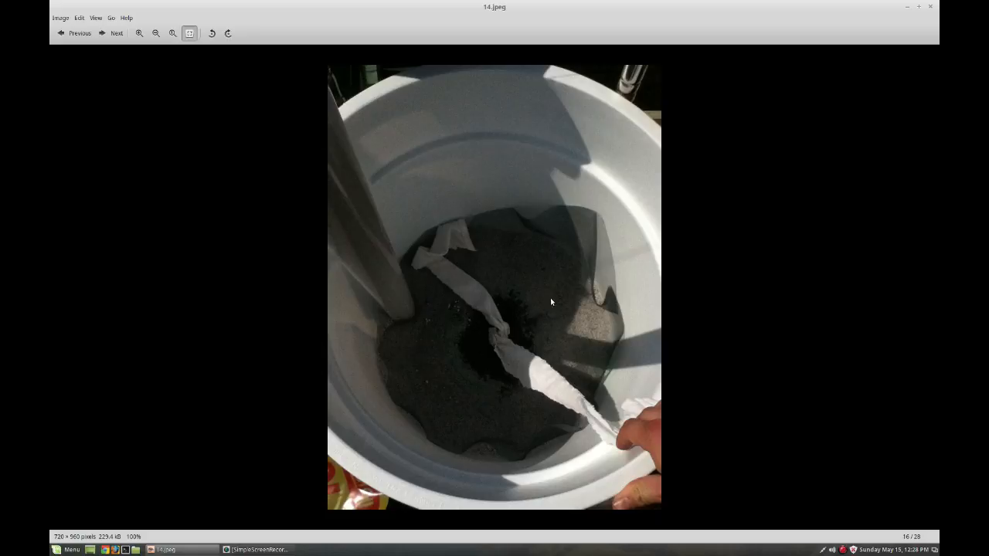
{"action": "mouse_move", "coordinate": [557, 297]}
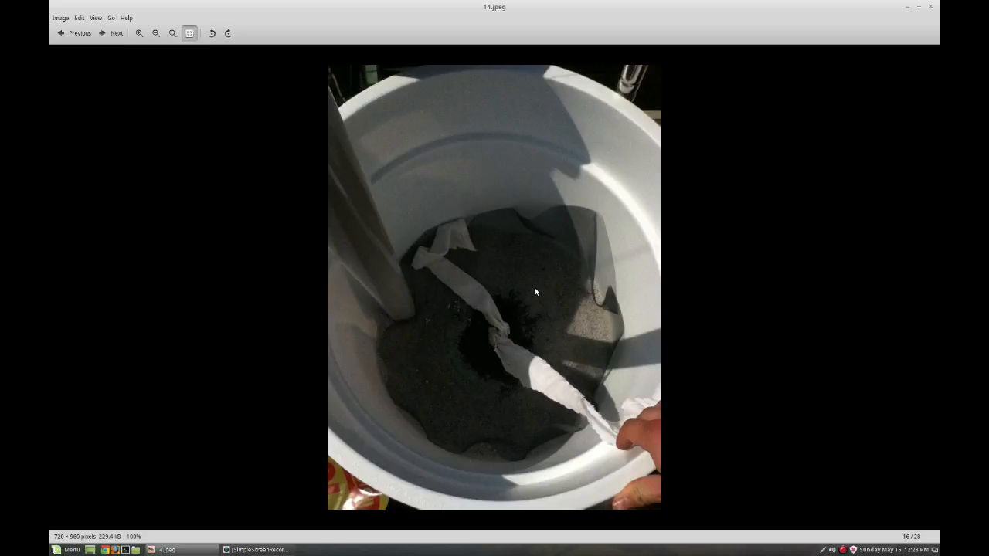
{"action": "mouse_move", "coordinate": [507, 330]}
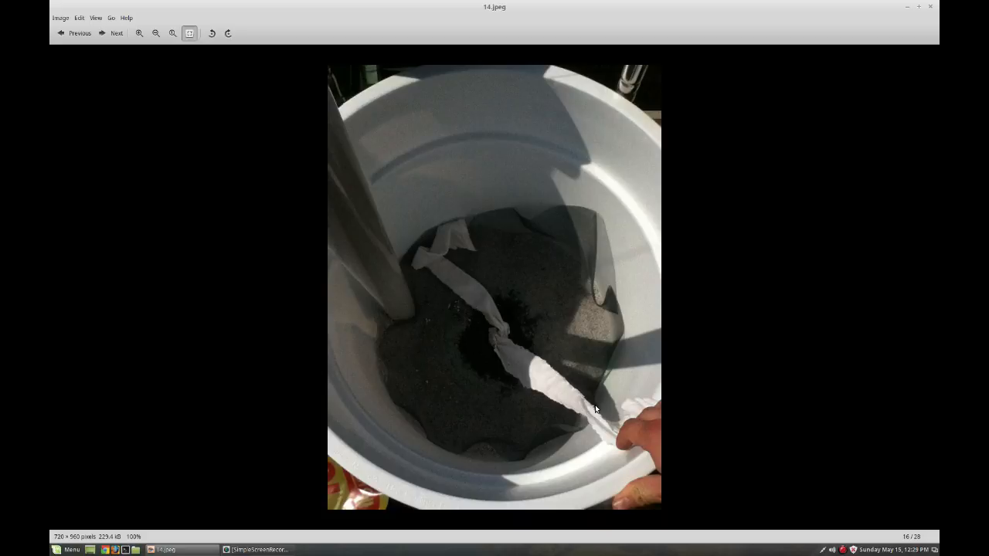
{"action": "mouse_move", "coordinate": [442, 274]}
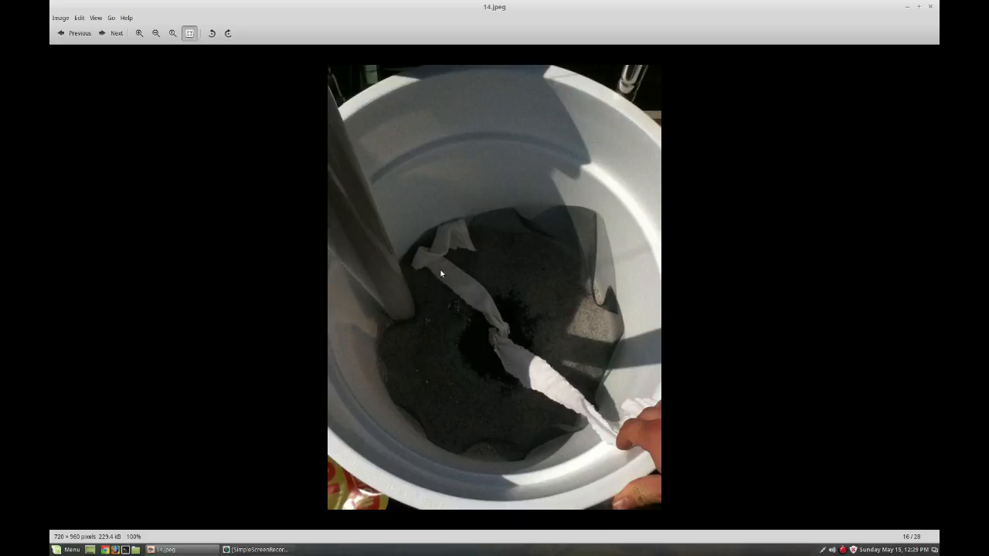
{"action": "mouse_move", "coordinate": [529, 372]}
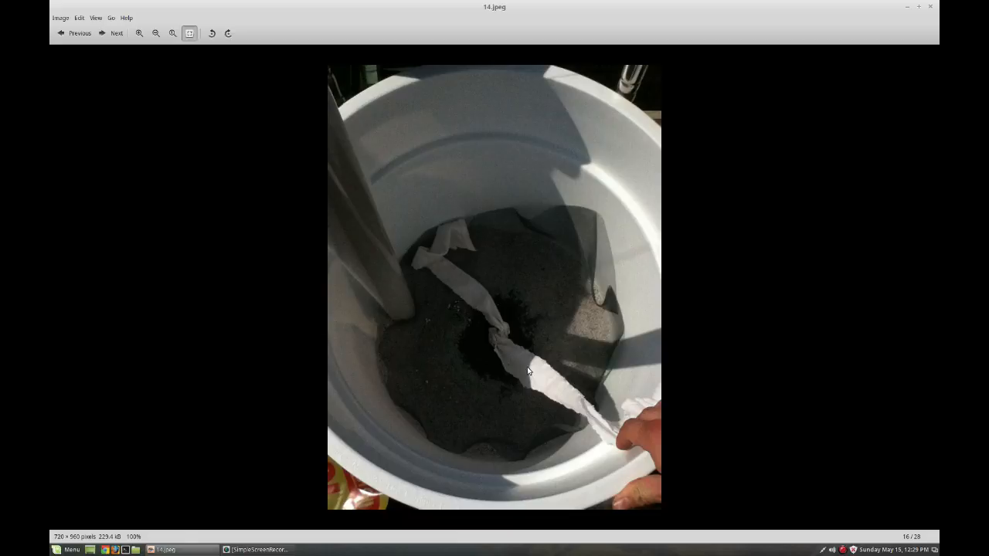
{"action": "mouse_move", "coordinate": [497, 341]}
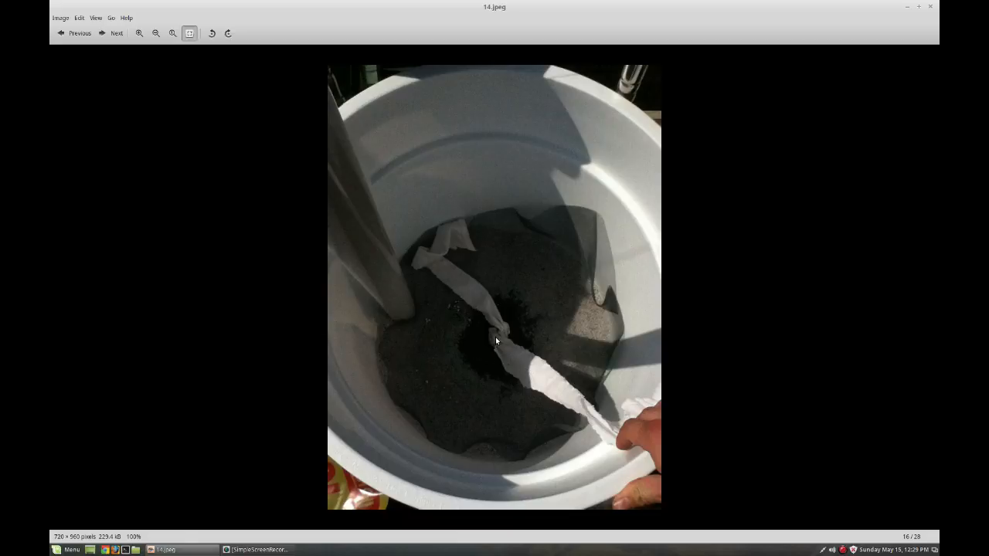
{"action": "mouse_move", "coordinate": [562, 390]}
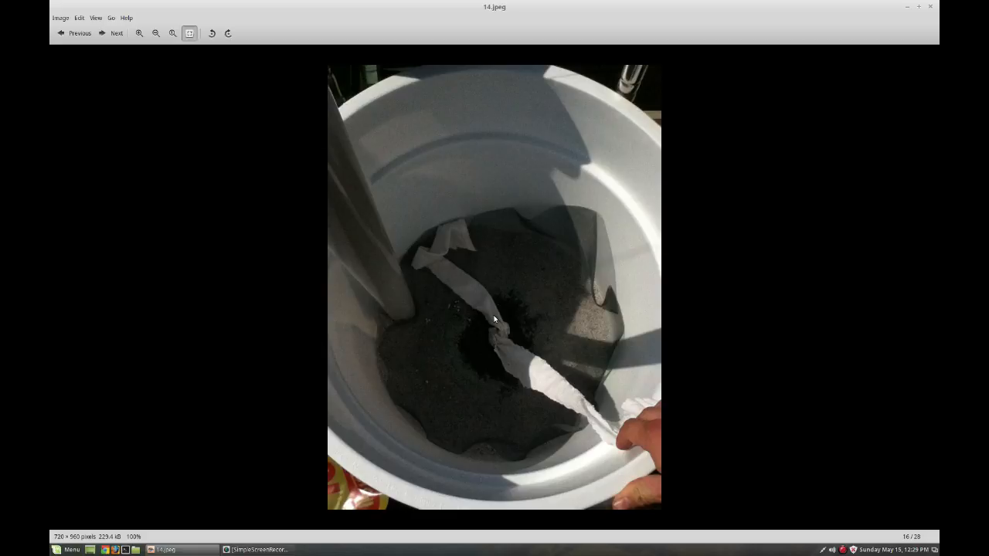
Move past the potting-mix bag (15.jpeg) to 16.jpeg, the soil-filled bucket.
{"action": "left_click", "coordinate": [112, 32]}
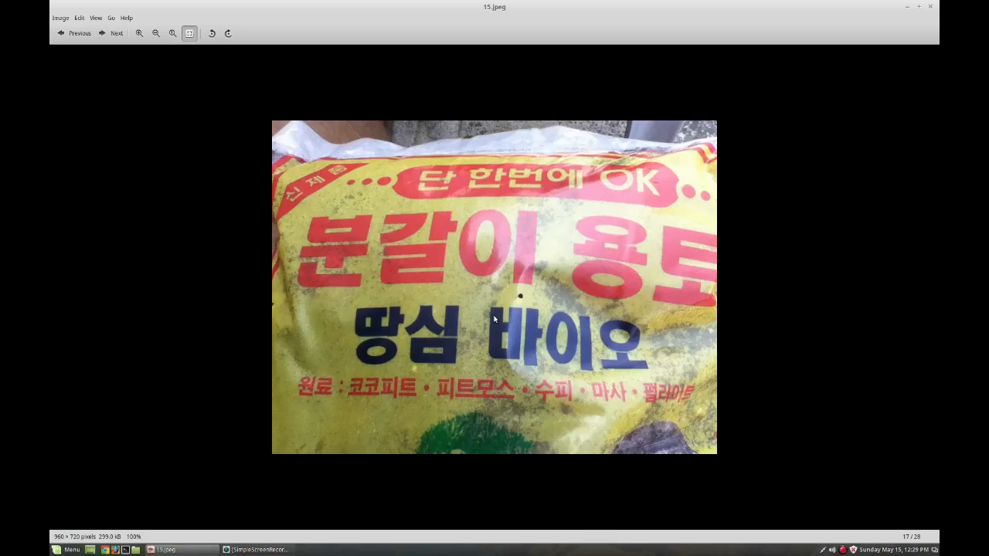
{"action": "mouse_move", "coordinate": [446, 245]}
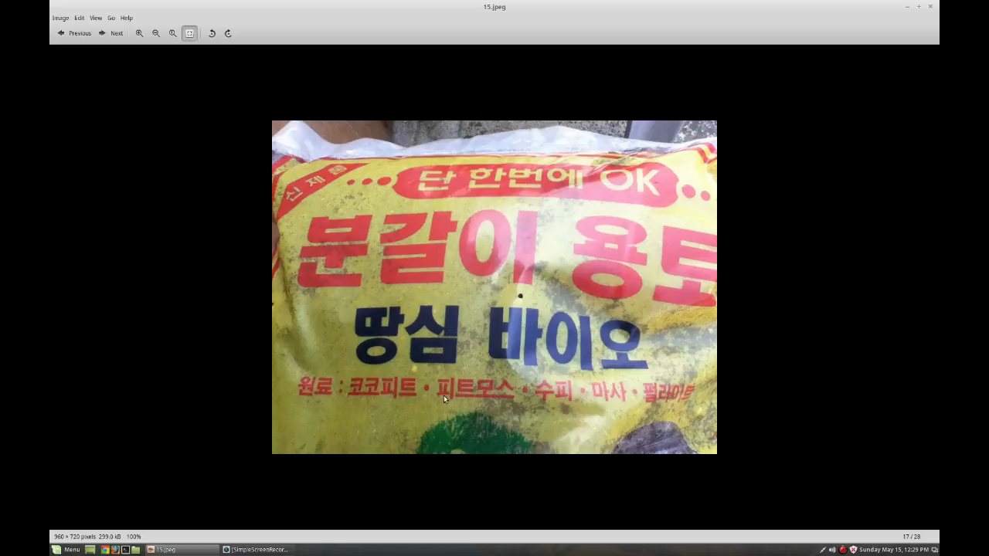
{"action": "mouse_move", "coordinate": [575, 400]}
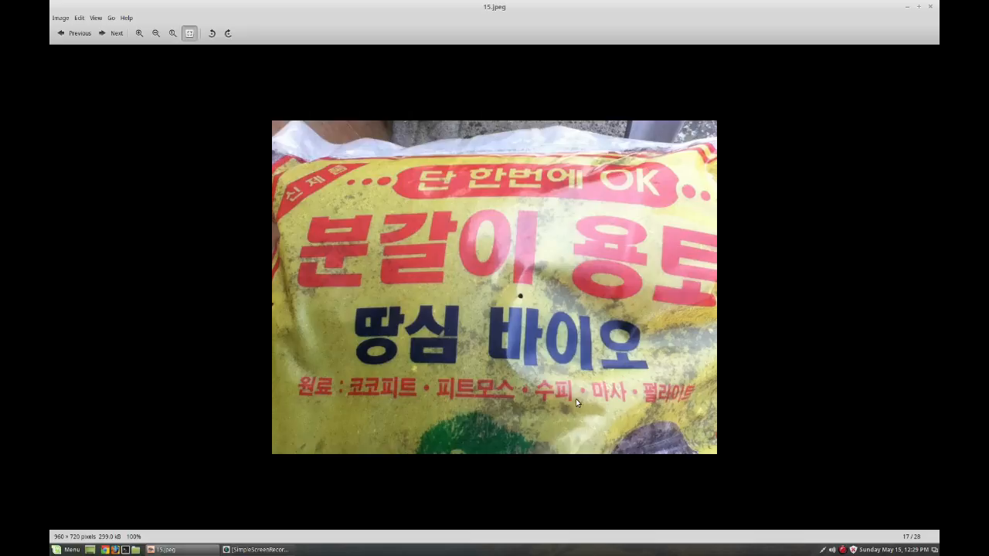
{"action": "left_click", "coordinate": [112, 32]}
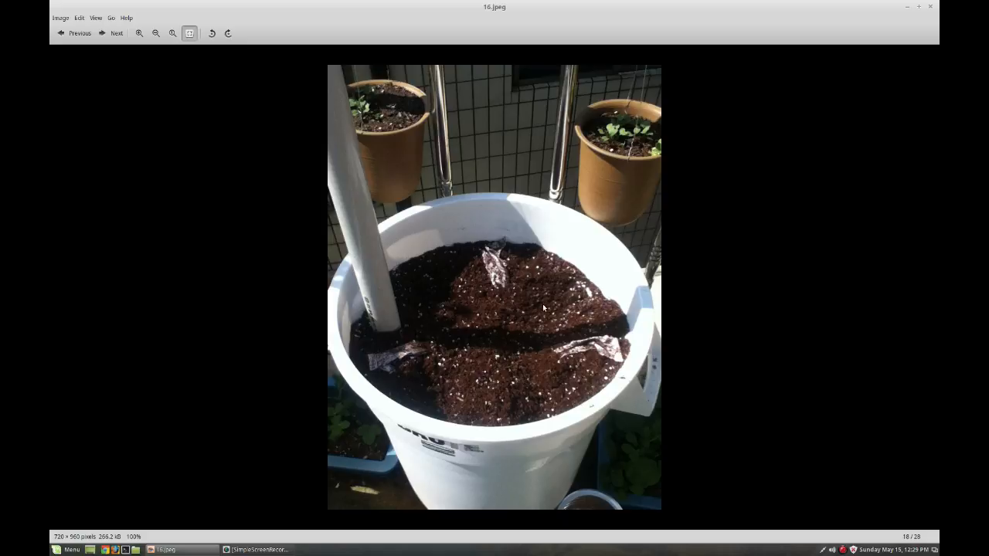
{"action": "mouse_move", "coordinate": [547, 311]}
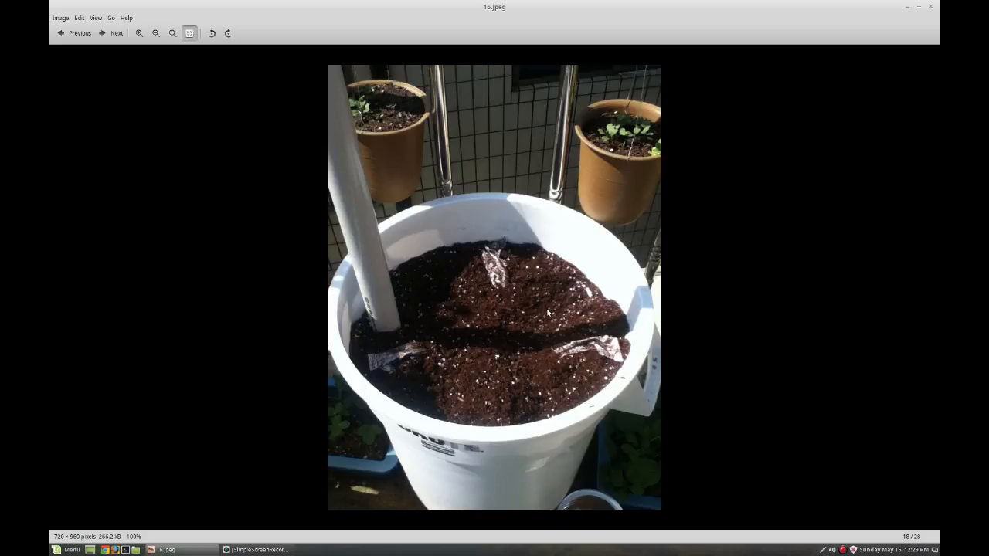
{"action": "mouse_move", "coordinate": [405, 354]}
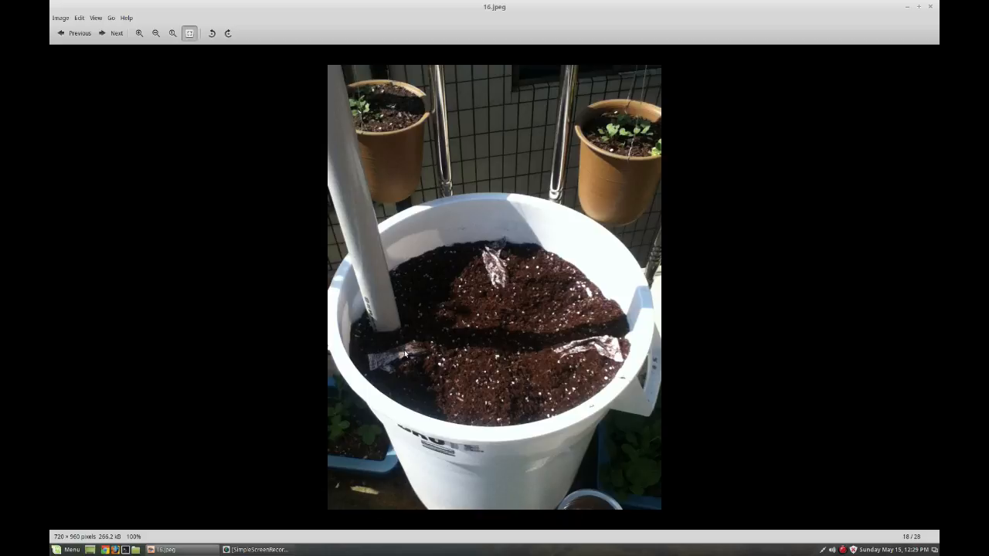
{"action": "mouse_move", "coordinate": [444, 307]}
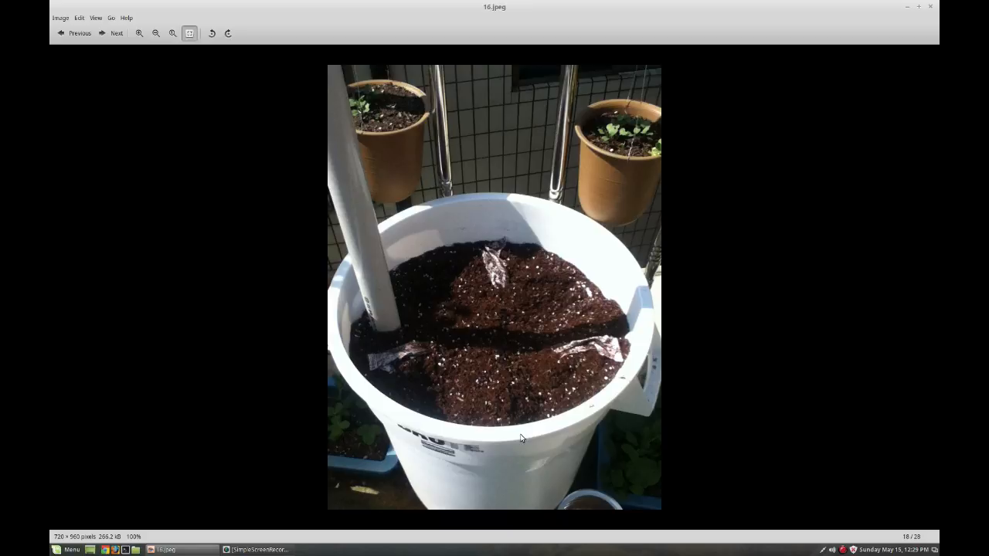
Advance to 17.jpeg, the hop seedling in a fibre pot in the bucket.
{"action": "left_click", "coordinate": [112, 33]}
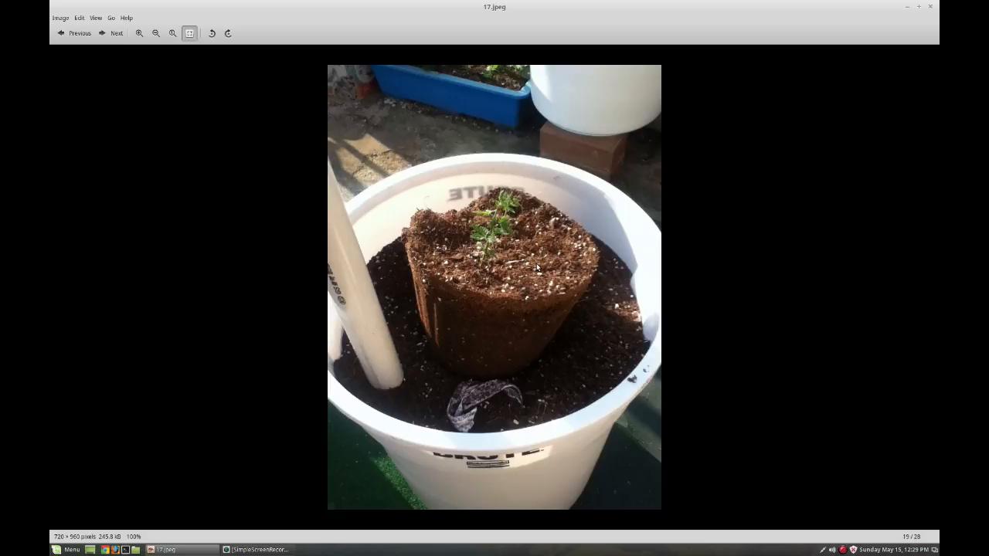
{"action": "mouse_move", "coordinate": [479, 365]}
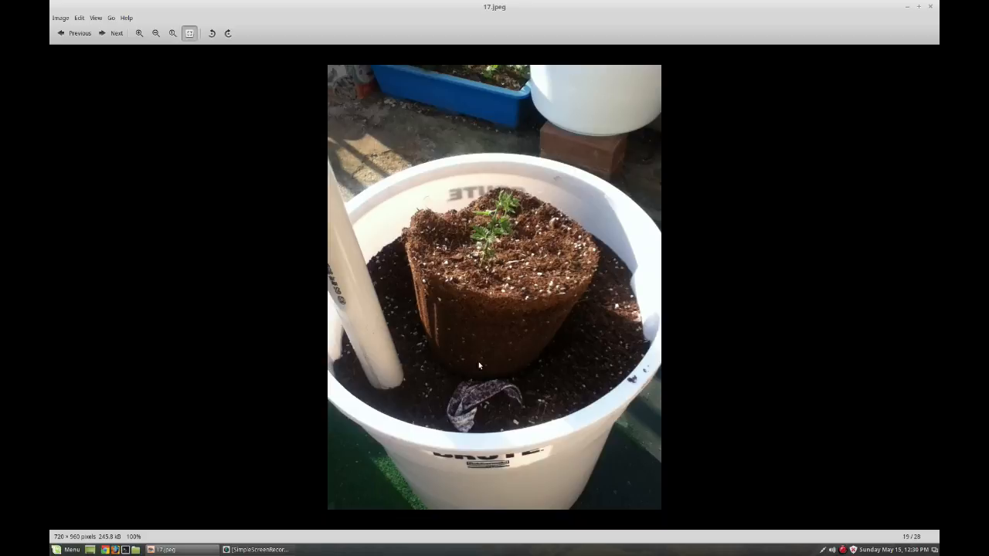
{"action": "mouse_move", "coordinate": [549, 415]}
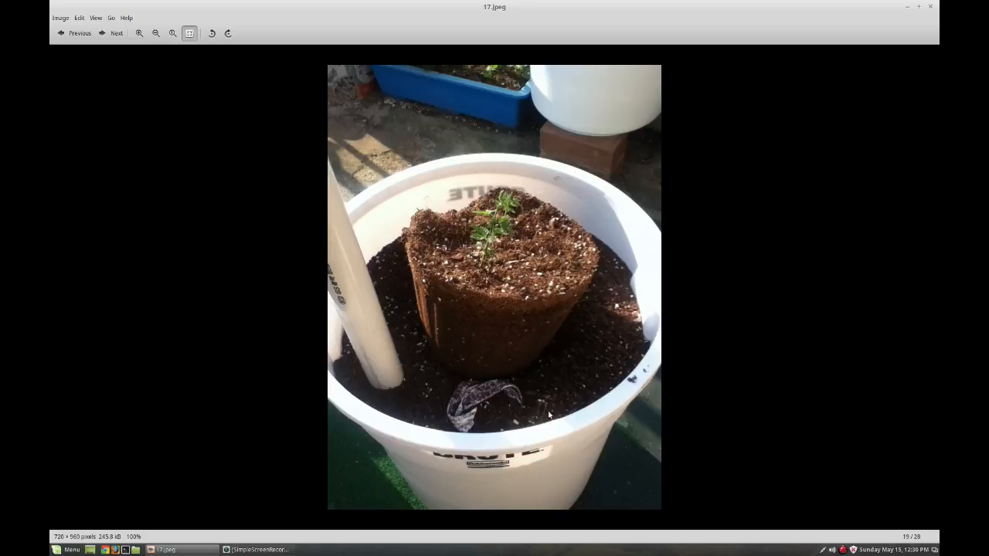
Advance to 18.jpeg, the planted Brute bin with seedlings by the trellis.
{"action": "left_click", "coordinate": [112, 33]}
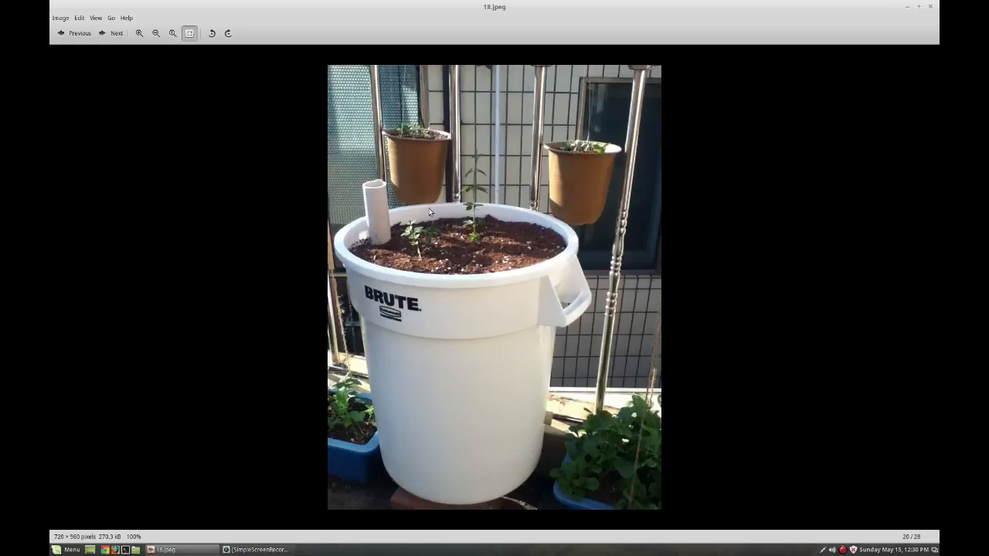
{"action": "mouse_move", "coordinate": [502, 255]}
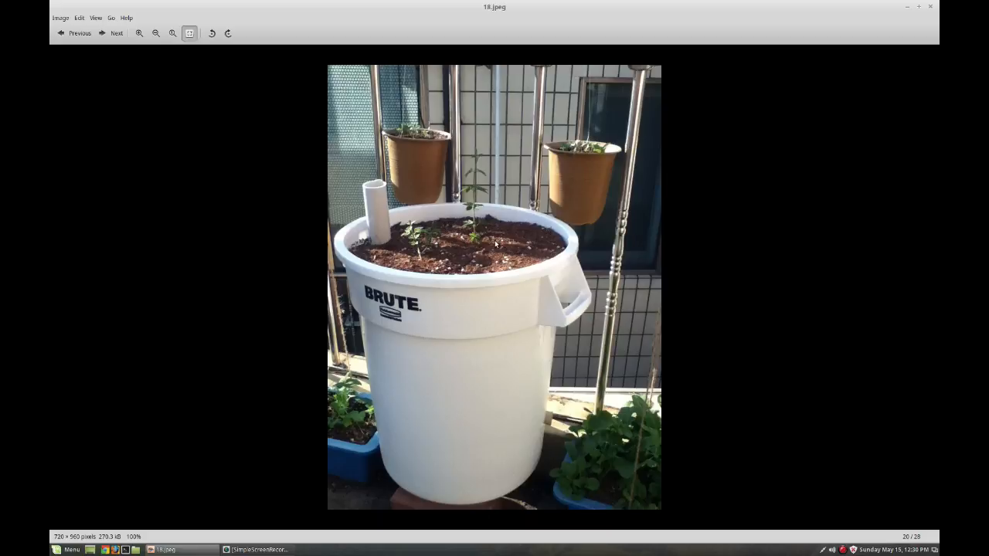
{"action": "mouse_move", "coordinate": [477, 283]}
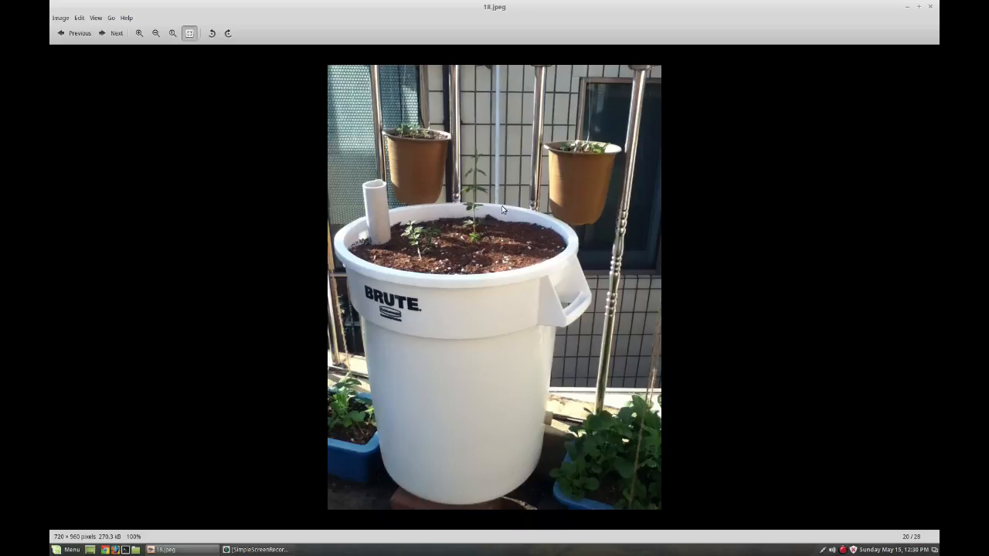
{"action": "mouse_move", "coordinate": [429, 279]}
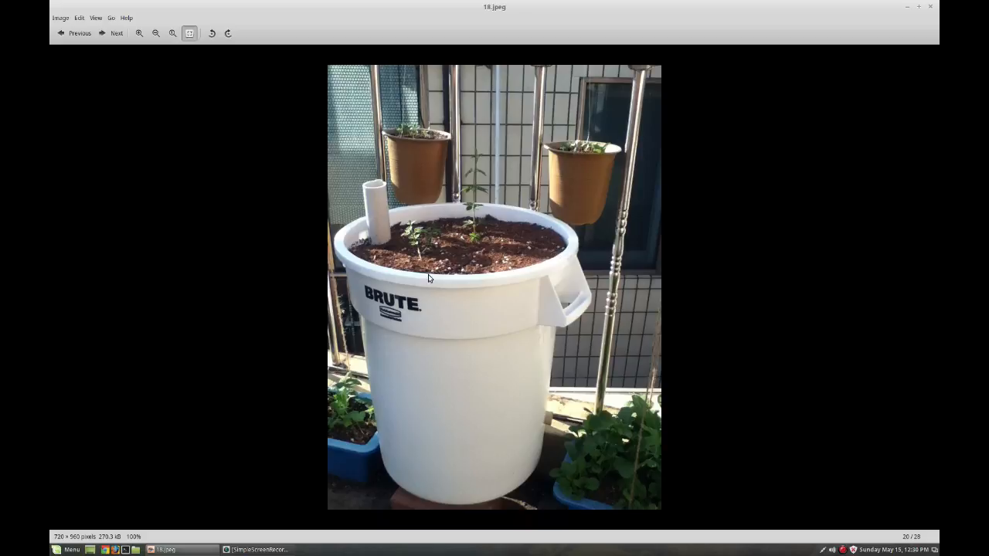
{"action": "mouse_move", "coordinate": [416, 225]}
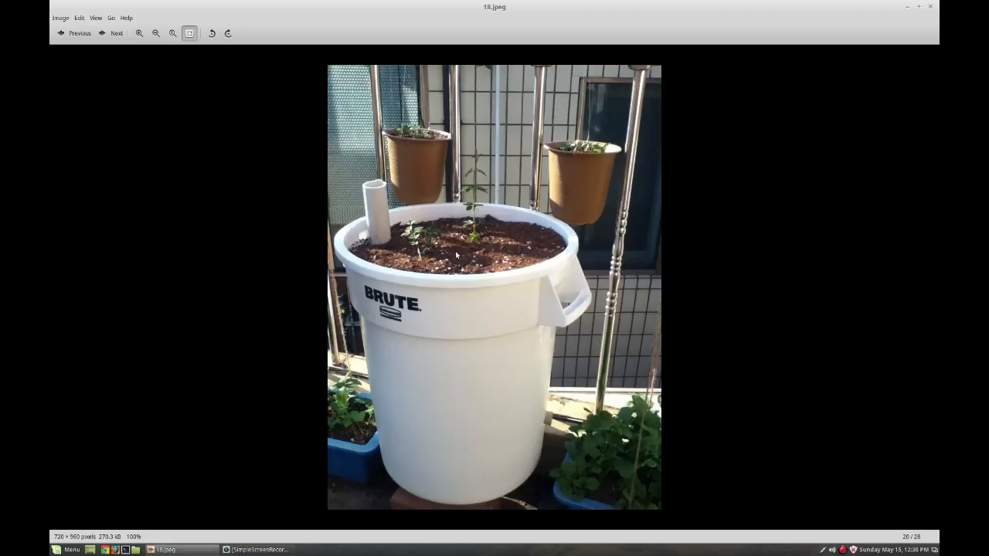
{"action": "mouse_move", "coordinate": [460, 246]}
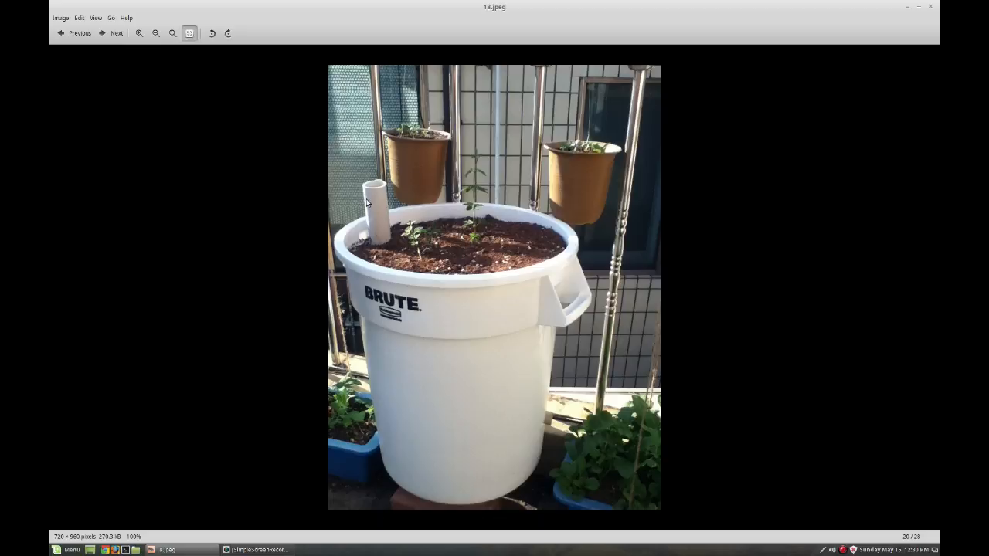
{"action": "left_click", "coordinate": [112, 32]}
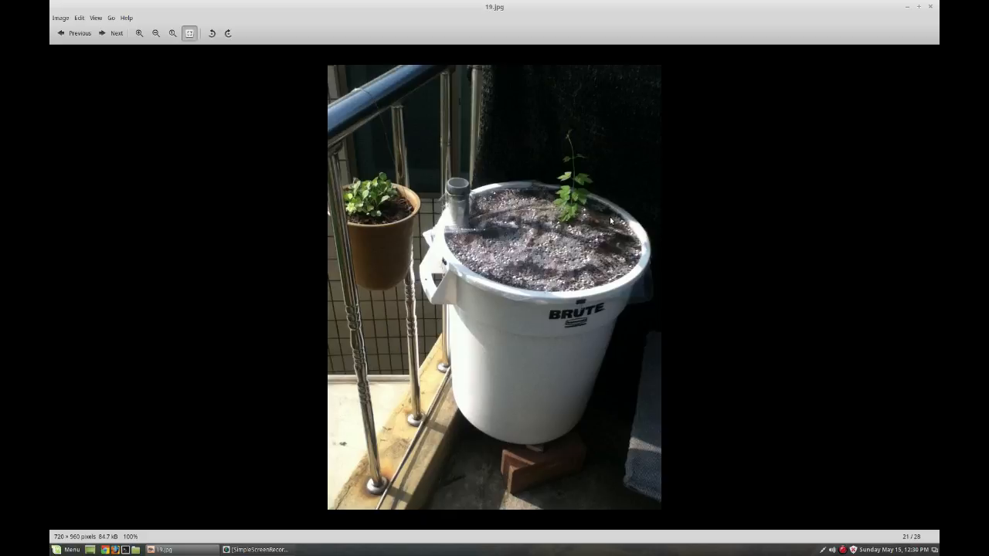
{"action": "mouse_move", "coordinate": [509, 253]}
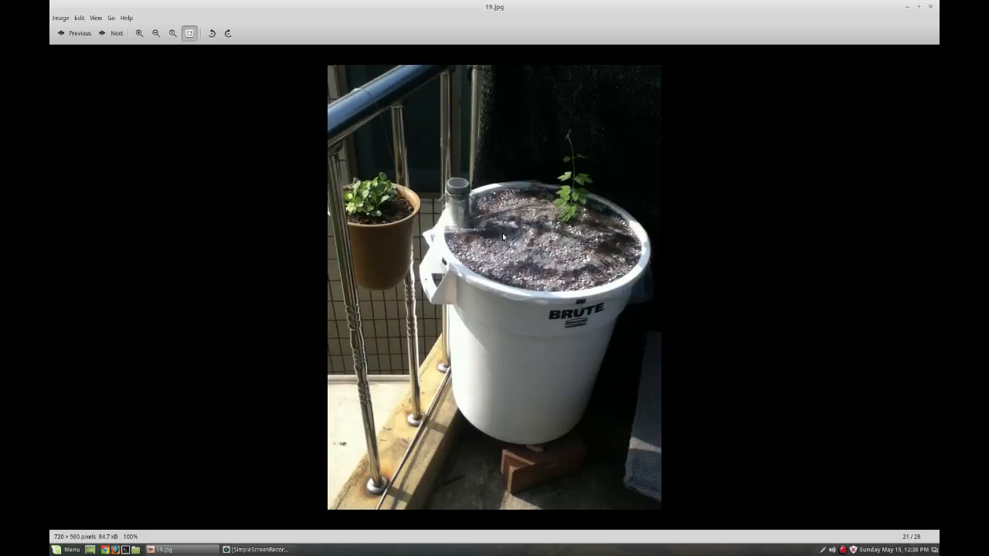
{"action": "mouse_move", "coordinate": [587, 227]}
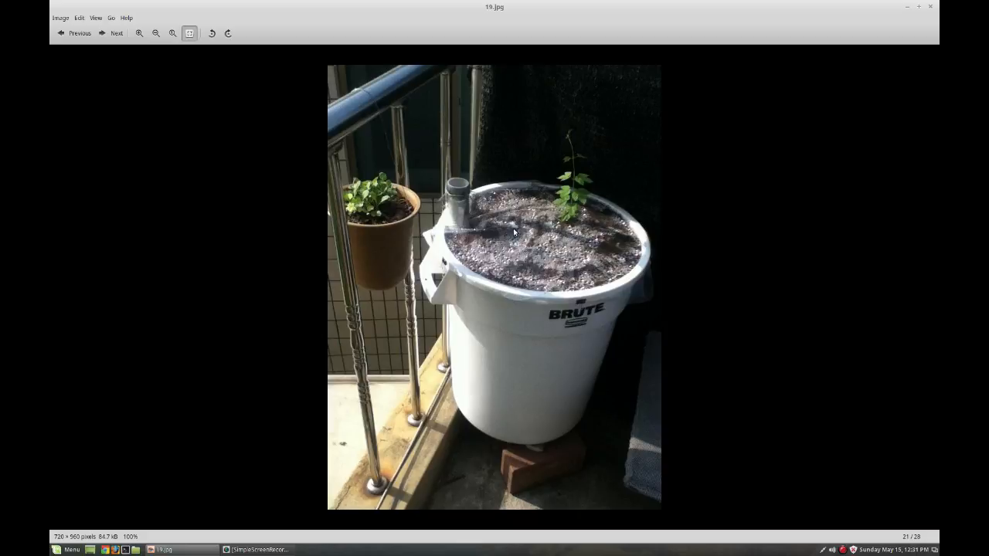
{"action": "mouse_move", "coordinate": [543, 238]}
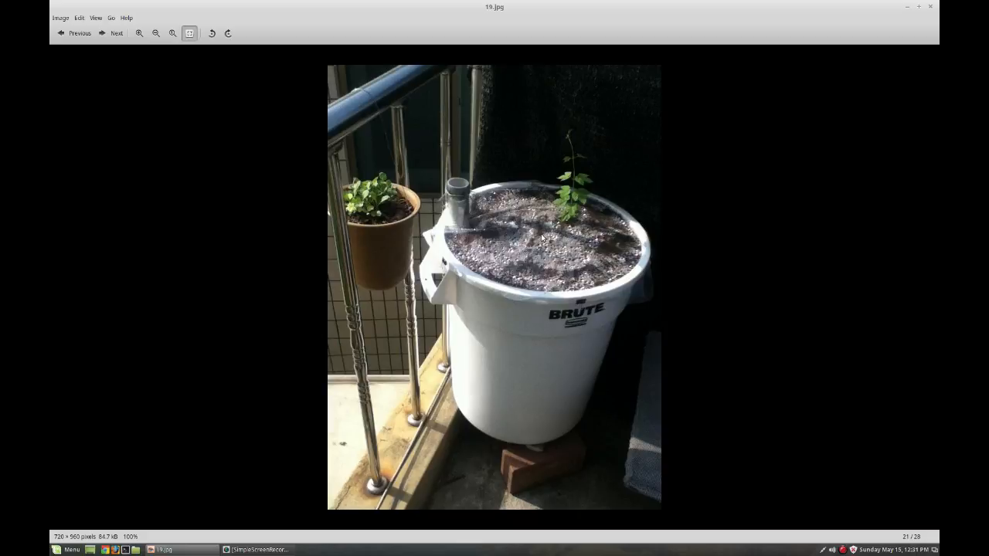
{"action": "mouse_move", "coordinate": [529, 199]}
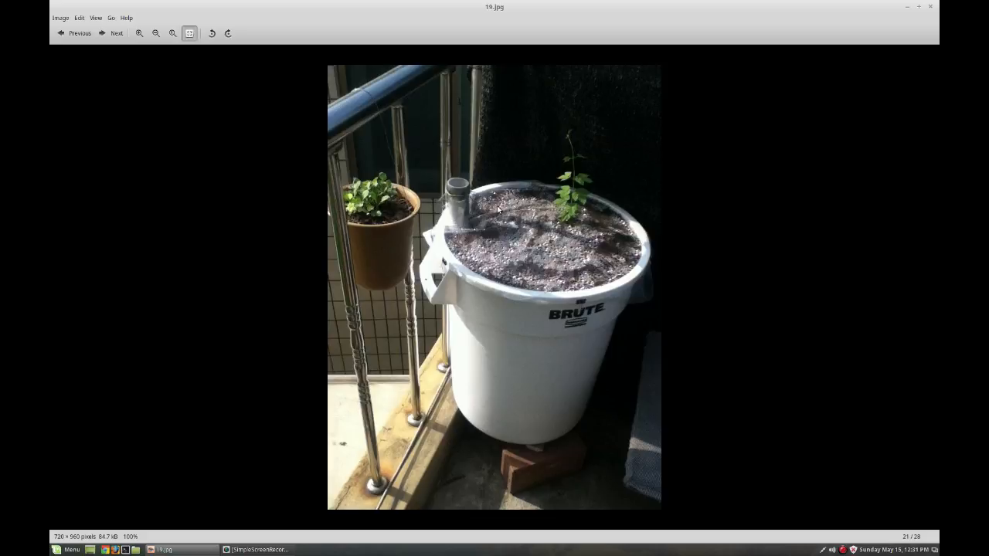
{"action": "mouse_move", "coordinate": [448, 192]}
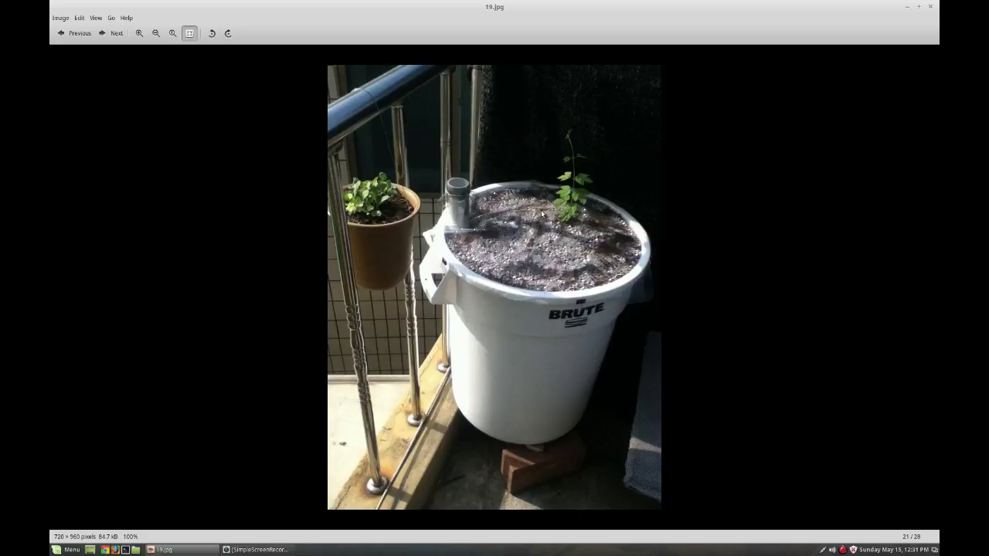
{"action": "mouse_move", "coordinate": [536, 225]}
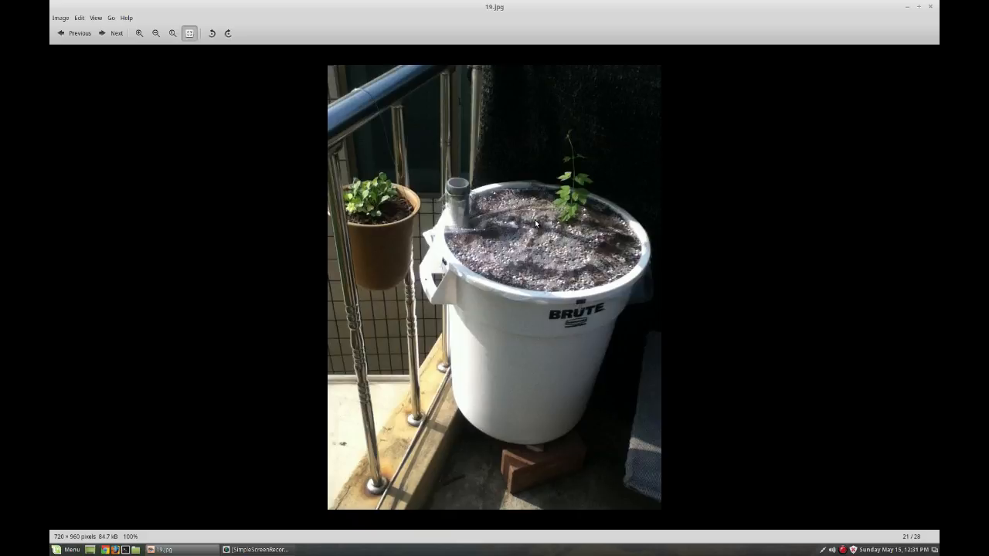
Advance to 20.jpg, the rooftop vine climbing from the Brute planter.
{"action": "left_click", "coordinate": [112, 33]}
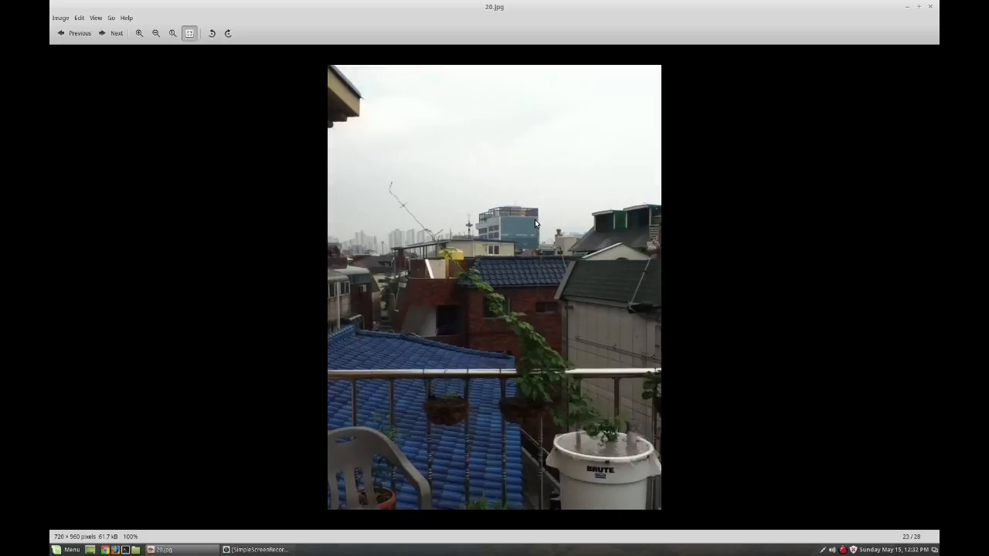
Step forward through the planter photos to 23.jpg, the bushy hop close-up.
{"action": "left_click", "coordinate": [112, 33]}
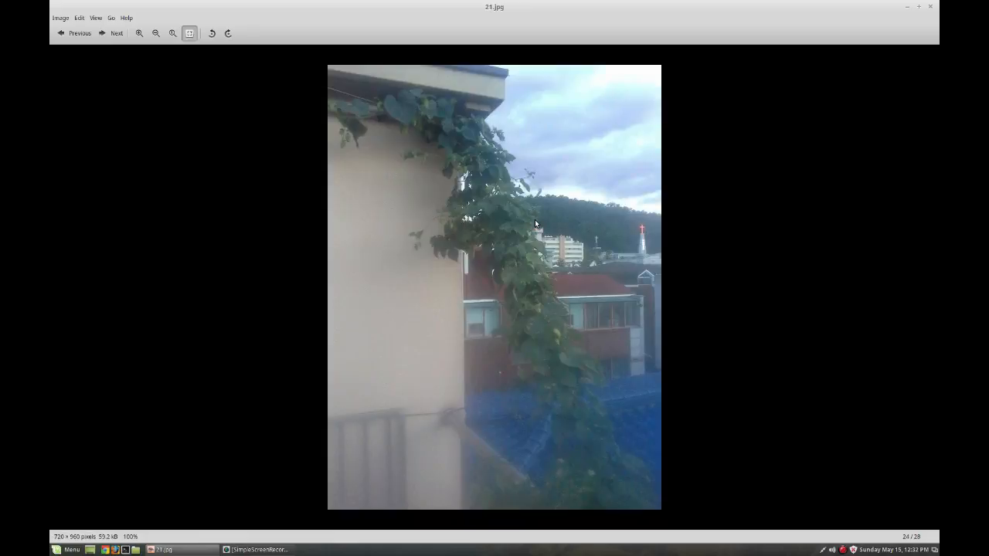
{"action": "left_click", "coordinate": [113, 32]}
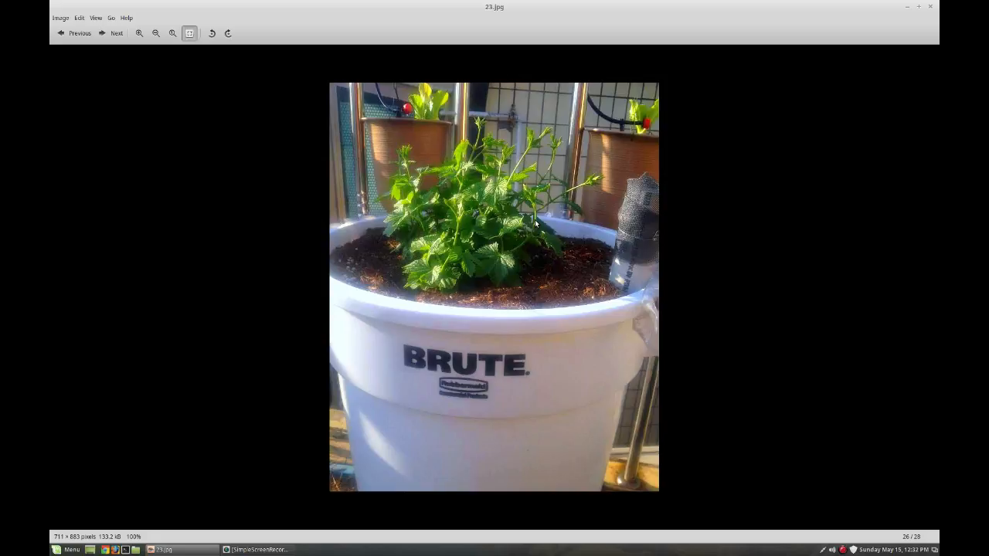
{"action": "mouse_move", "coordinate": [587, 243]}
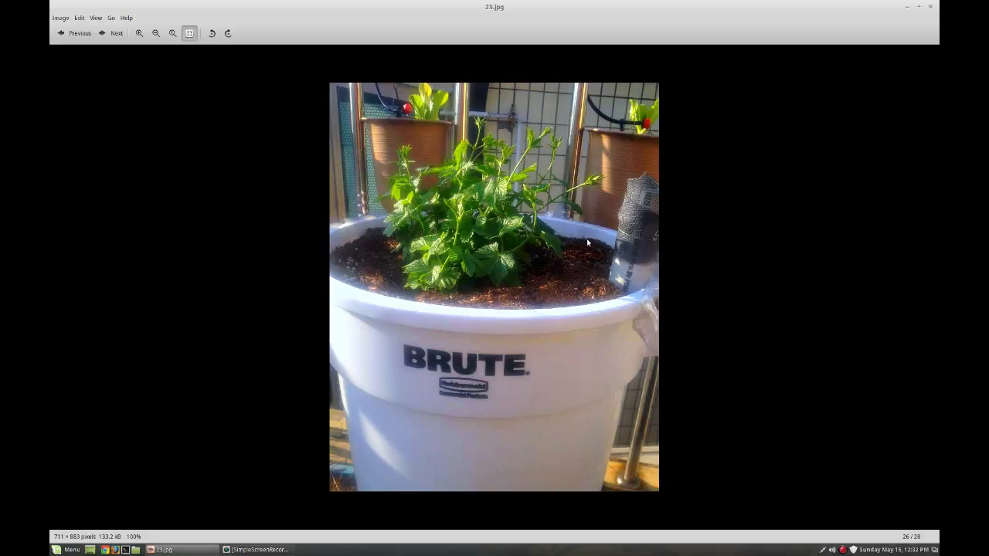
{"action": "mouse_move", "coordinate": [378, 226]}
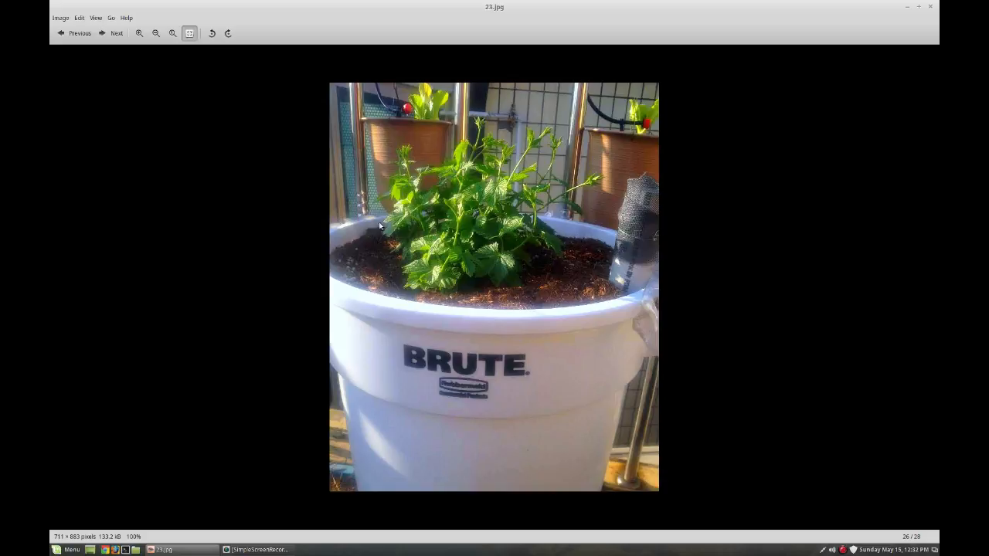
{"action": "mouse_move", "coordinate": [605, 257]}
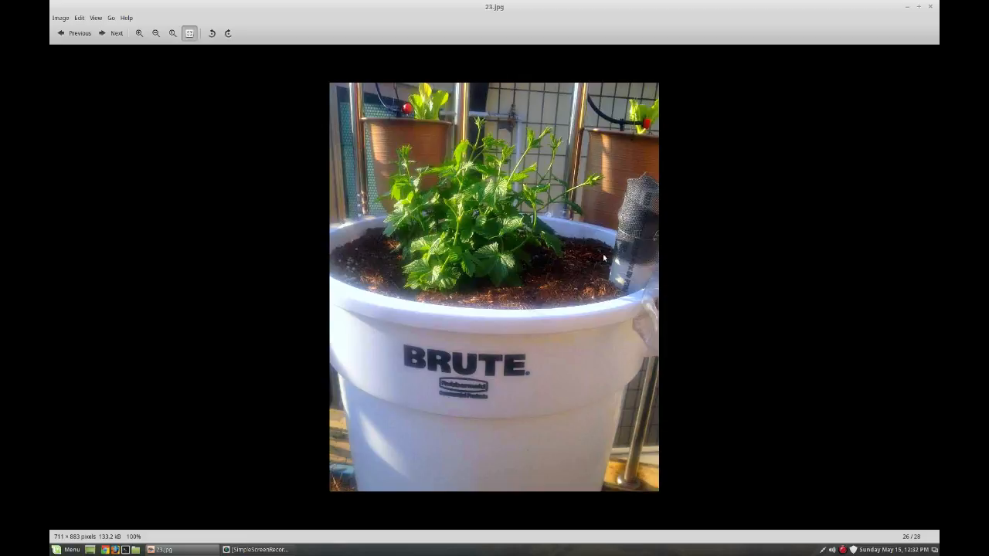
{"action": "mouse_move", "coordinate": [523, 265]}
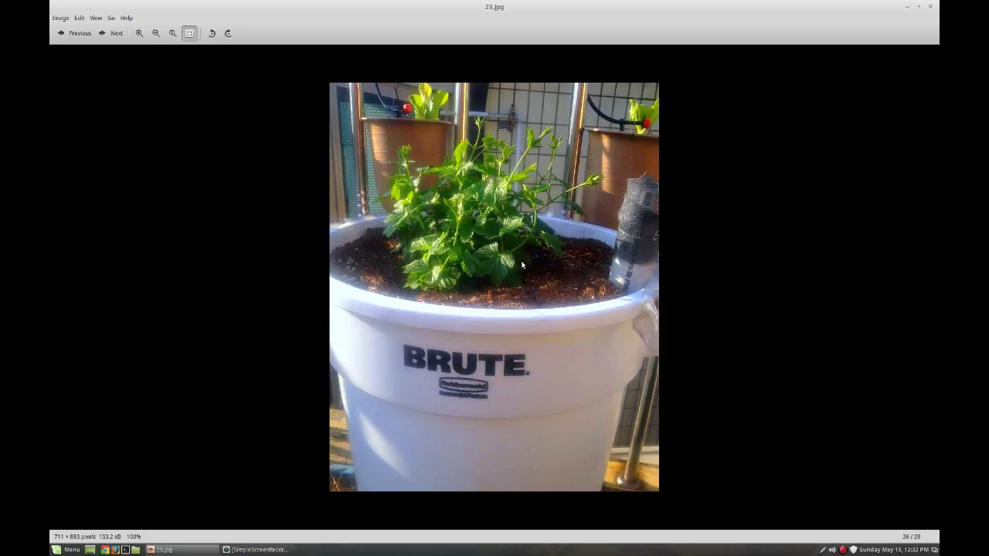
{"action": "mouse_move", "coordinate": [409, 275]}
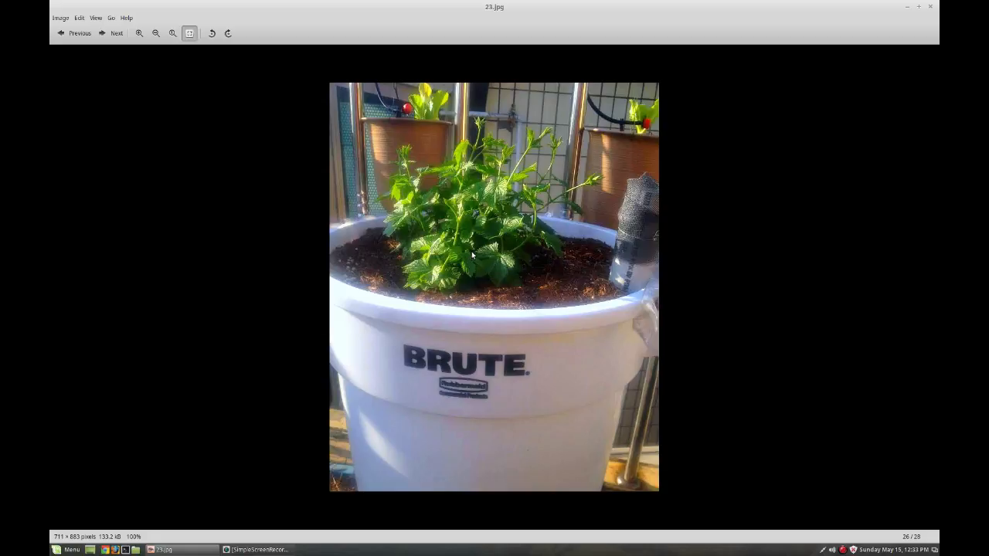
{"action": "mouse_move", "coordinate": [504, 256]}
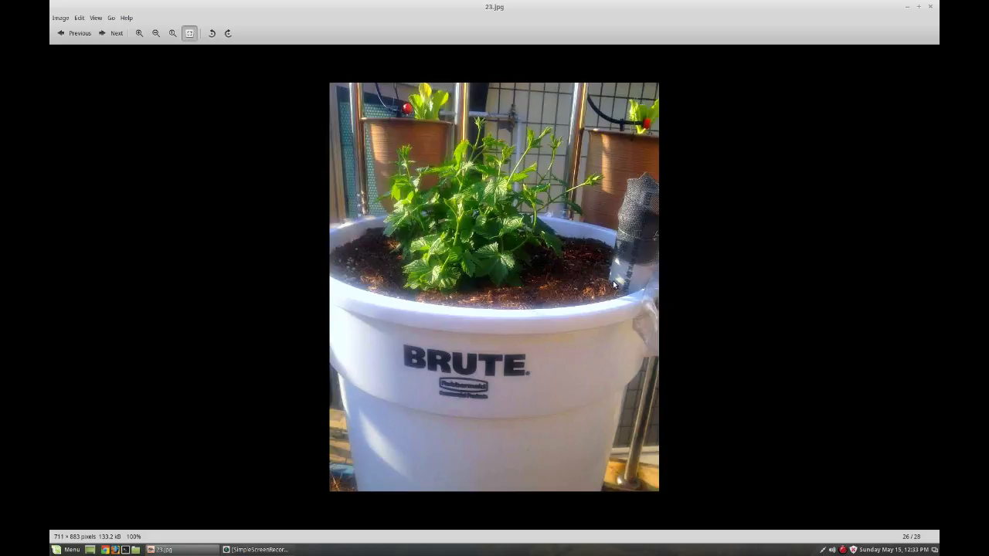
{"action": "mouse_move", "coordinate": [469, 231]}
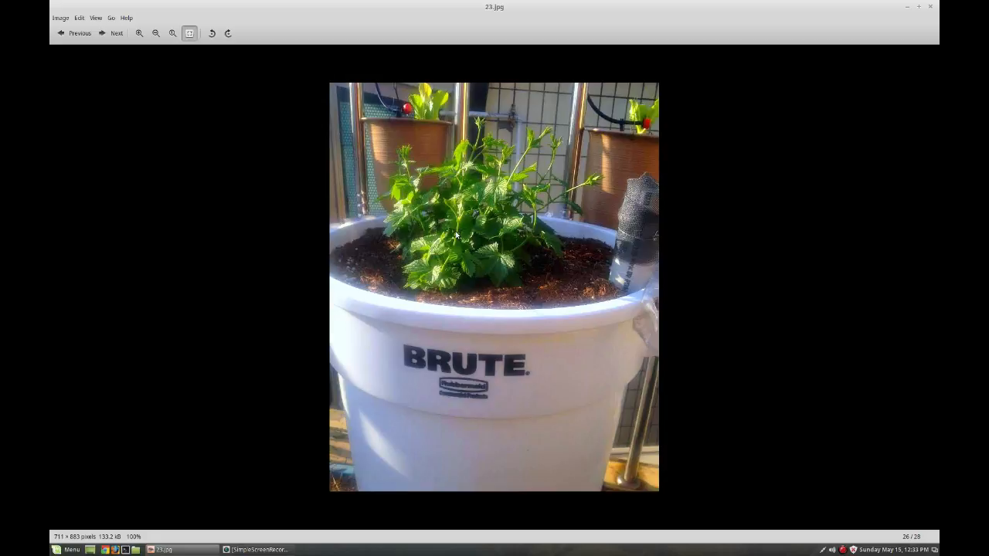
Start loading 24.jpg while the hop close-up remains displayed.
{"action": "left_click", "coordinate": [112, 32]}
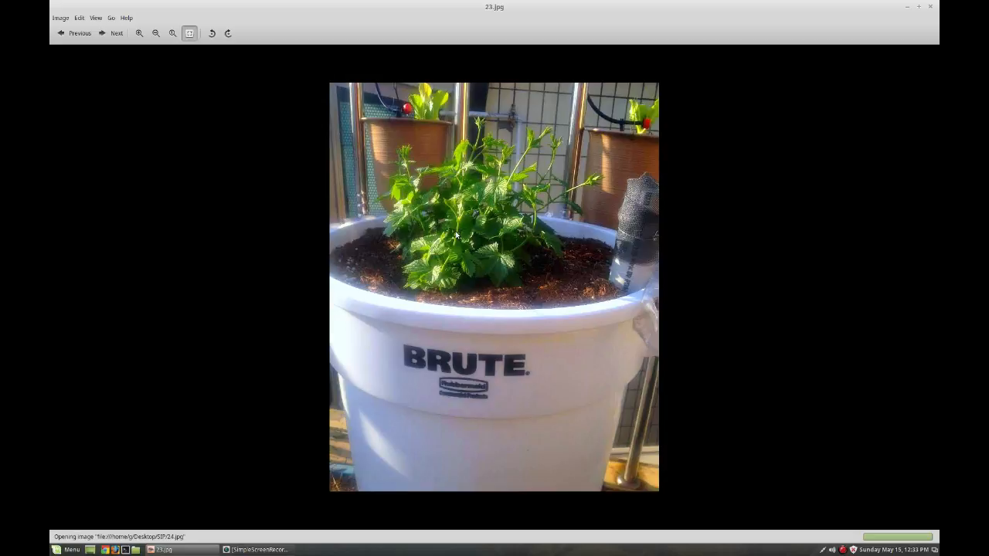
Reach the final photo 25.jpg and rotate it clockwise so the vines stand upright.
{"action": "left_click", "coordinate": [112, 33]}
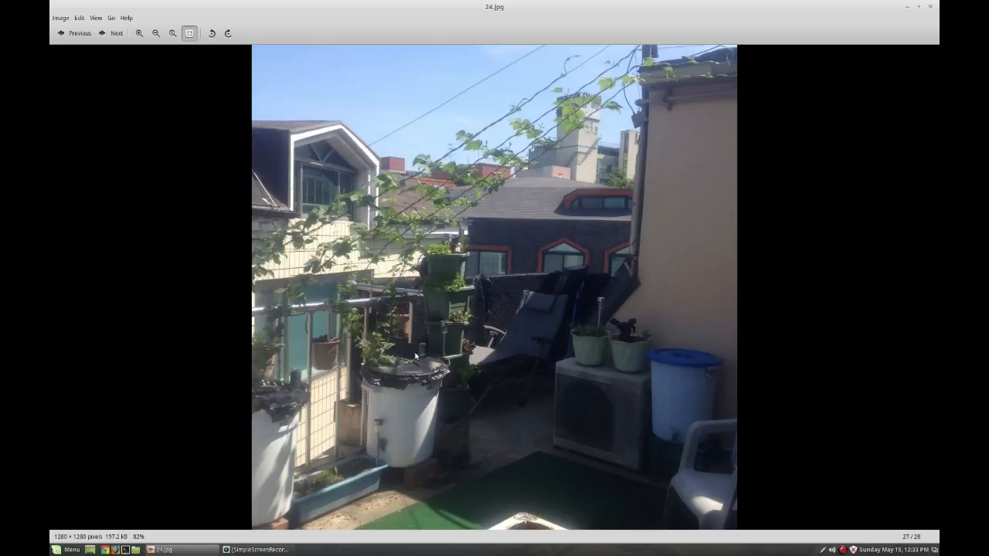
{"action": "mouse_move", "coordinate": [449, 215]}
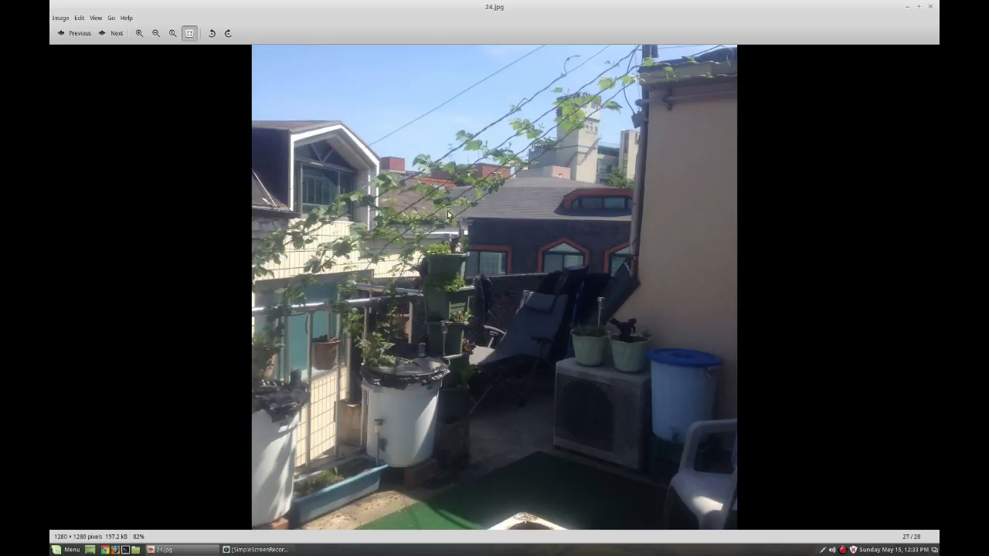
{"action": "mouse_move", "coordinate": [397, 364]}
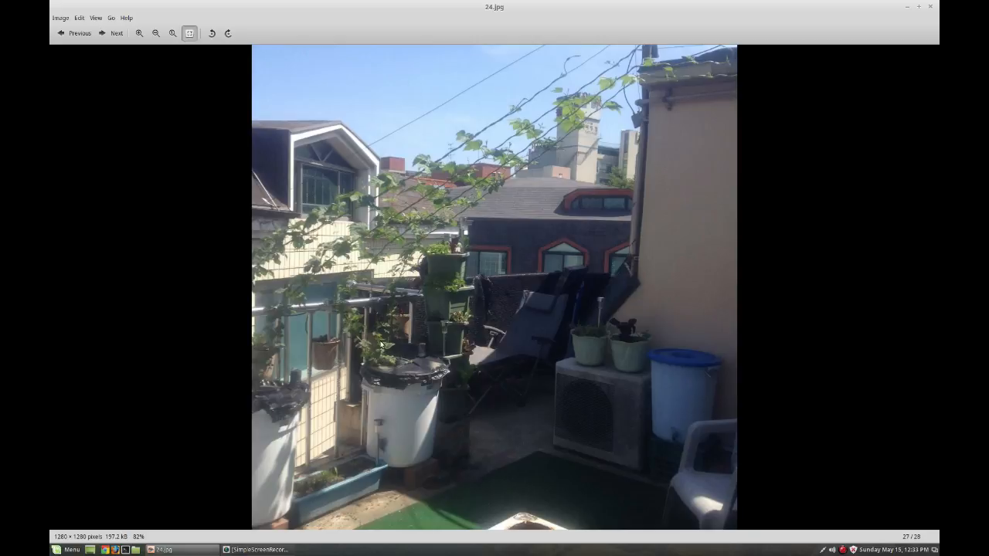
{"action": "mouse_move", "coordinate": [417, 366]}
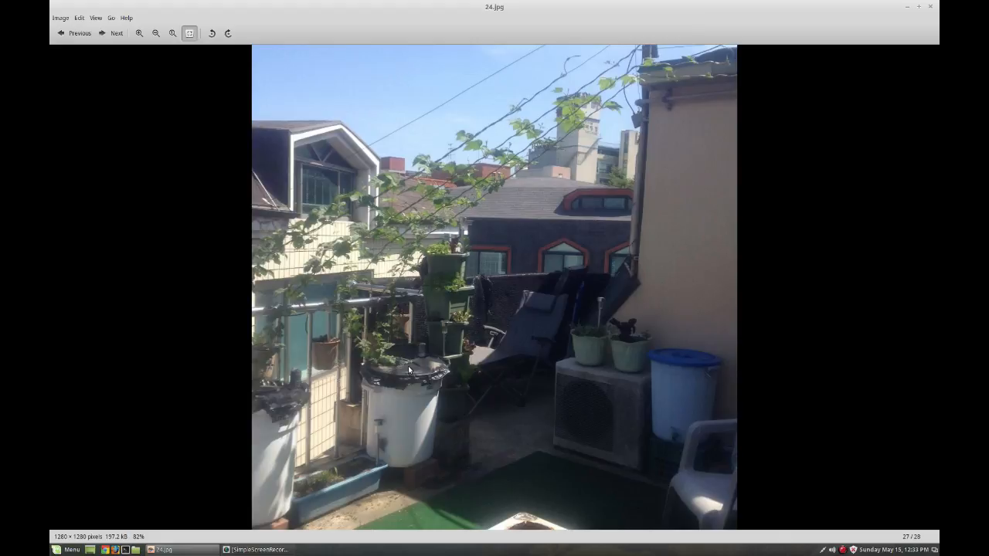
{"action": "mouse_move", "coordinate": [456, 215]}
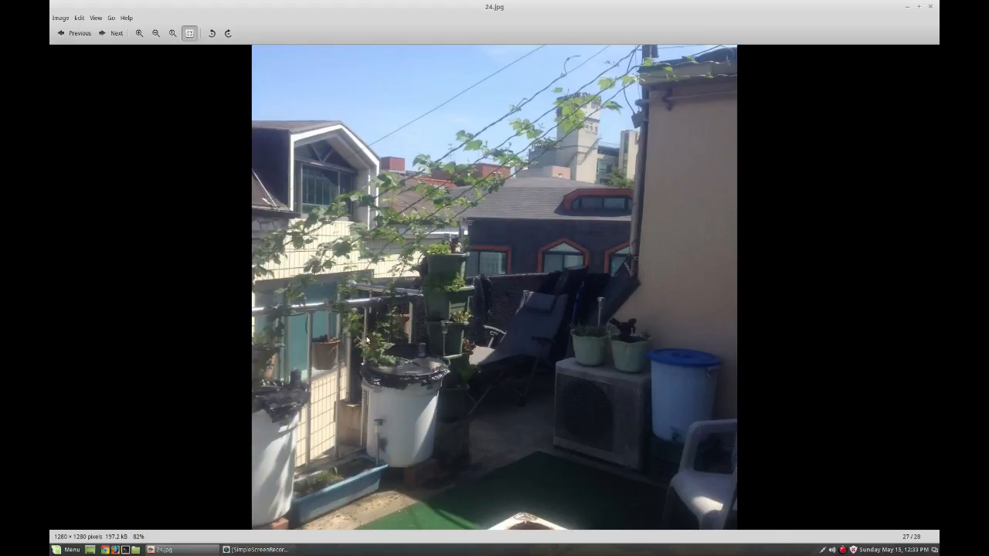
{"action": "left_click", "coordinate": [112, 33]}
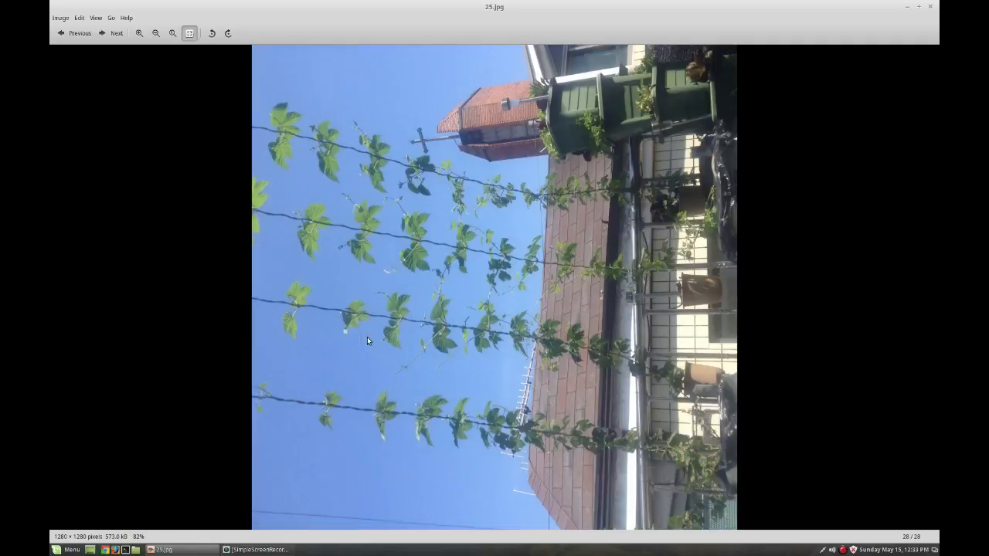
{"action": "mouse_move", "coordinate": [278, 226]}
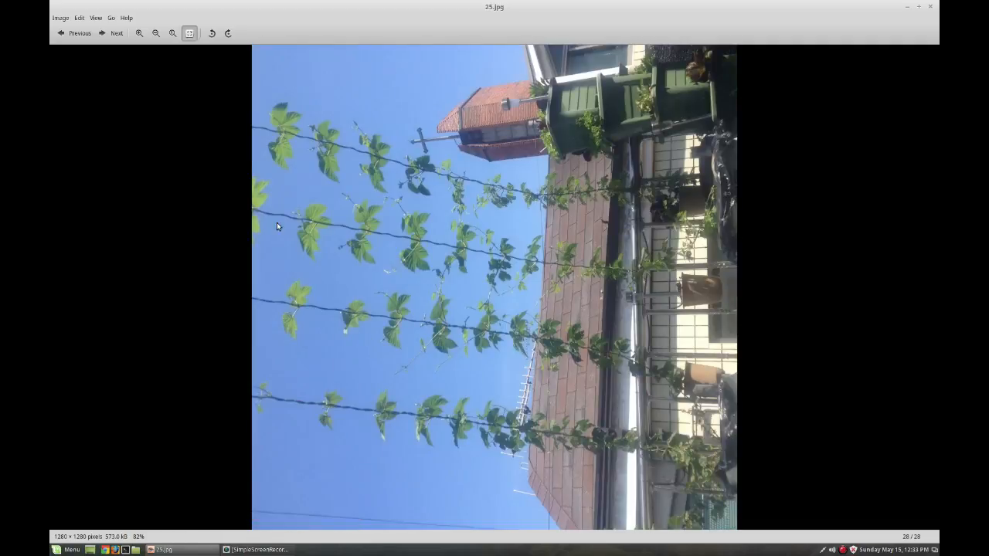
{"action": "left_click", "coordinate": [228, 33]}
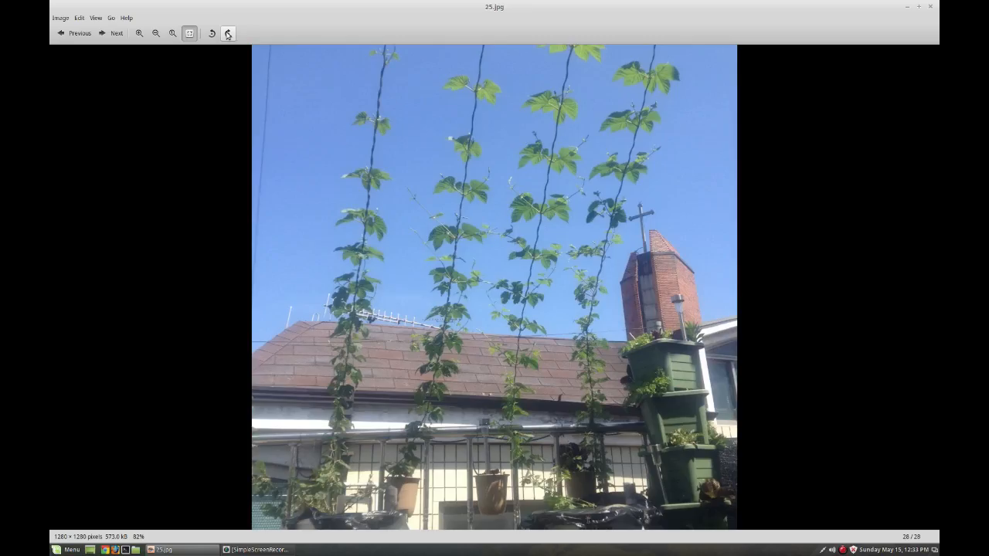